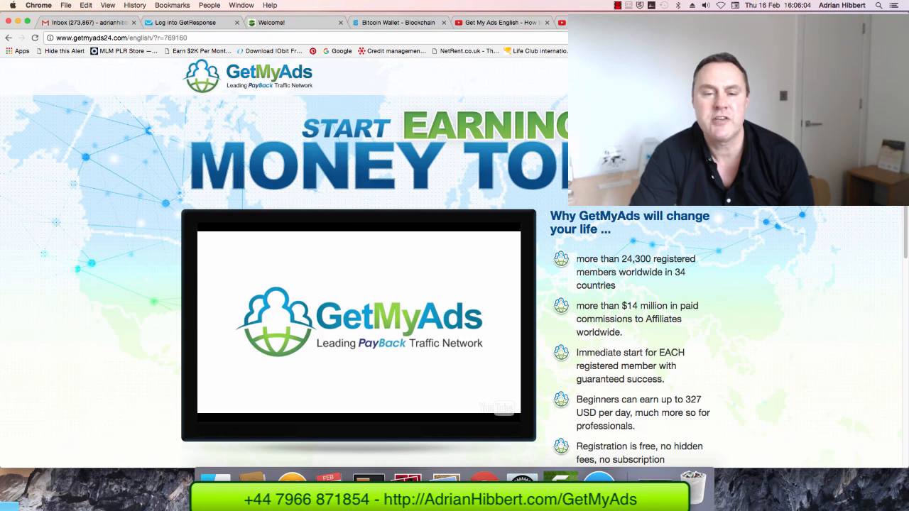
mouse_move(671, 238)
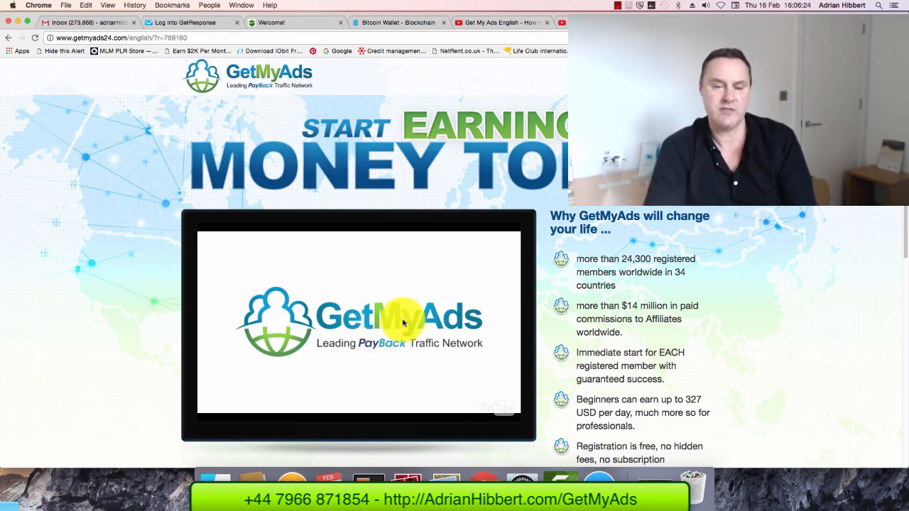
mouse_move(589, 241)
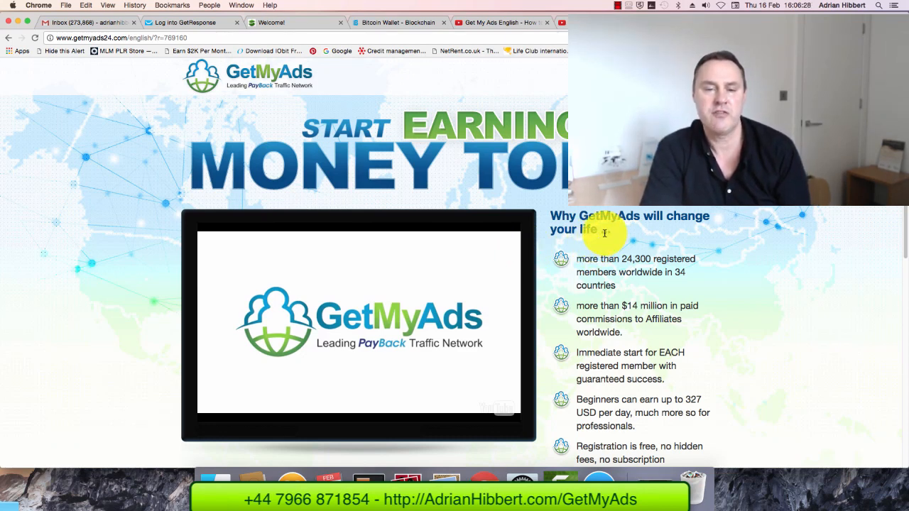
mouse_move(686, 295)
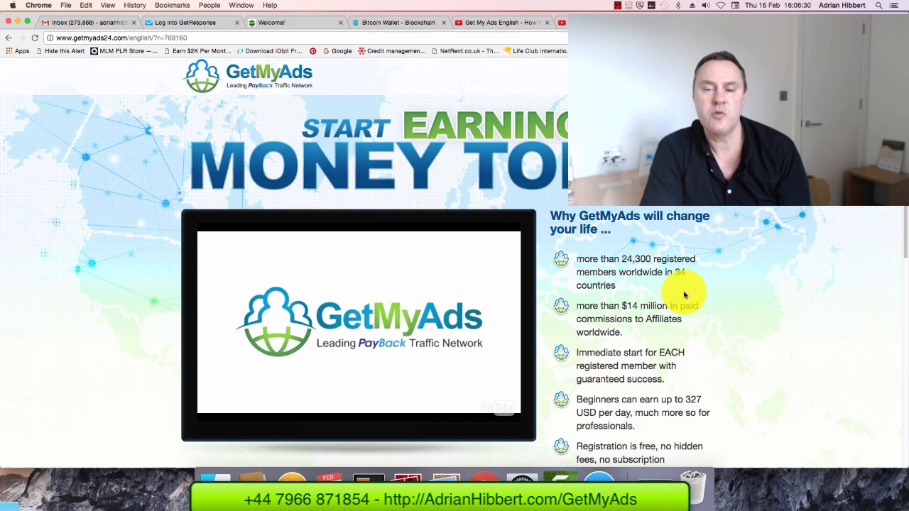
mouse_move(311, 341)
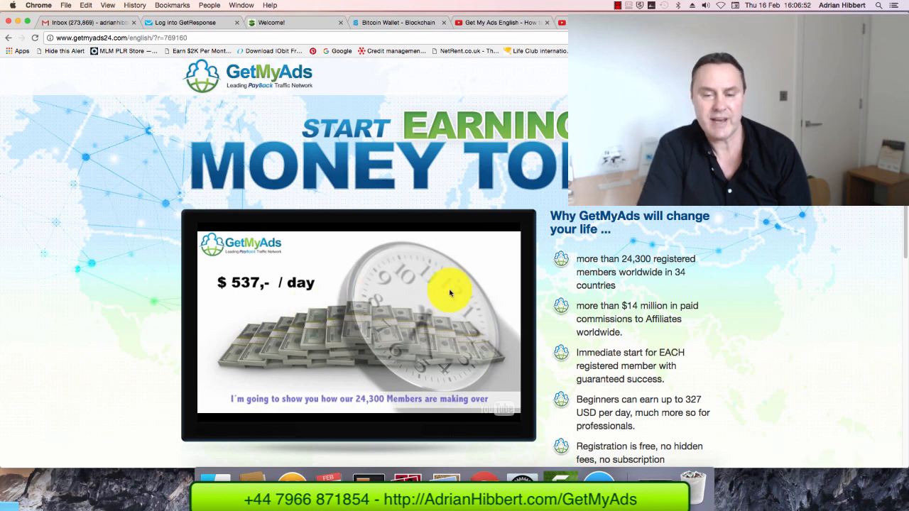
mouse_move(803, 240)
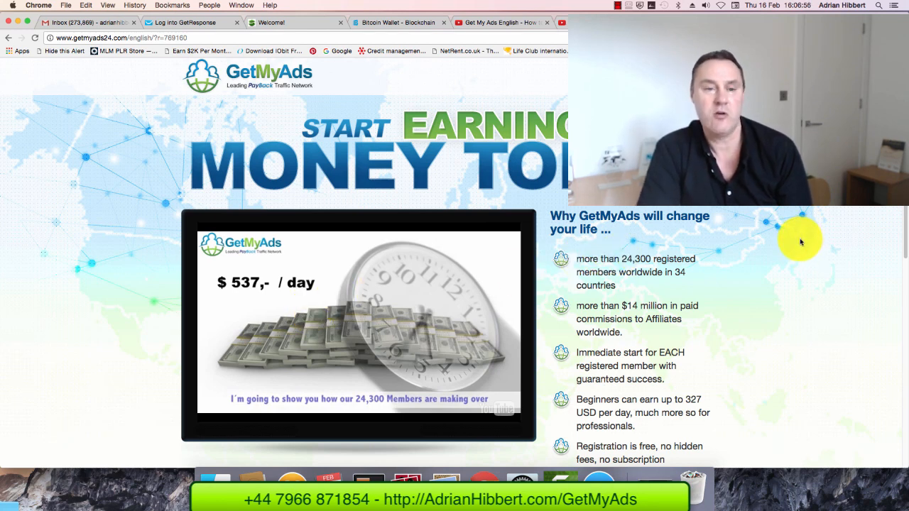
mouse_move(730, 279)
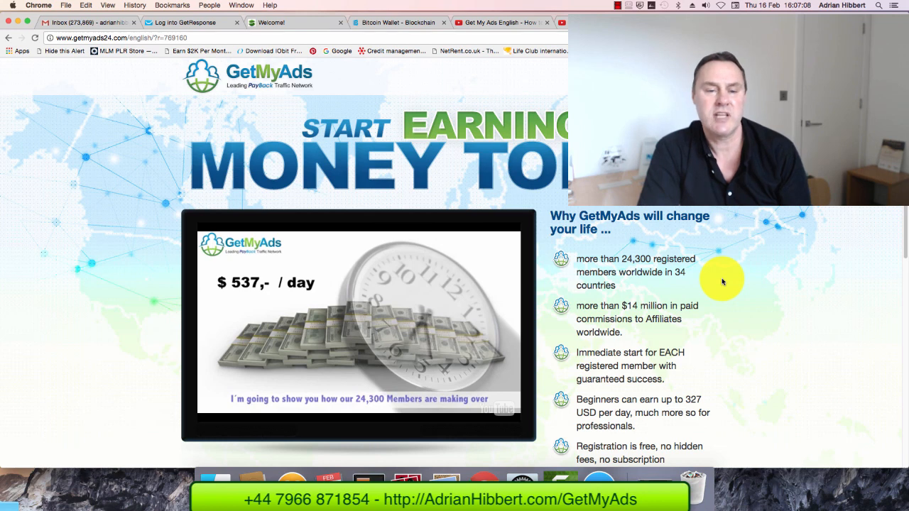
mouse_move(711, 240)
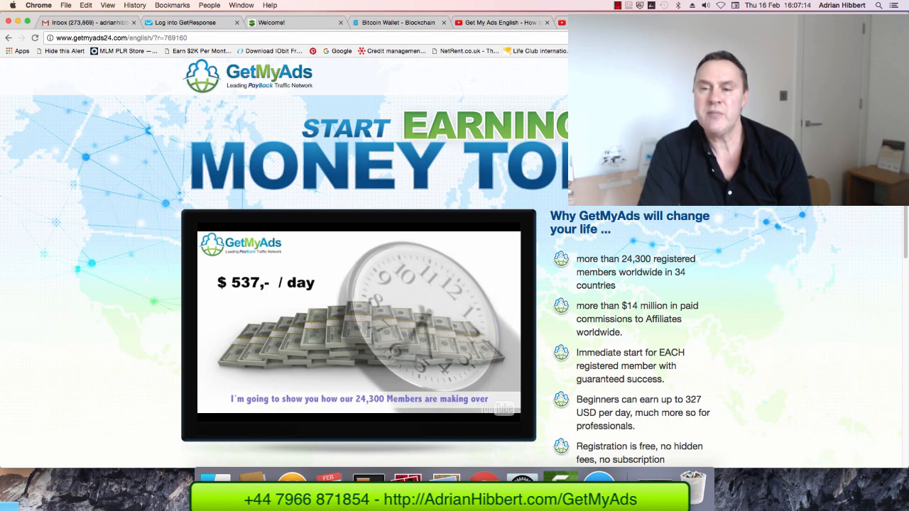
mouse_move(387, 313)
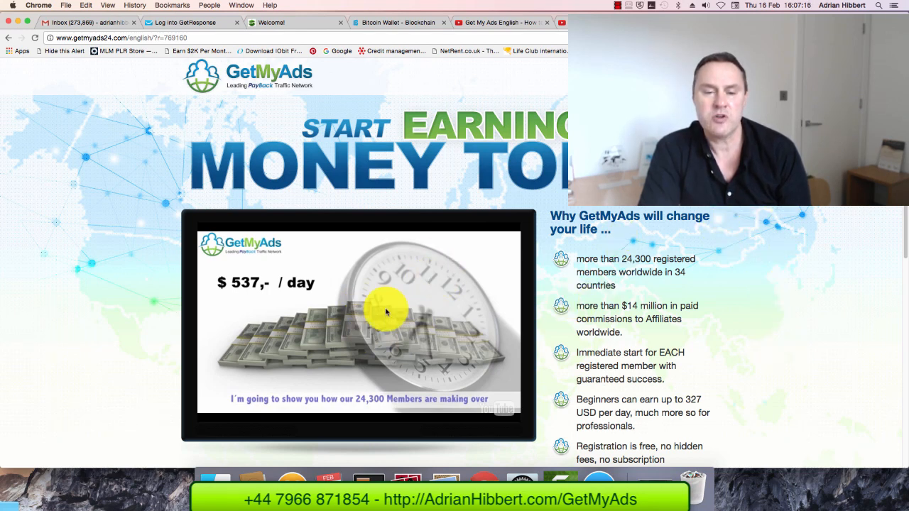
mouse_move(444, 309)
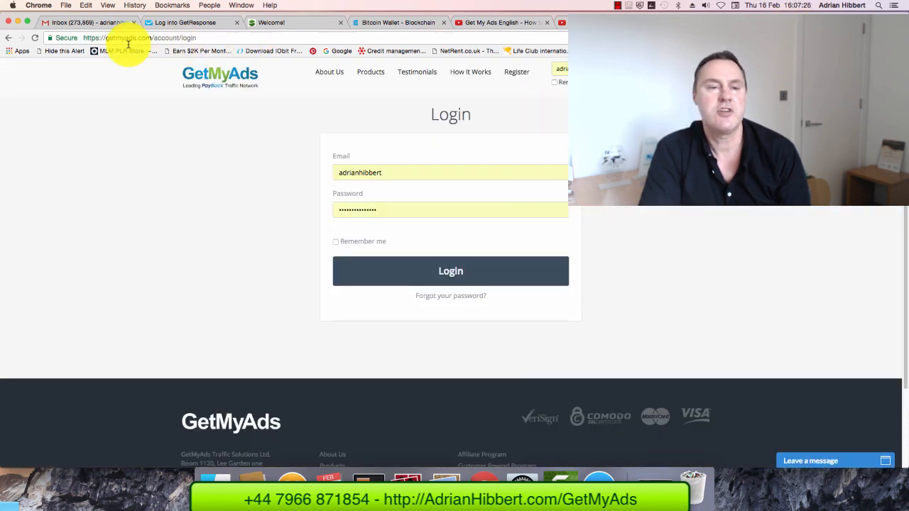
Log in to GetMyAds and review the dashboard's campaign overview and balance tiles
left_click(450, 271)
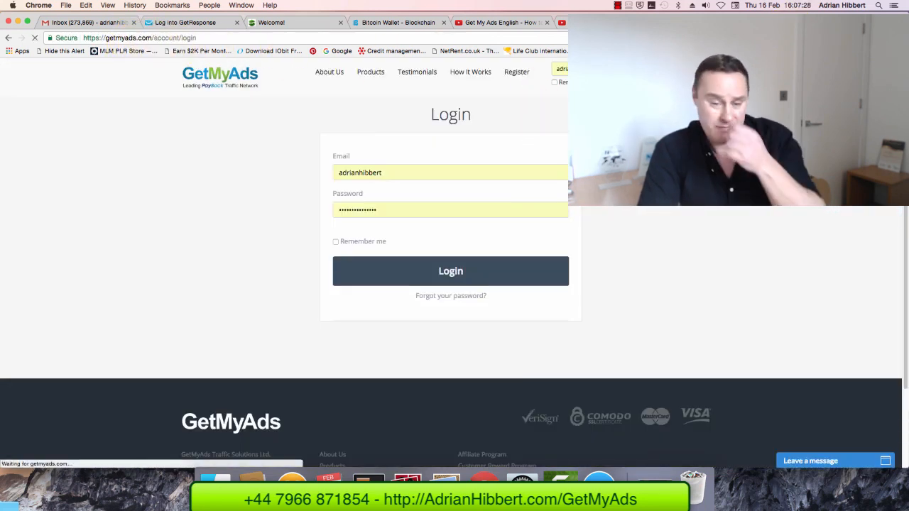
left_click(451, 270)
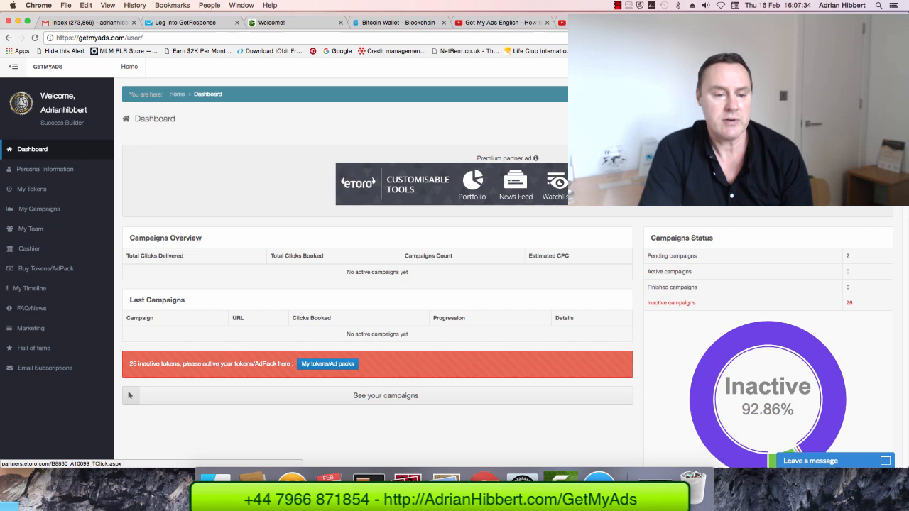
scroll("down", 3)
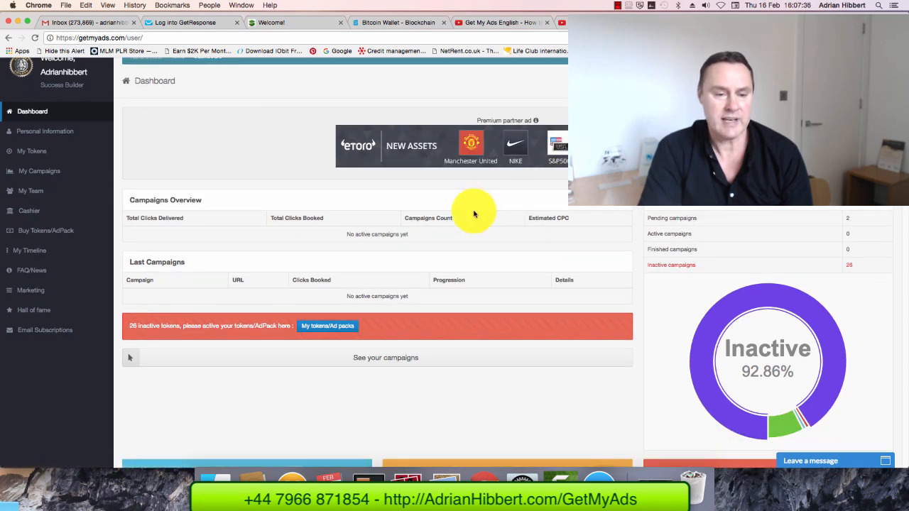
mouse_move(401, 257)
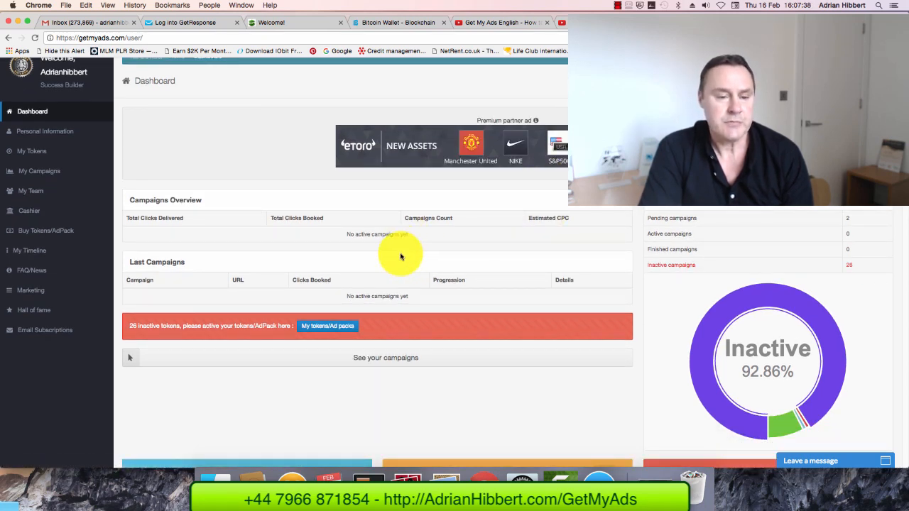
scroll("down", 3)
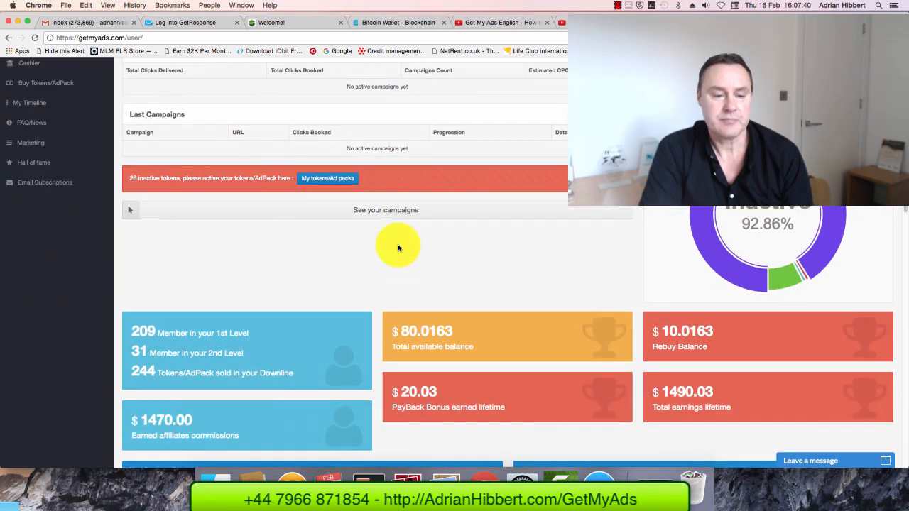
scroll("down", 3)
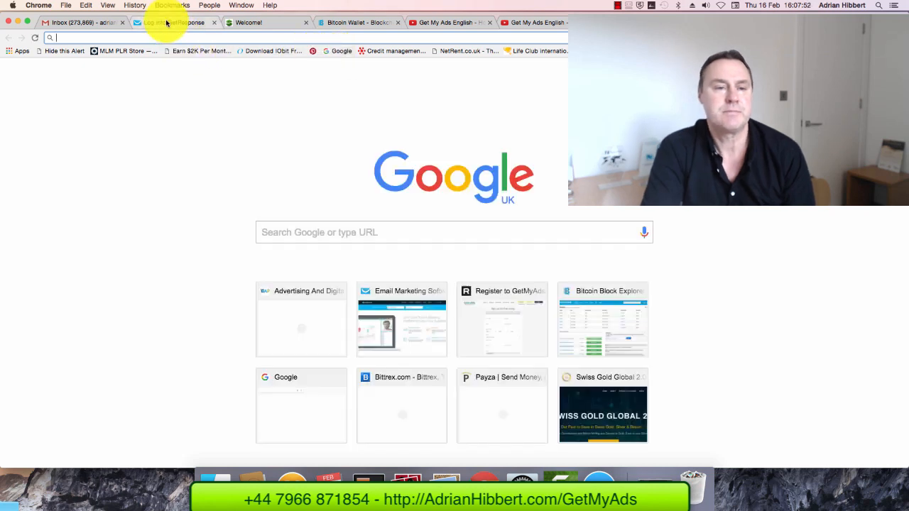
Go to youtube.com, open My channel and bring the GetMyAds $1400 commissions video into view
type("youtube.com/channel/UC6i3IXqPCceILVvEmvQhvbQ")
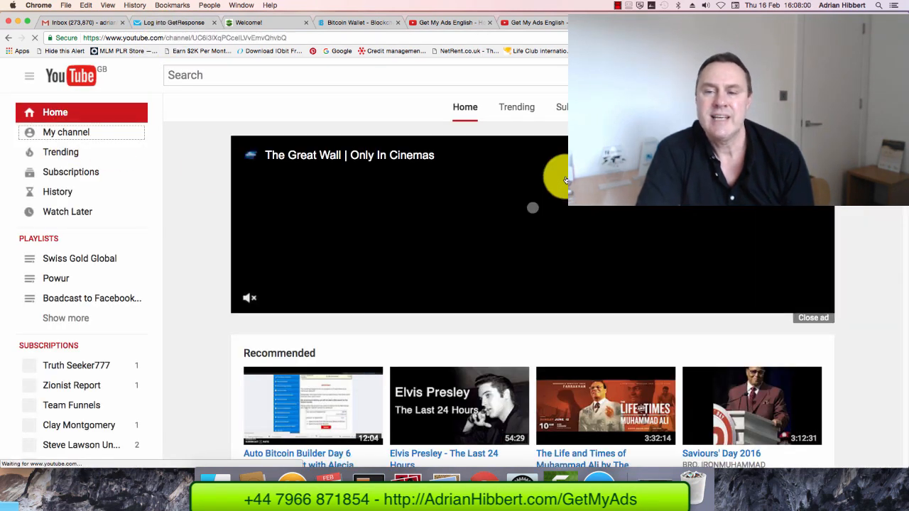
left_click(66, 132)
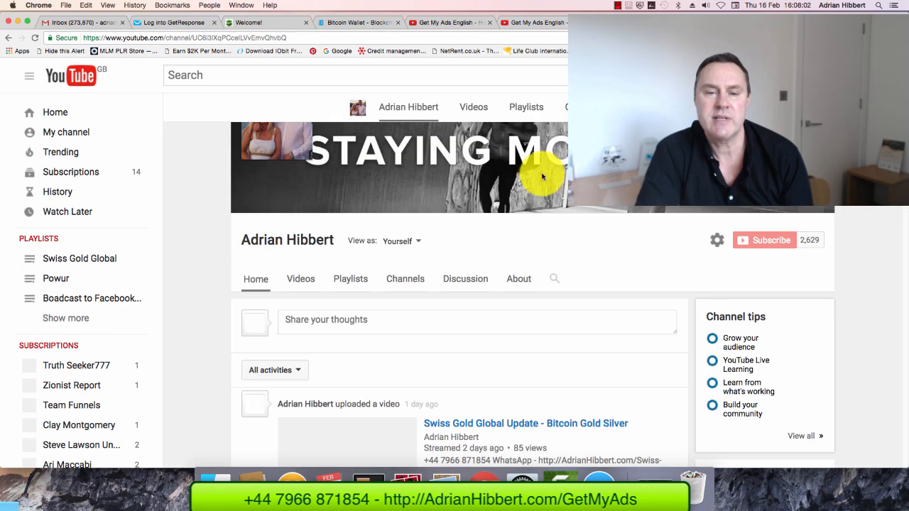
scroll("down", 3)
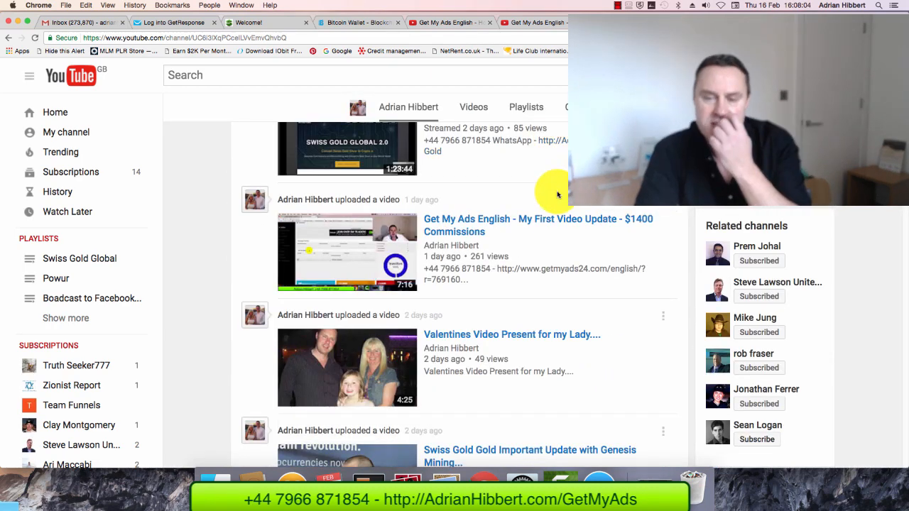
mouse_move(411, 199)
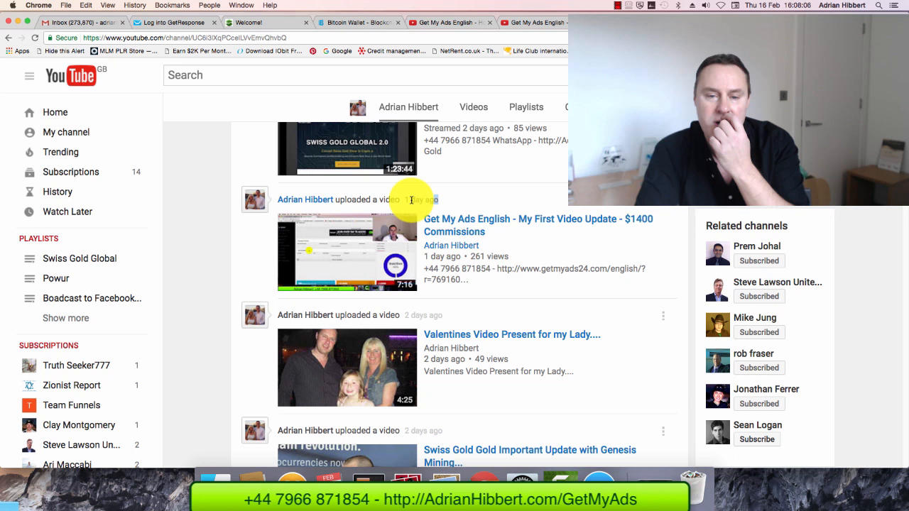
mouse_move(558, 227)
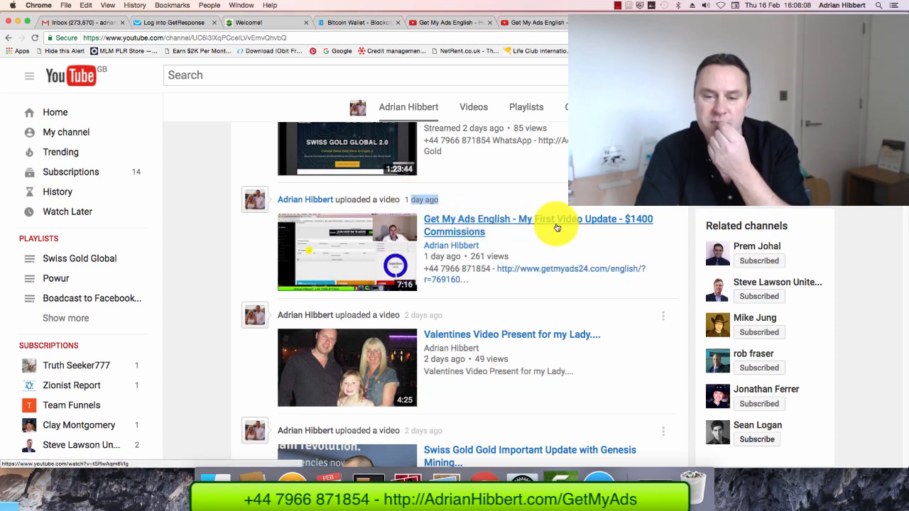
mouse_move(493, 240)
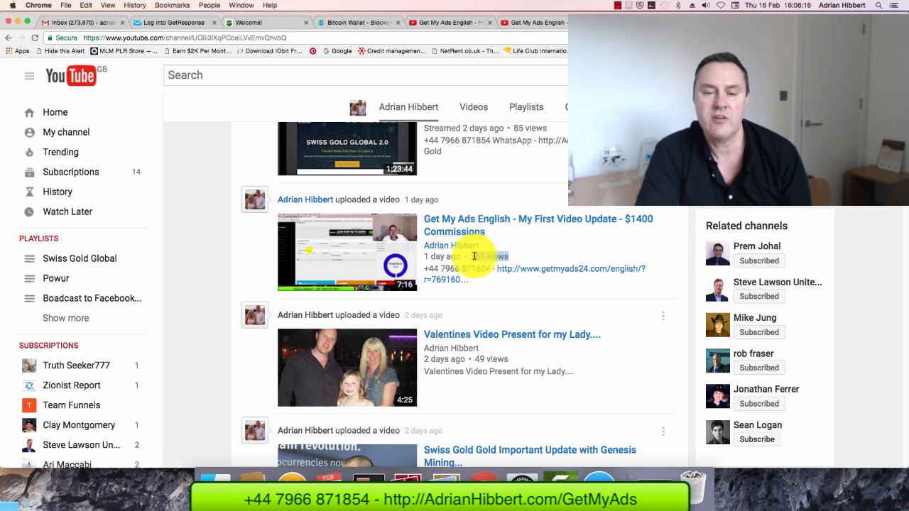
mouse_move(529, 267)
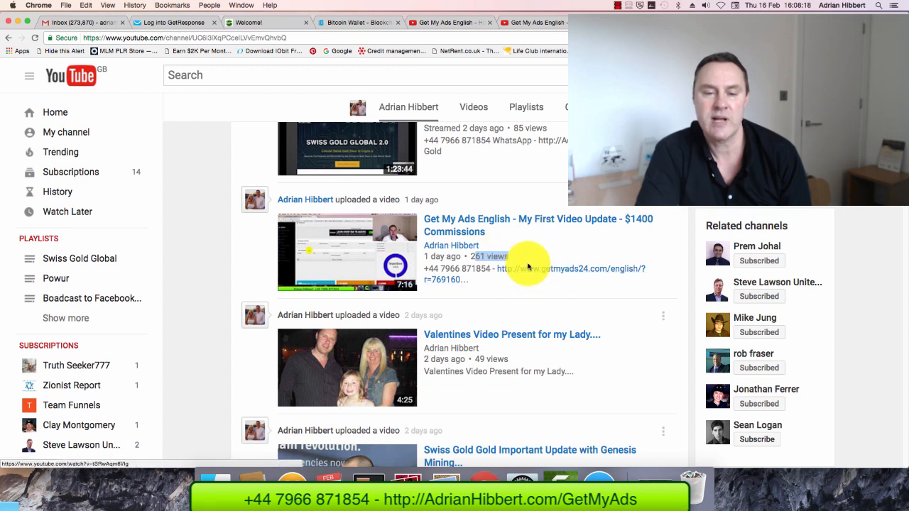
mouse_move(555, 224)
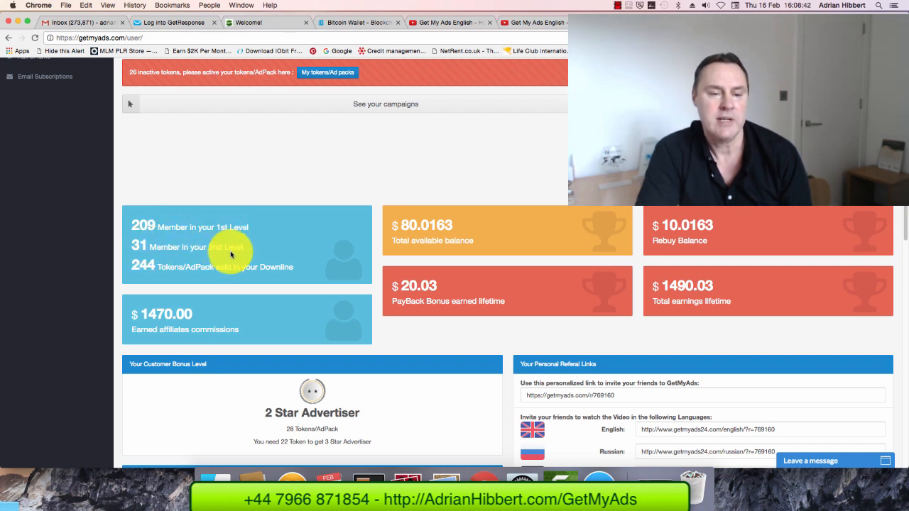
mouse_move(195, 227)
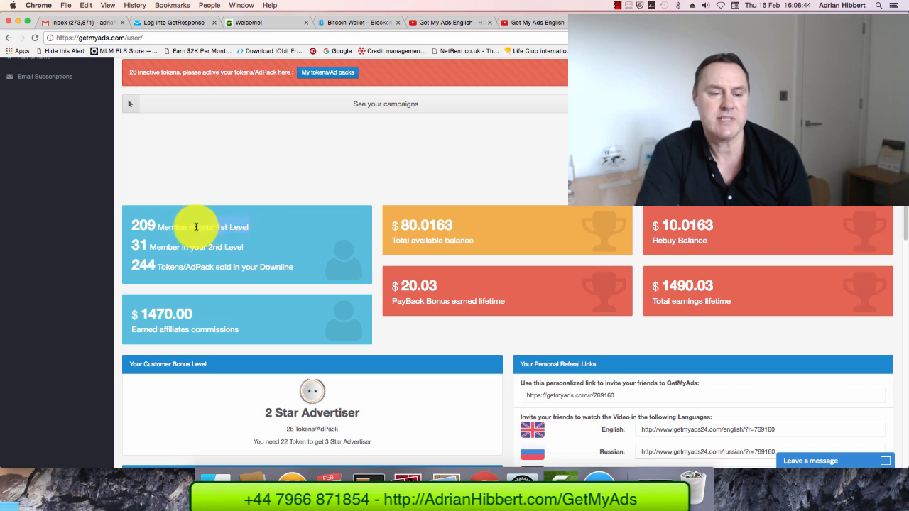
mouse_move(250, 250)
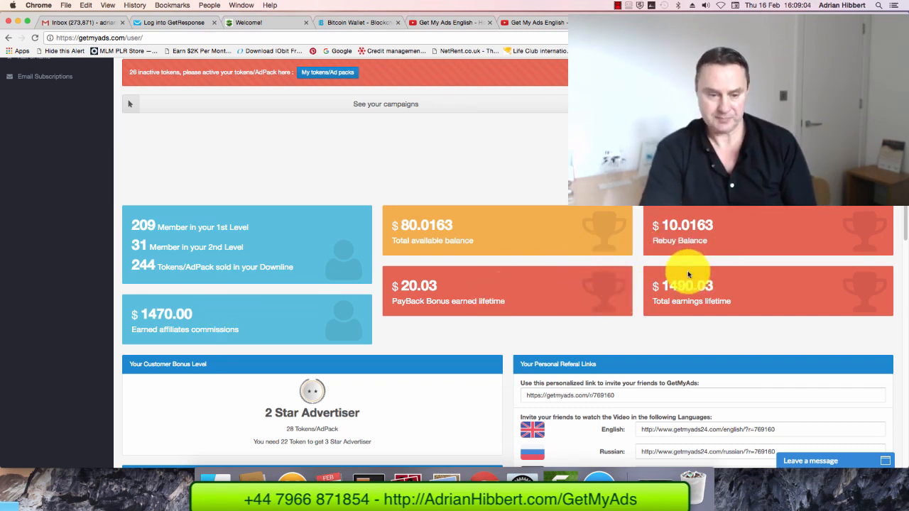
mouse_move(284, 336)
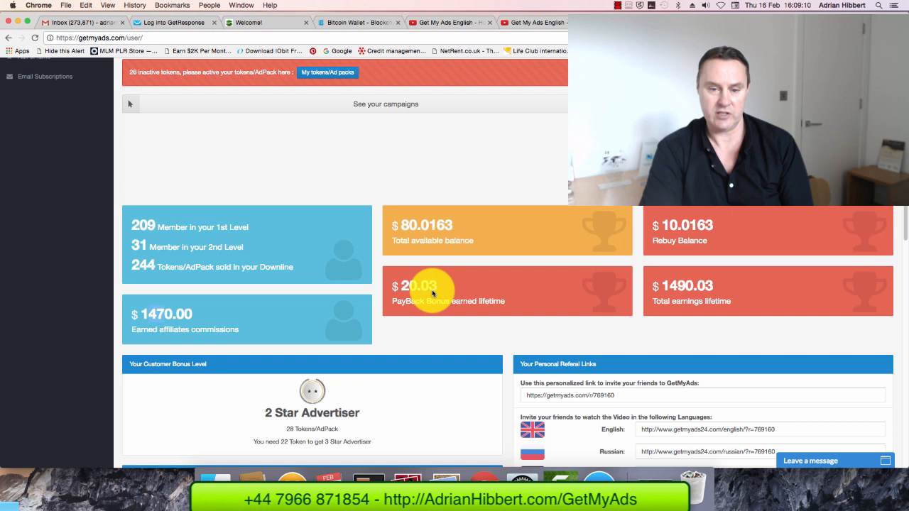
mouse_move(693, 287)
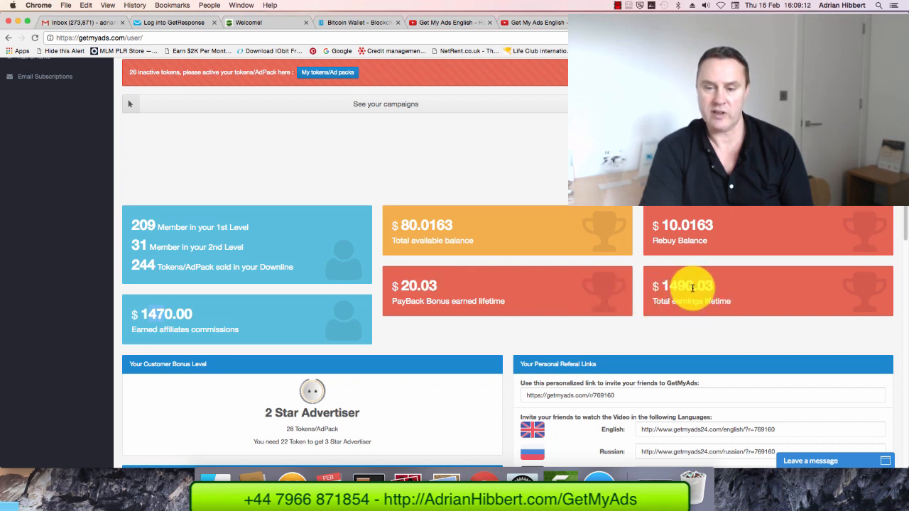
mouse_move(468, 236)
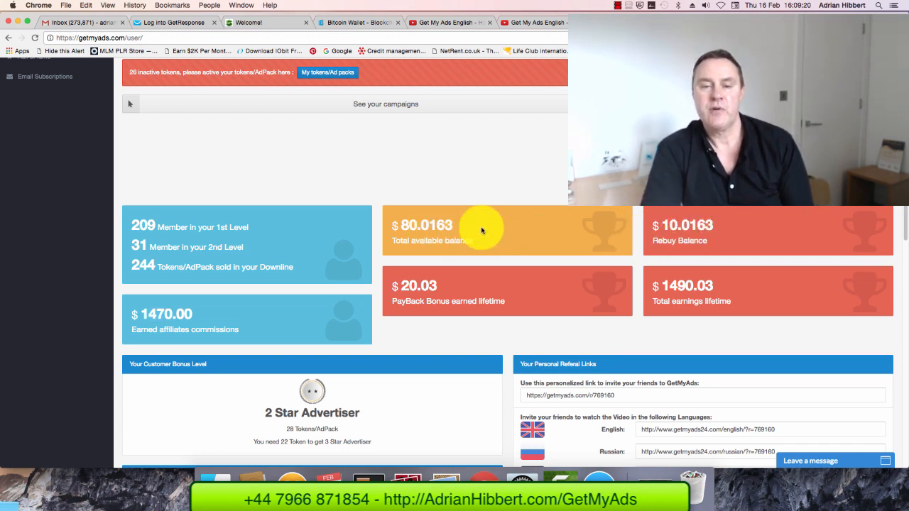
mouse_move(689, 226)
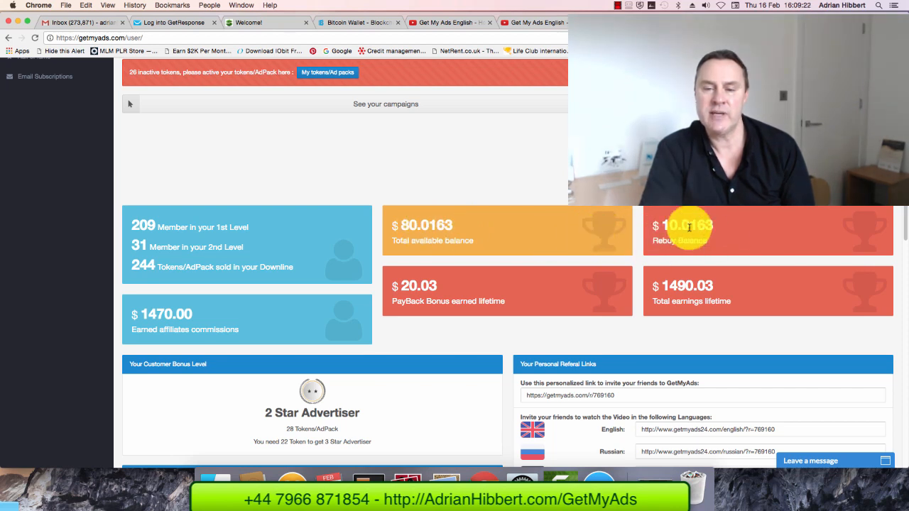
mouse_move(543, 238)
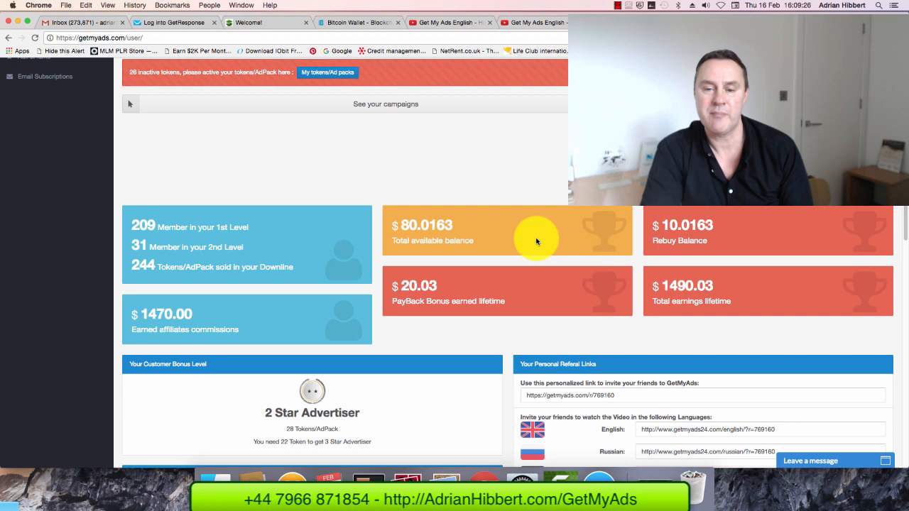
mouse_move(426, 233)
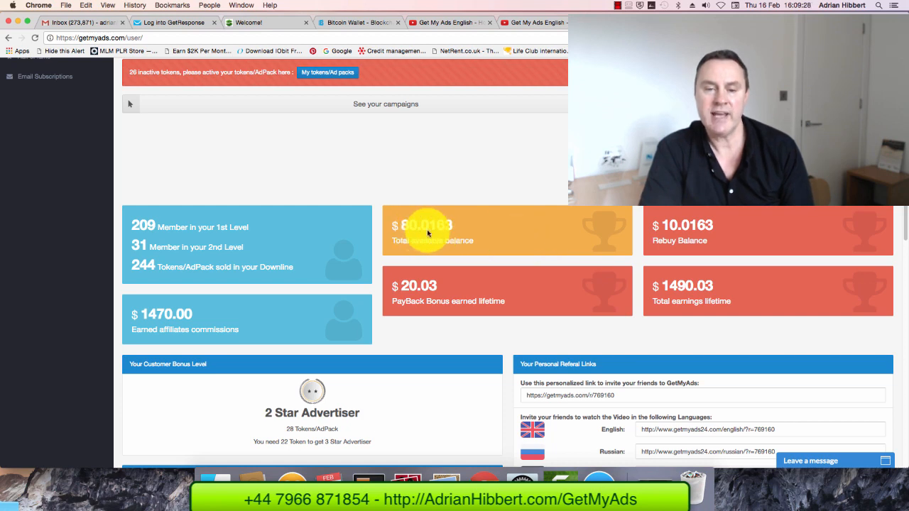
Scroll the dashboard back to the top: 26 inactive tokens, no active campaigns, $80.0163 available
scroll("up", 3)
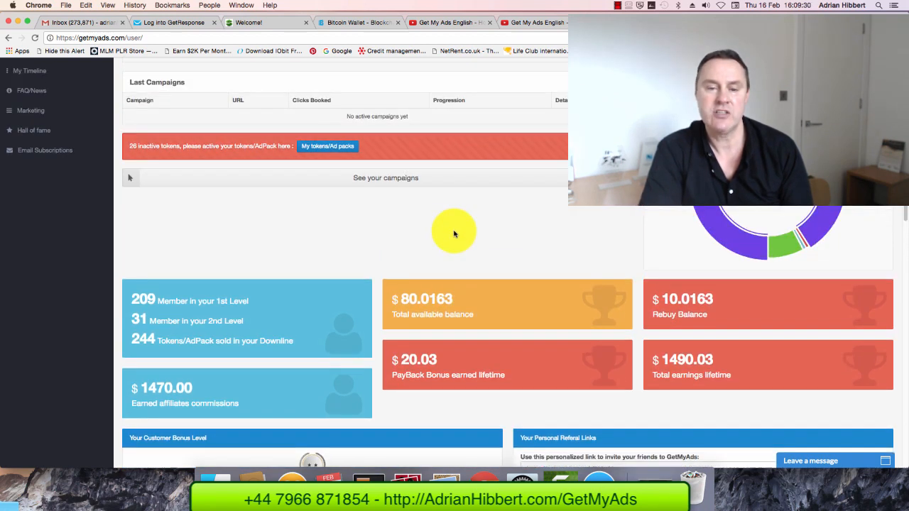
scroll("up", 3)
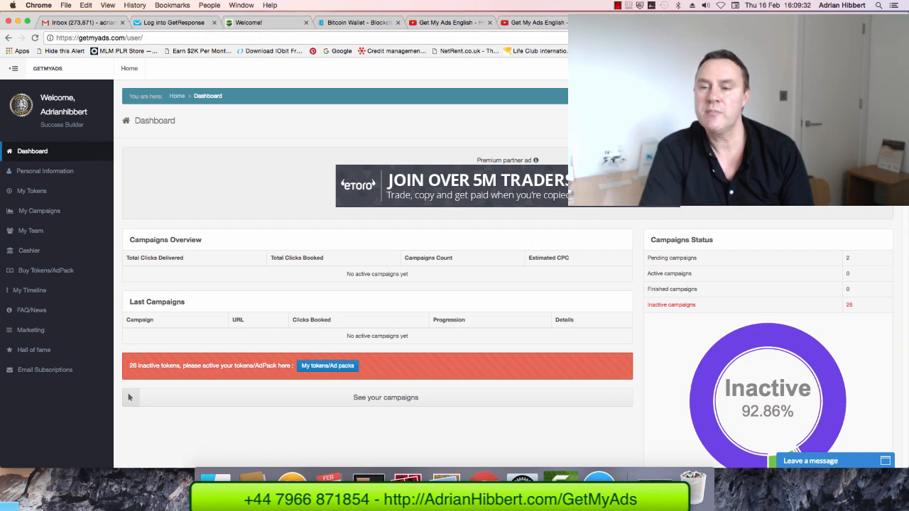
Buy one $50 token paid with earned credits, leaving 27 inactive tokens and $40.0263 available
left_click(327, 365)
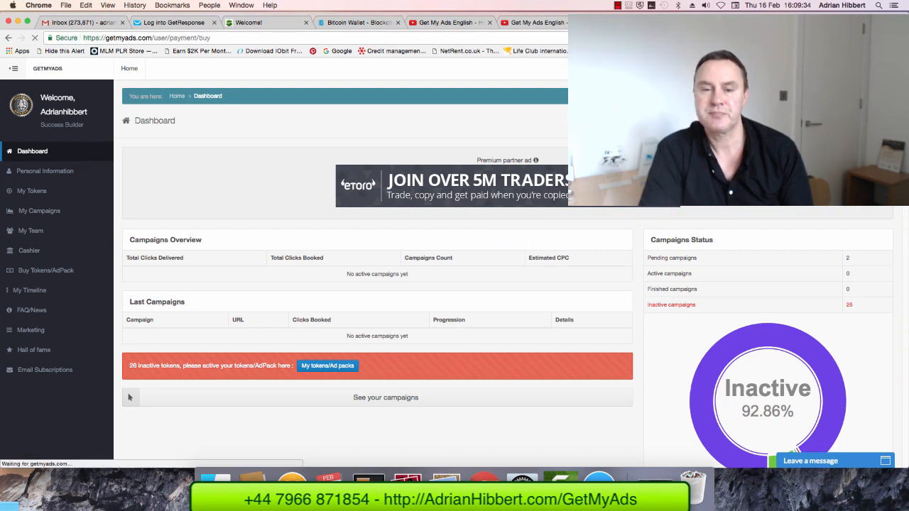
left_click(46, 270)
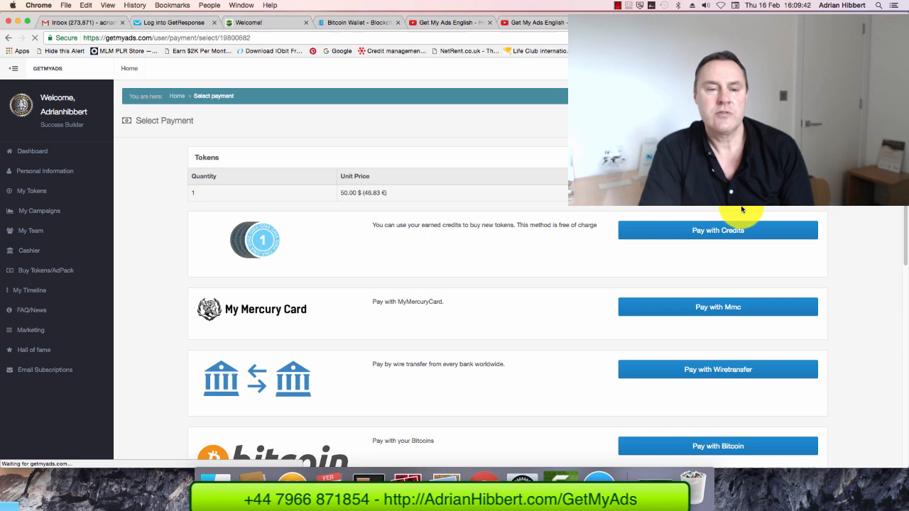
mouse_move(348, 218)
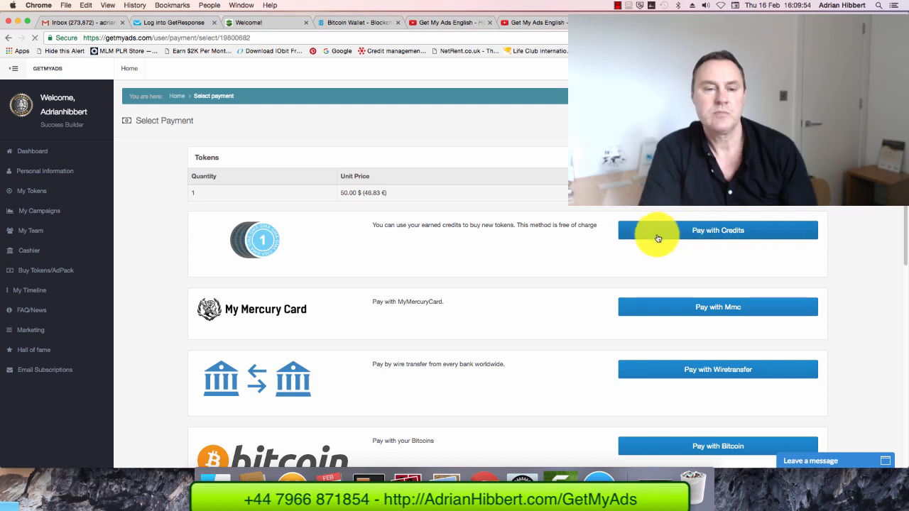
left_click(717, 230)
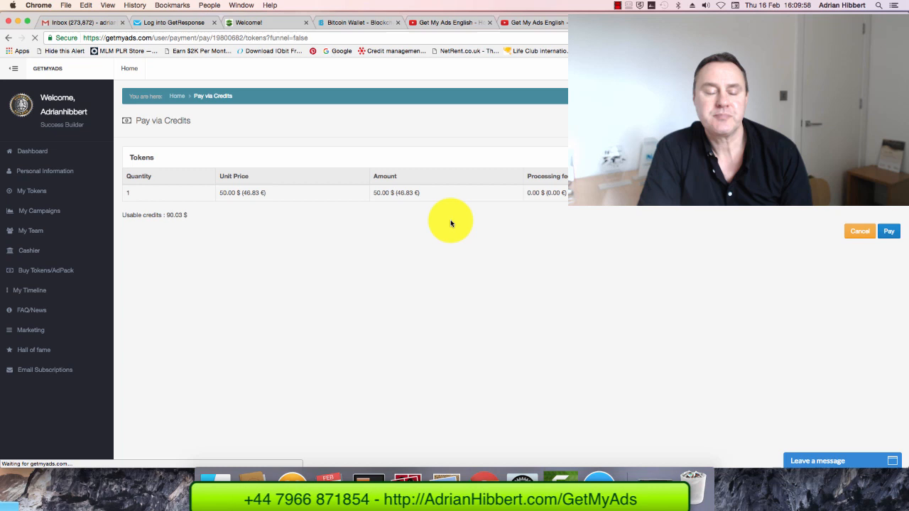
left_click(889, 231)
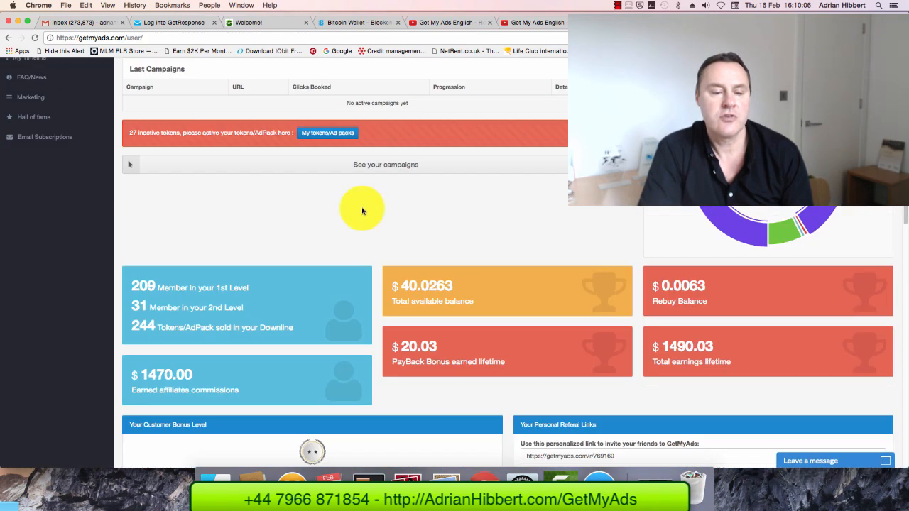
Scroll to the Customer Bonus Level panel: 2 Star Advertiser, 29 tokens, 21 short of 3 Star
scroll("down", 3)
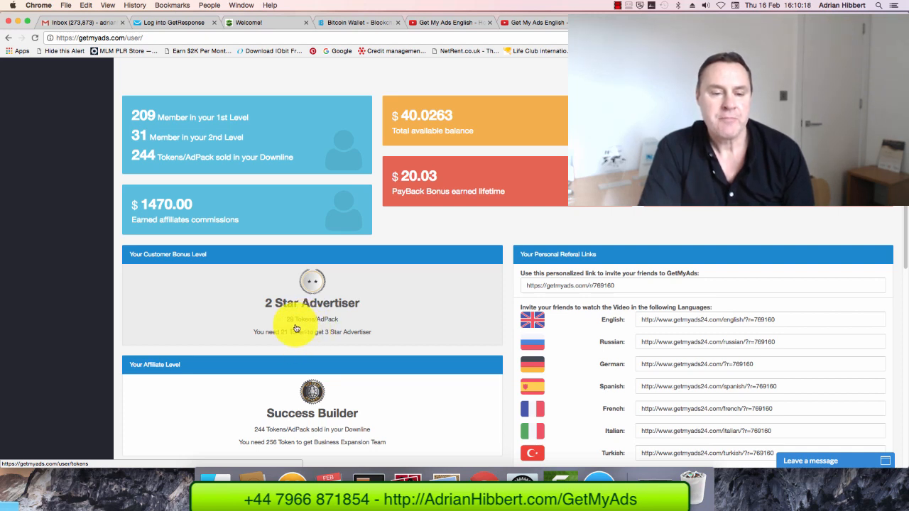
scroll("up", 3)
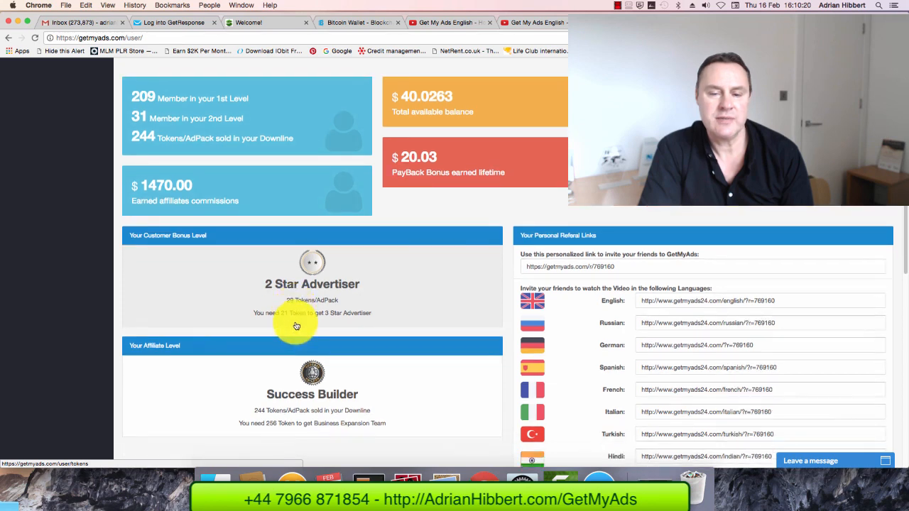
scroll("down", 3)
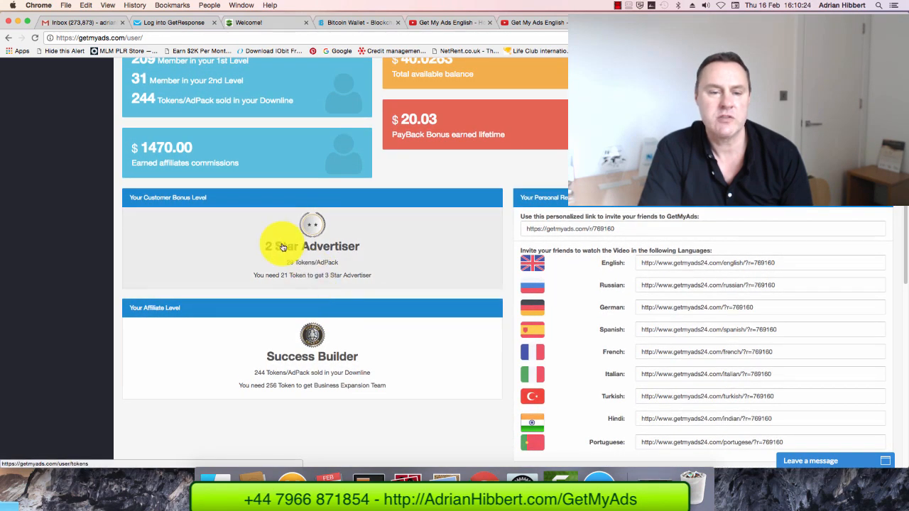
scroll("up", 3)
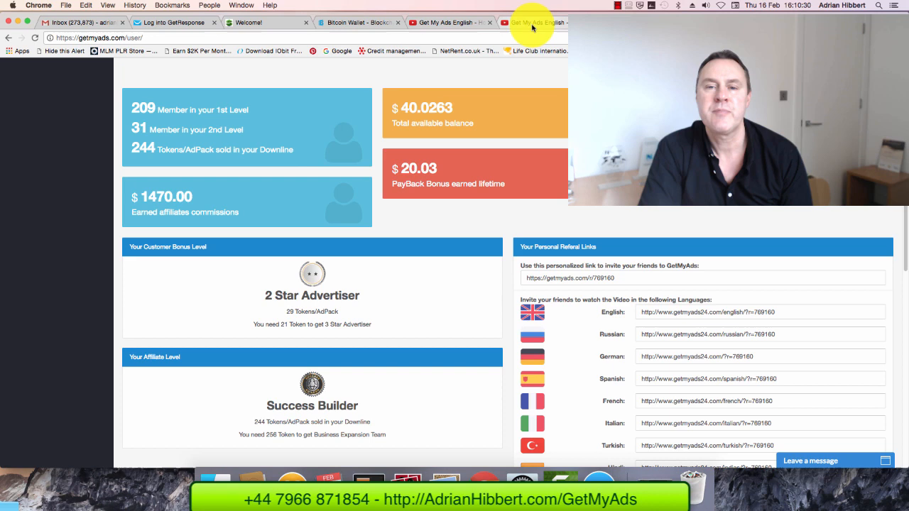
left_click(536, 22)
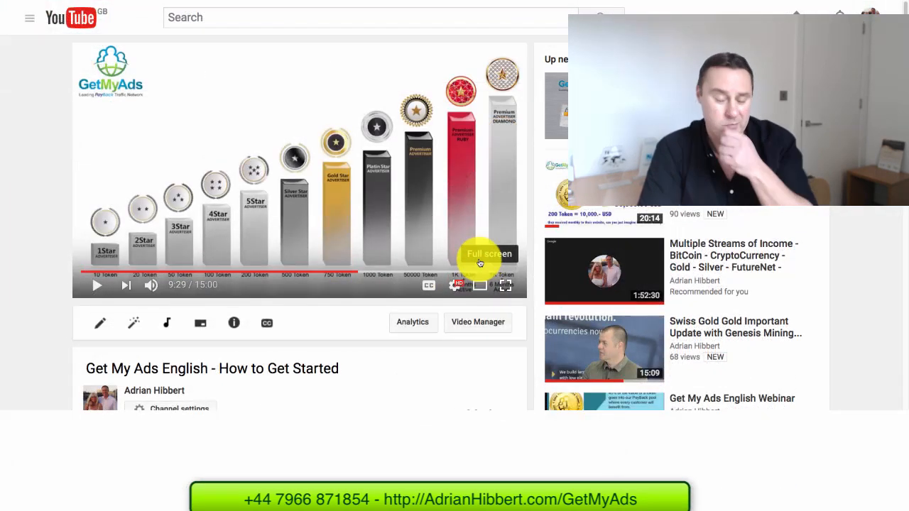
left_click(506, 284)
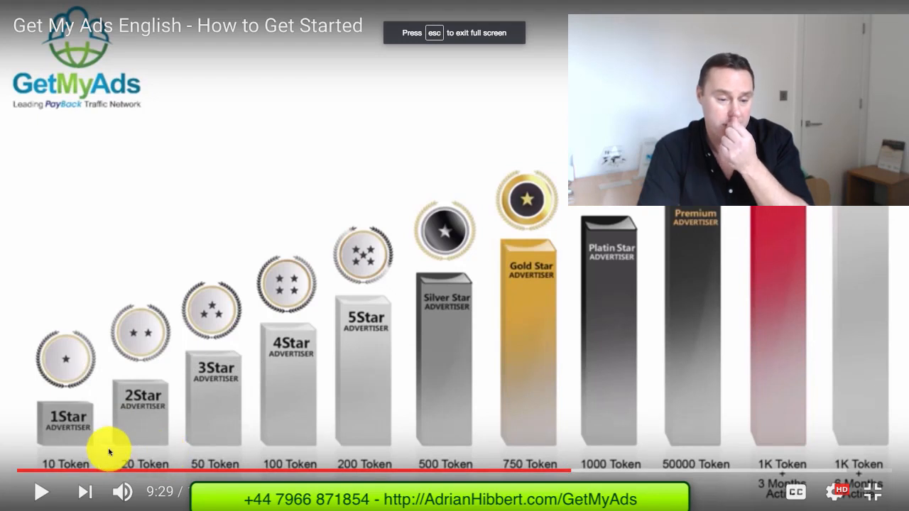
mouse_move(168, 399)
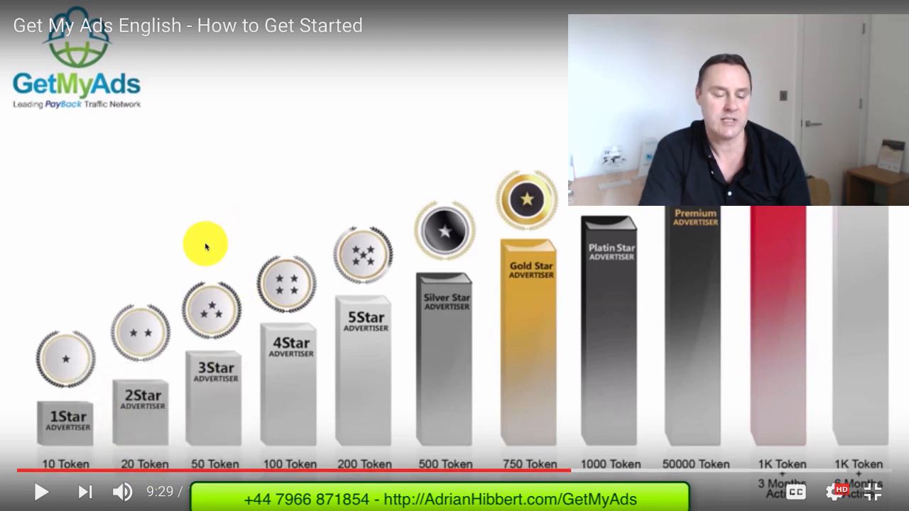
mouse_move(171, 380)
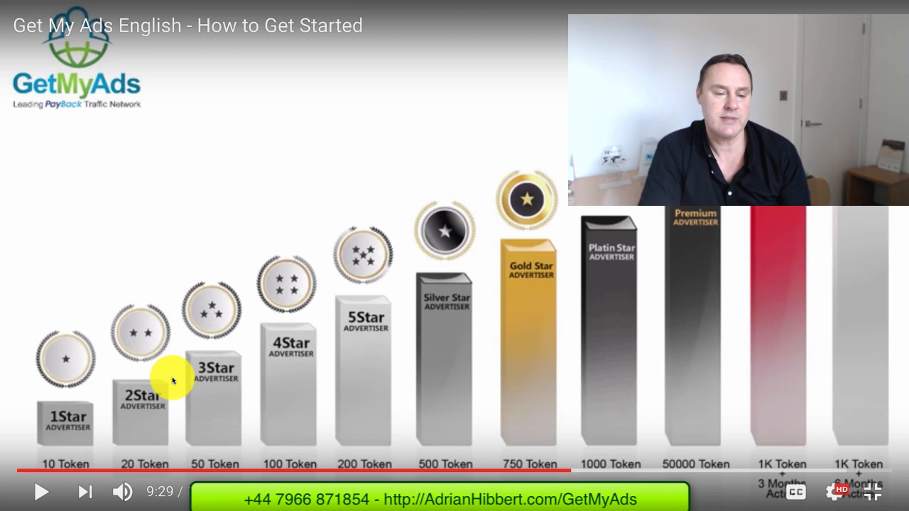
mouse_move(201, 471)
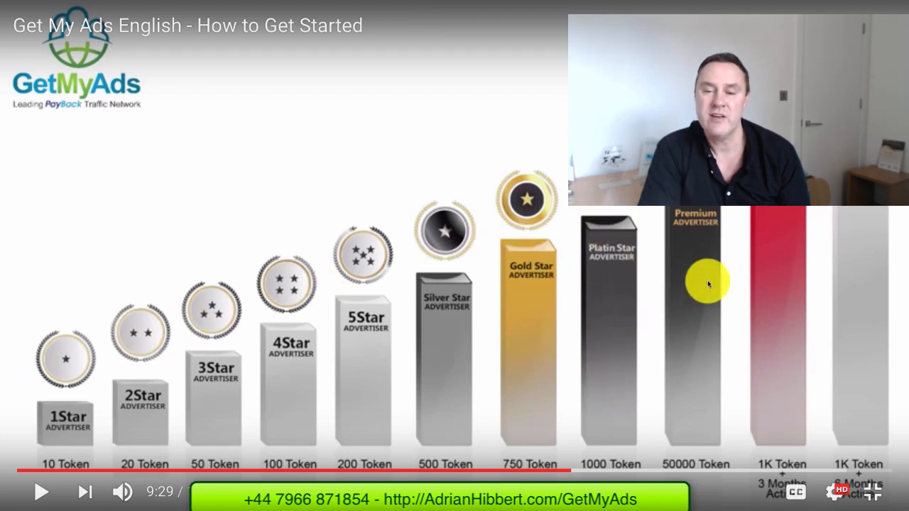
mouse_move(740, 446)
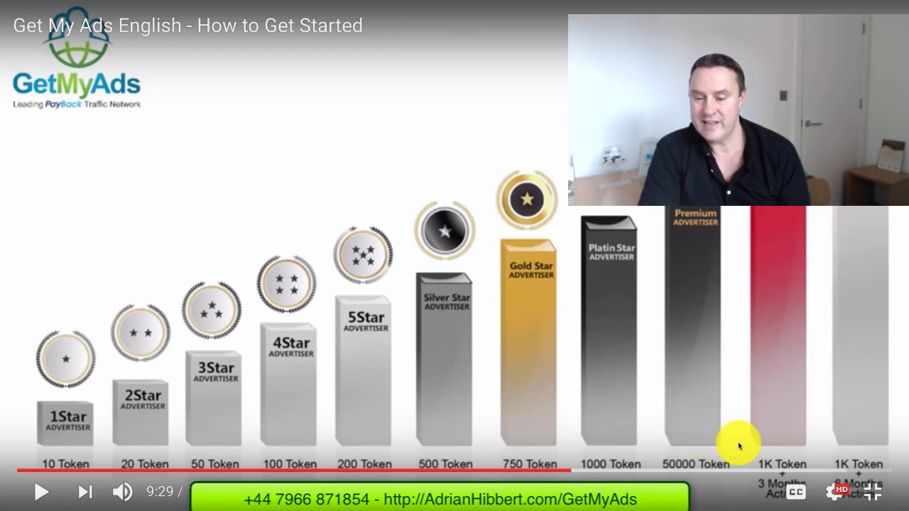
mouse_move(835, 308)
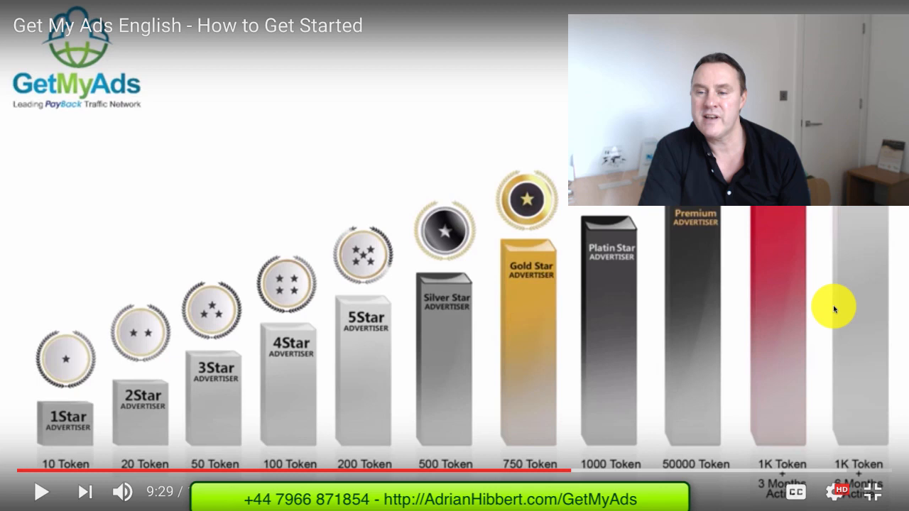
mouse_move(497, 331)
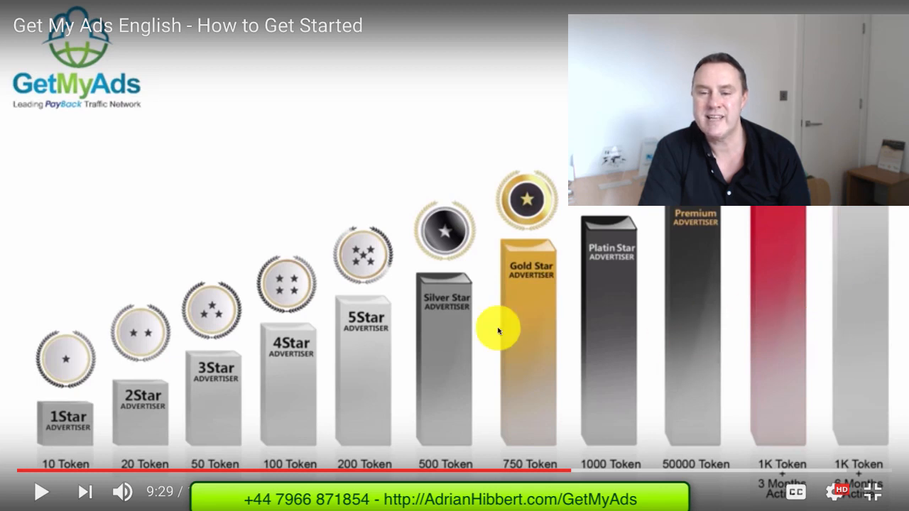
mouse_move(614, 268)
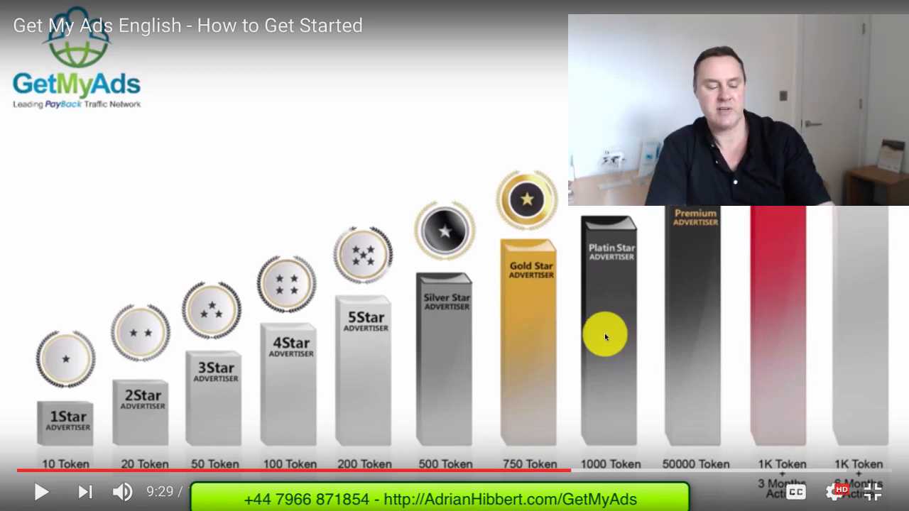
mouse_move(518, 337)
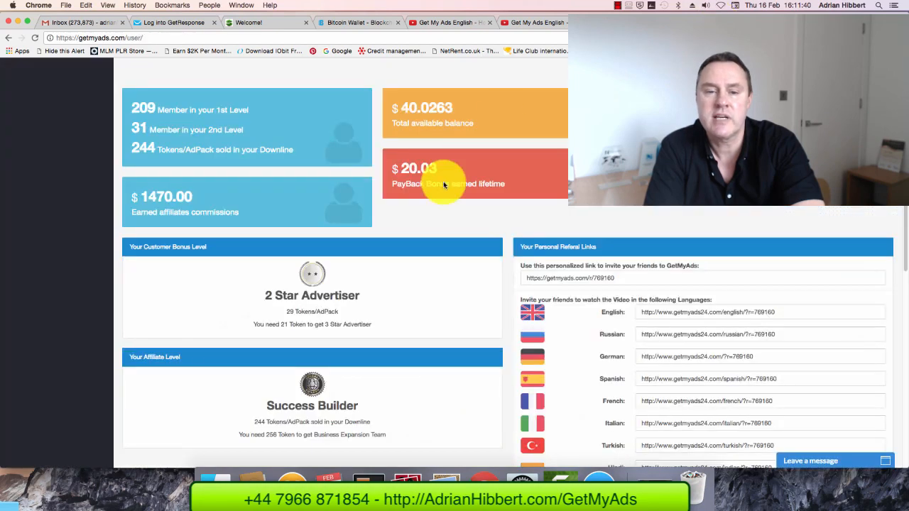
Scroll to the Your Affiliate Level panel showing Success Builder and multilingual referral links
scroll("down", 3)
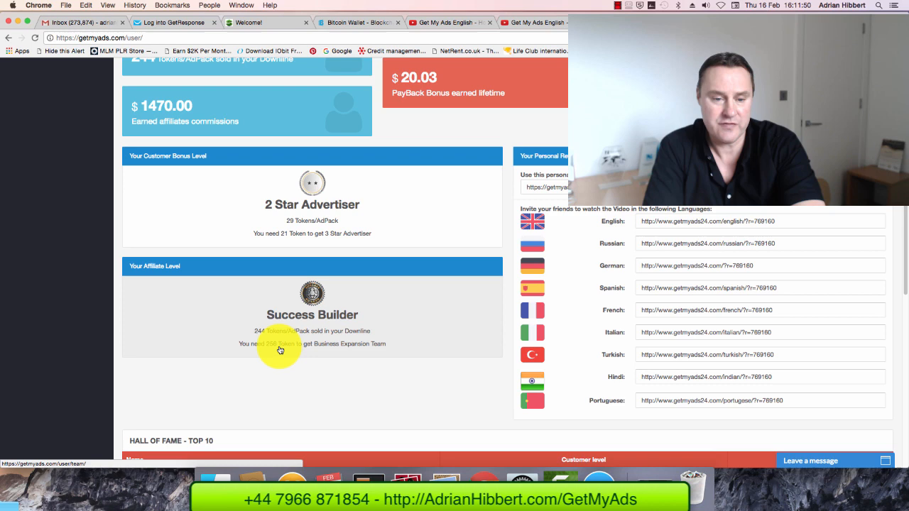
mouse_move(370, 353)
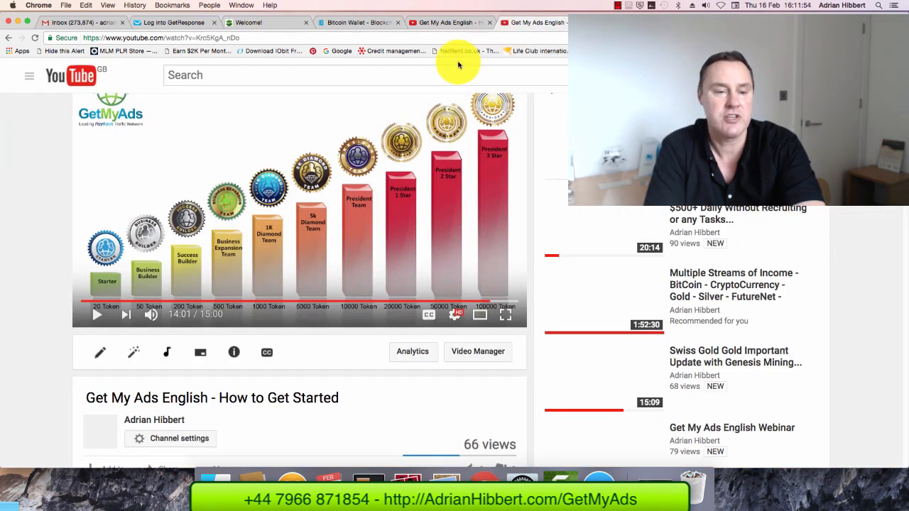
Play the how-to video full screen at its affiliate team levels chart, Starter to President
left_click(505, 315)
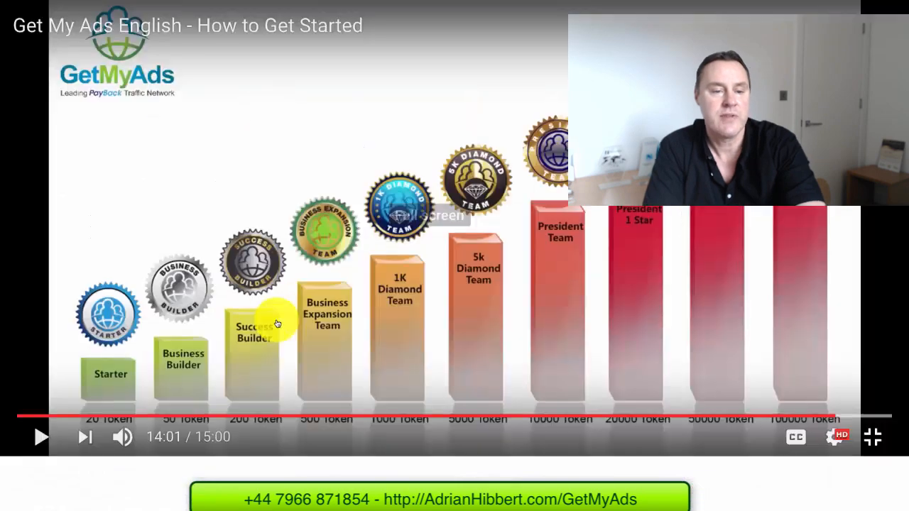
left_click(873, 437)
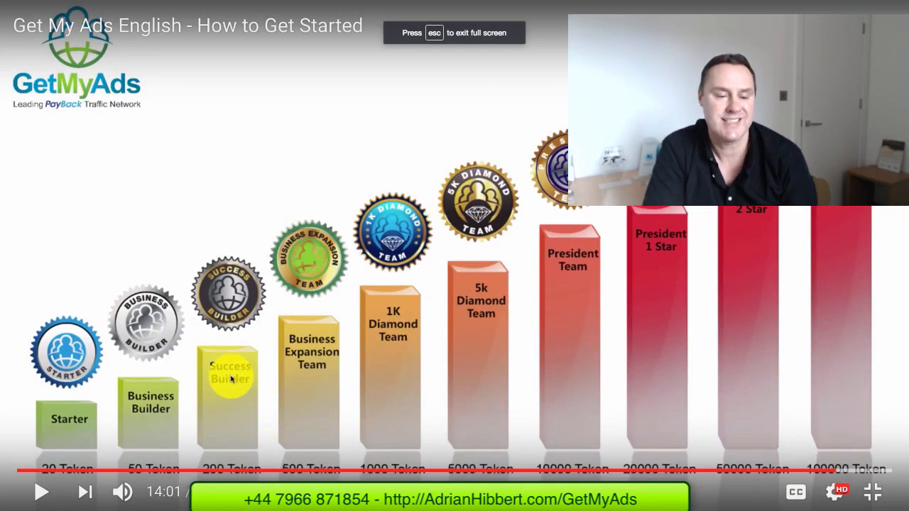
mouse_move(291, 454)
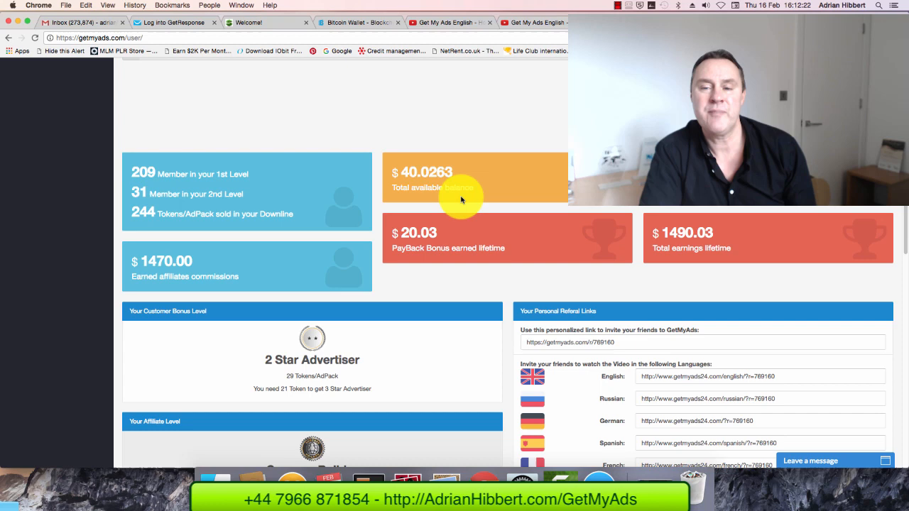
Scroll through the dashboard: 27 inactive tokens, no active campaigns, $40.0263 available balance
scroll("up", 3)
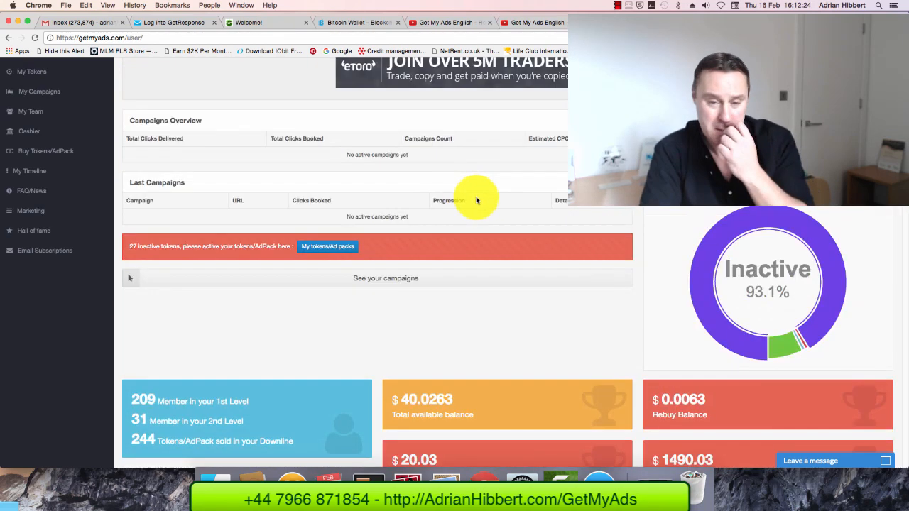
scroll("up", 3)
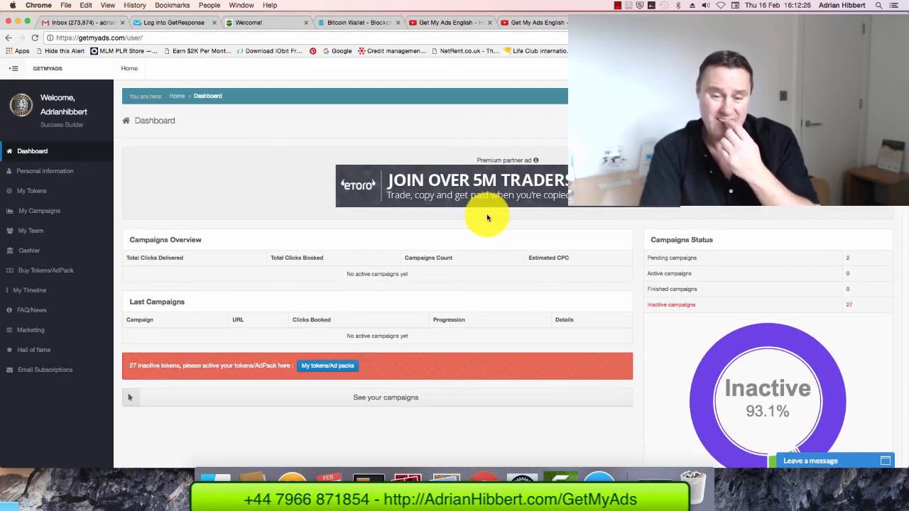
scroll("down", 3)
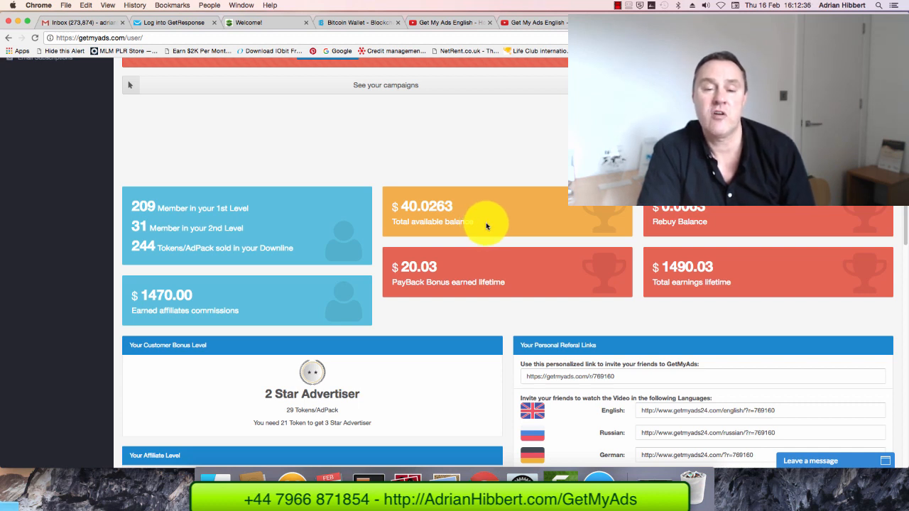
mouse_move(503, 227)
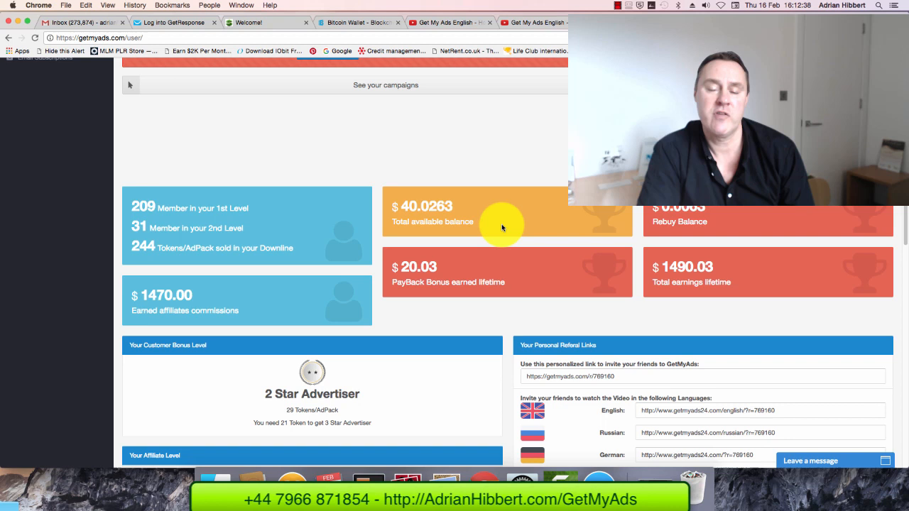
scroll("up", 3)
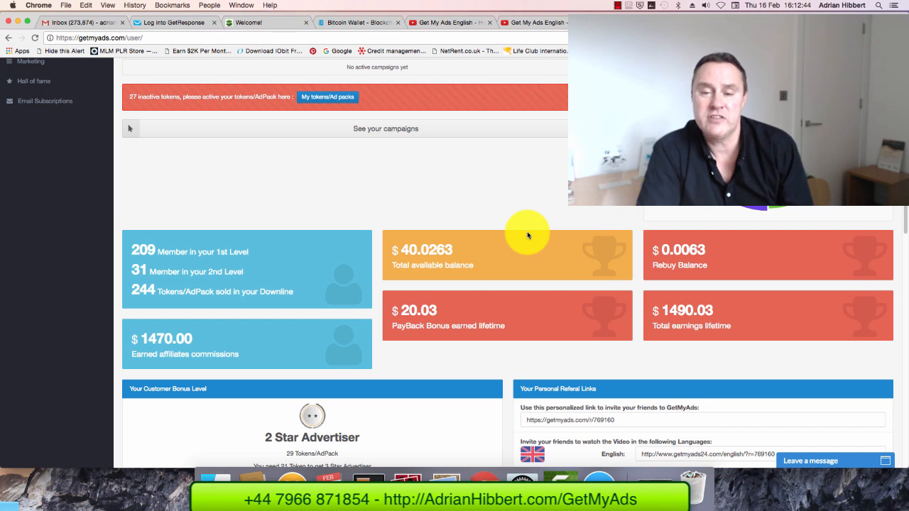
mouse_move(526, 247)
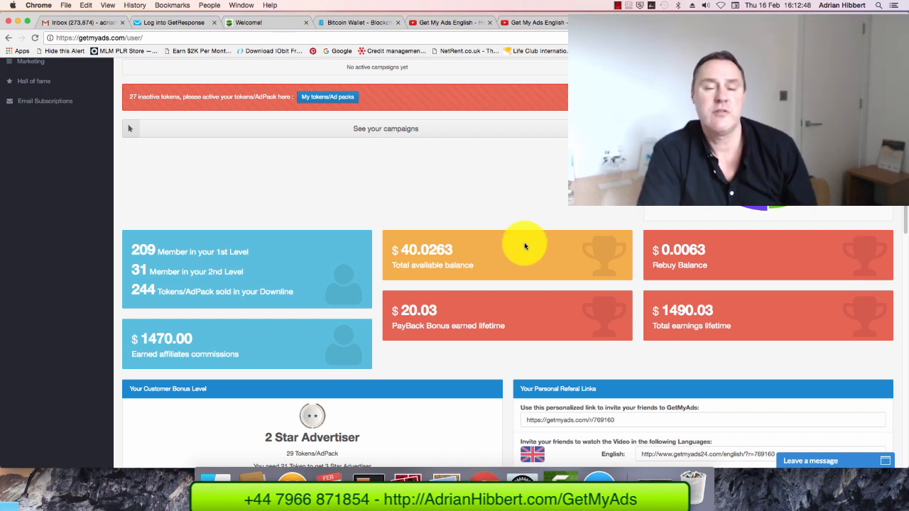
mouse_move(508, 234)
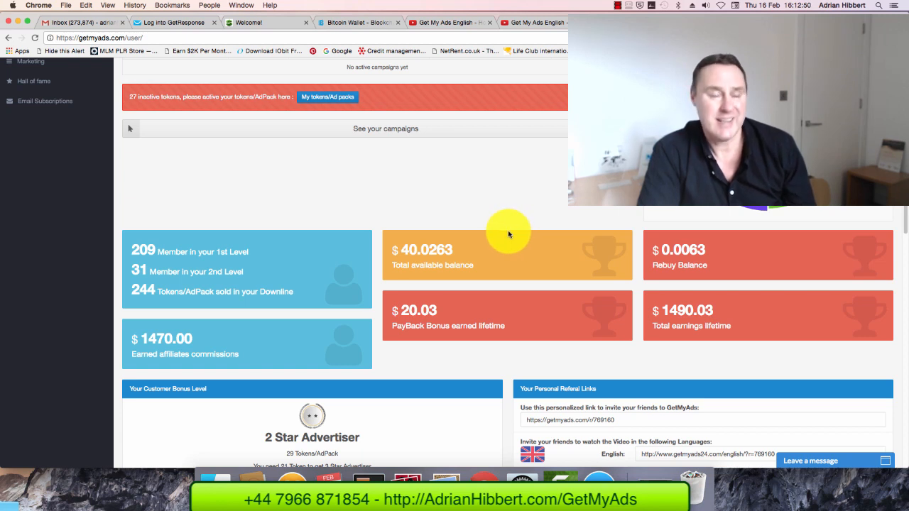
mouse_move(497, 238)
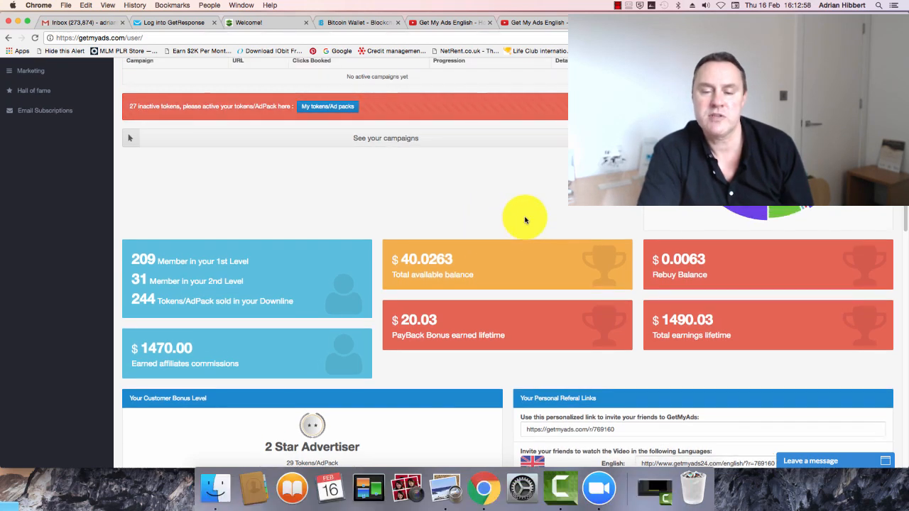
scroll("up", 3)
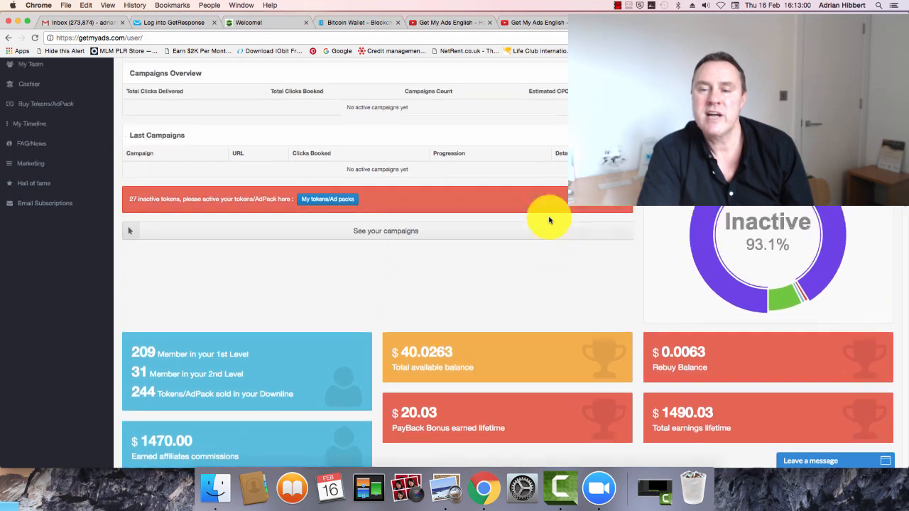
scroll("up", 3)
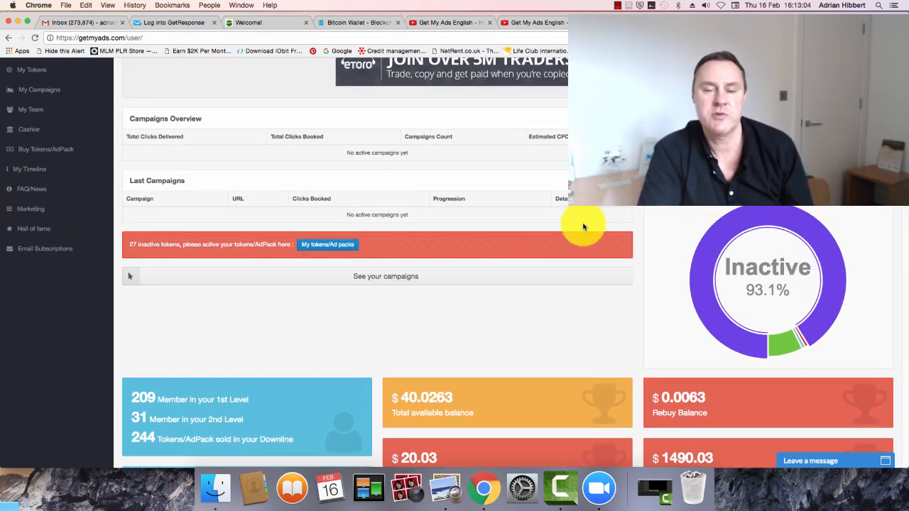
scroll("up", 3)
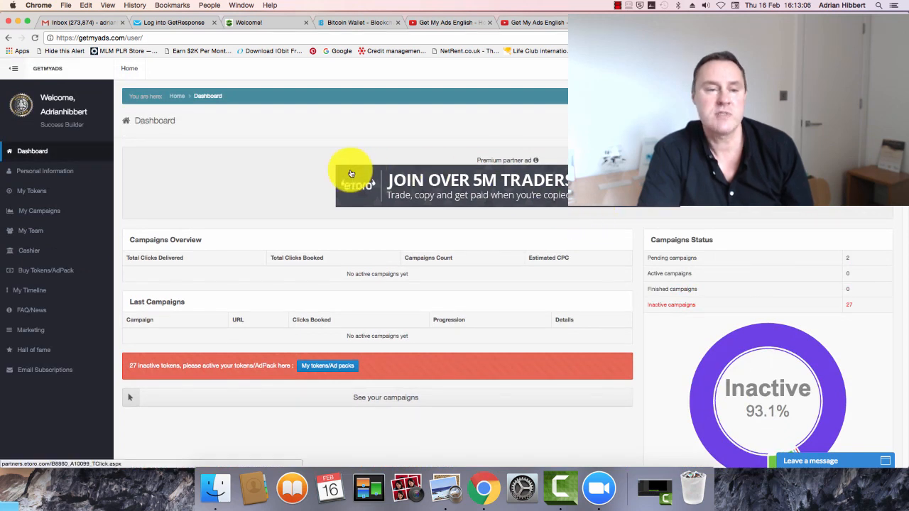
mouse_move(315, 124)
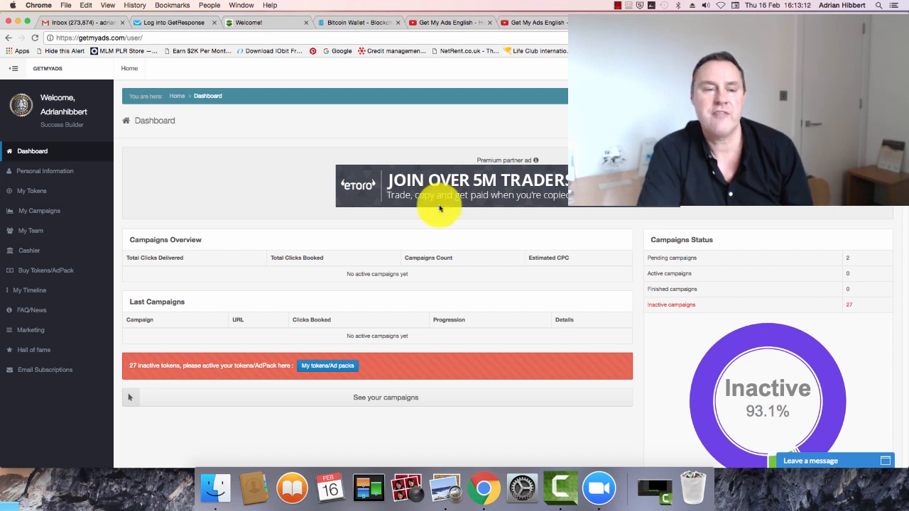
mouse_move(262, 160)
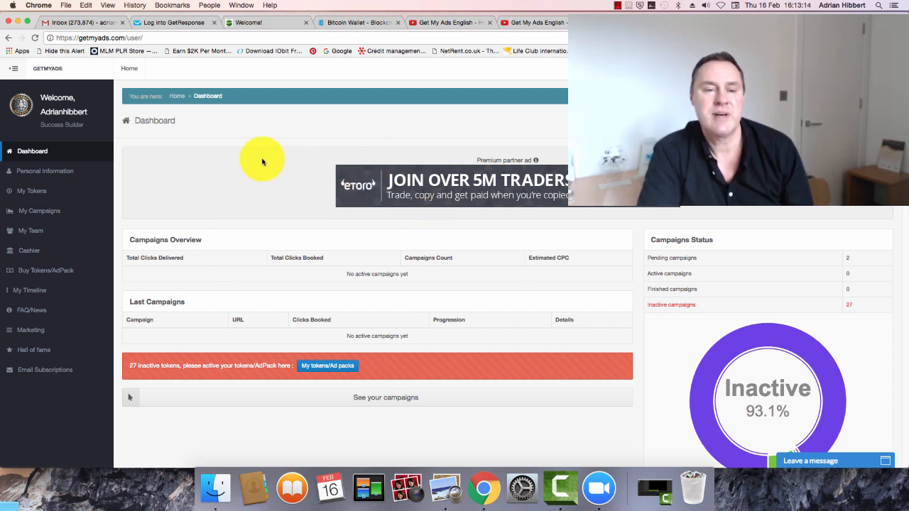
mouse_move(271, 178)
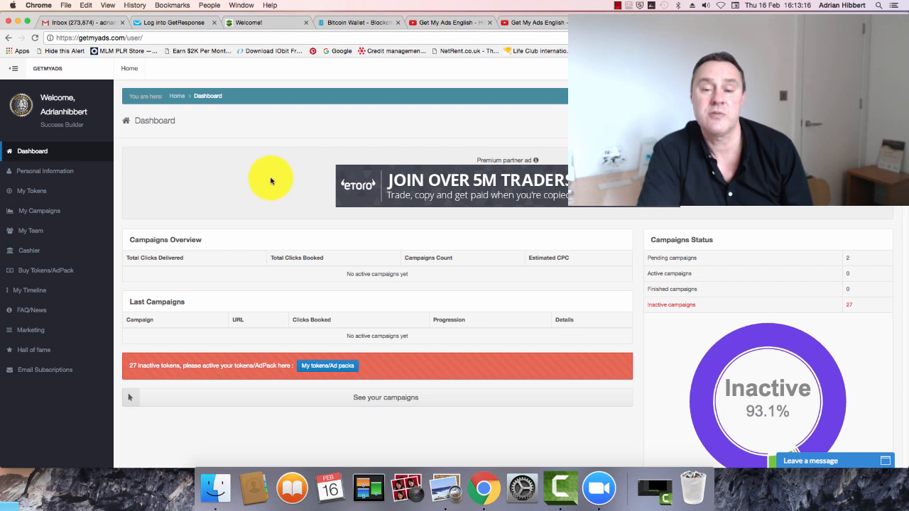
scroll("down", 3)
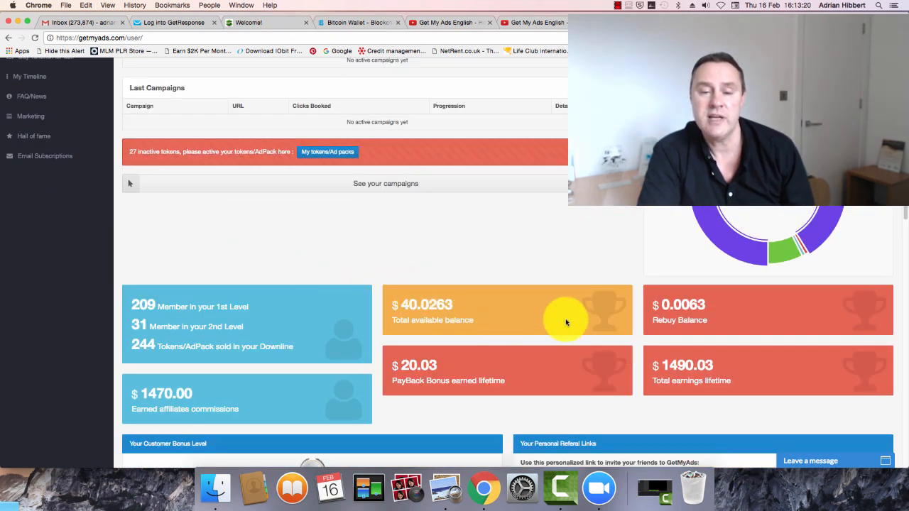
mouse_move(699, 313)
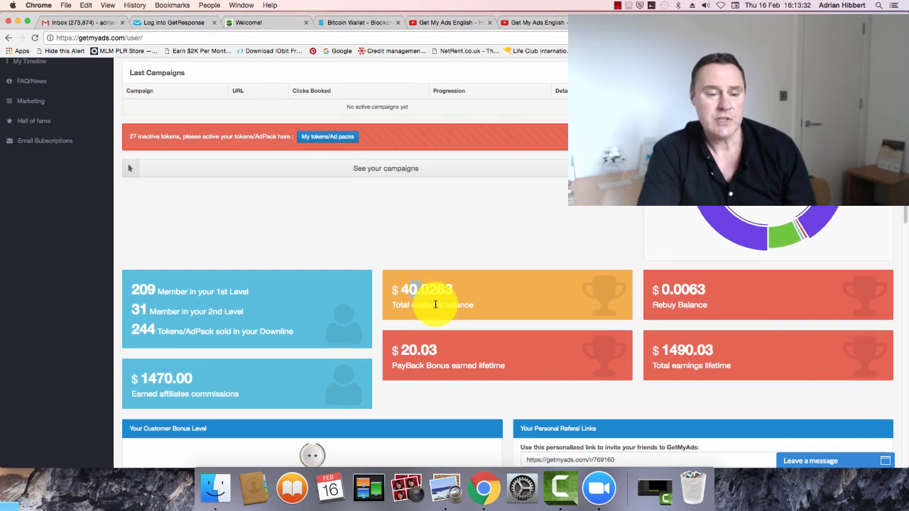
mouse_move(490, 300)
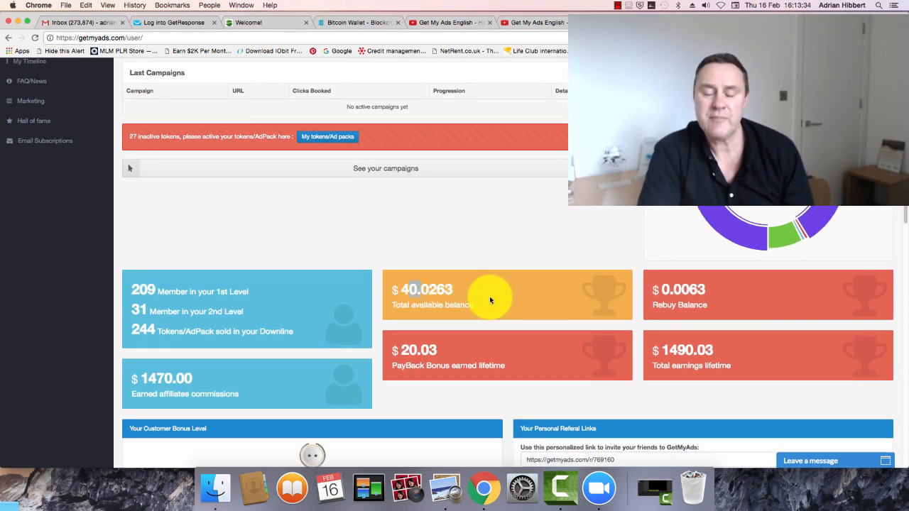
Scroll between the dashboard top and the 2 Star Advertiser customer bonus level panel
scroll("down", 3)
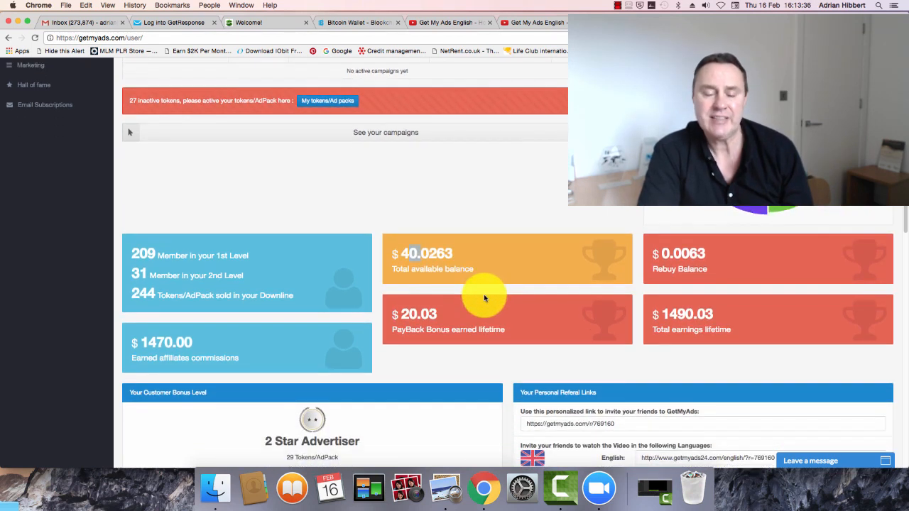
scroll("up", 3)
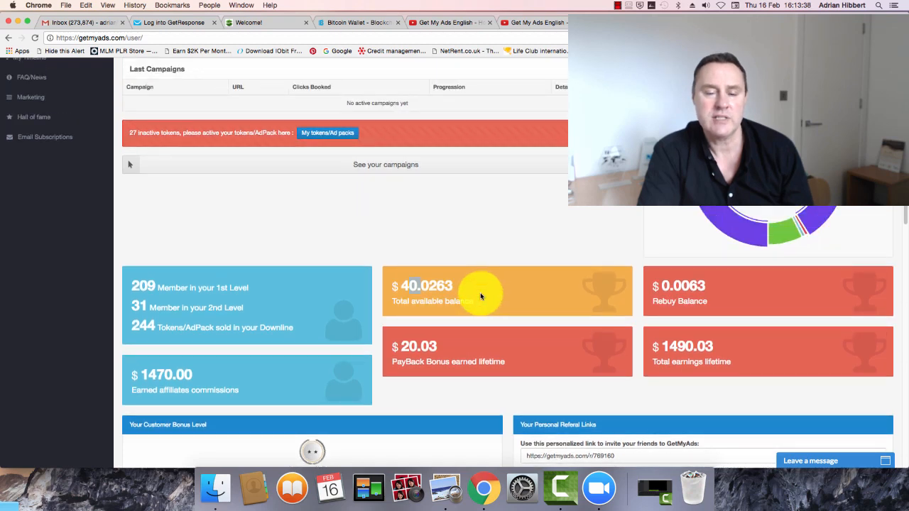
scroll("down", 3)
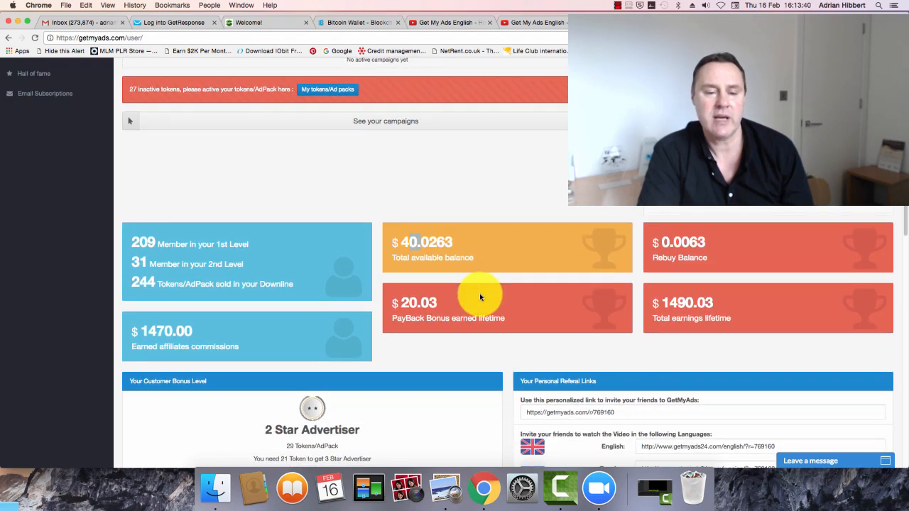
scroll("up", 3)
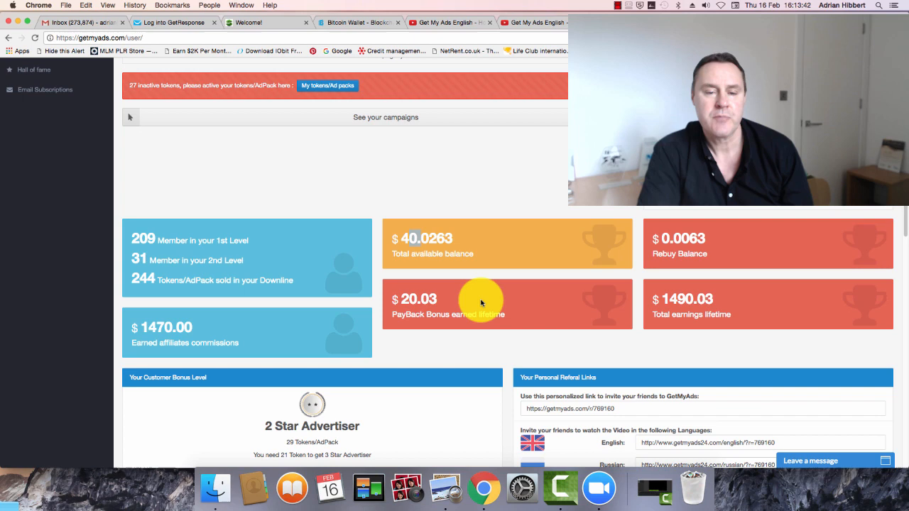
scroll("down", 3)
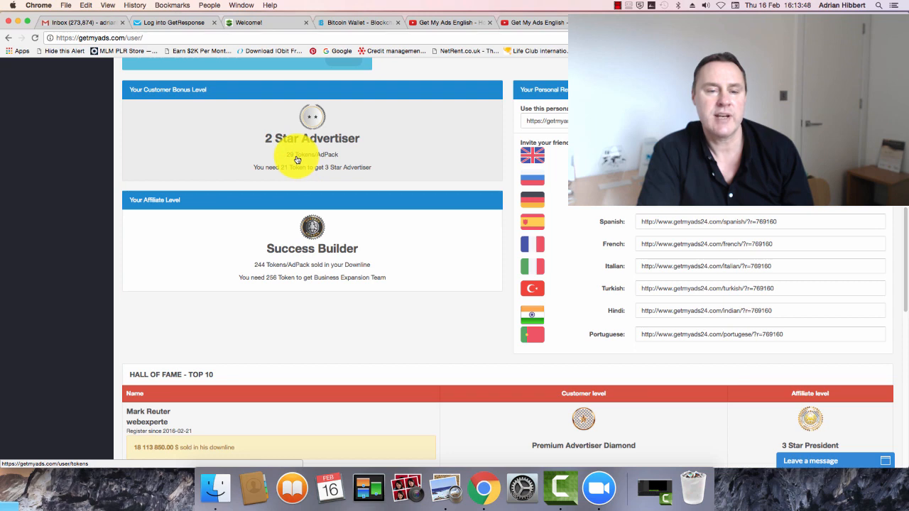
scroll("up", 3)
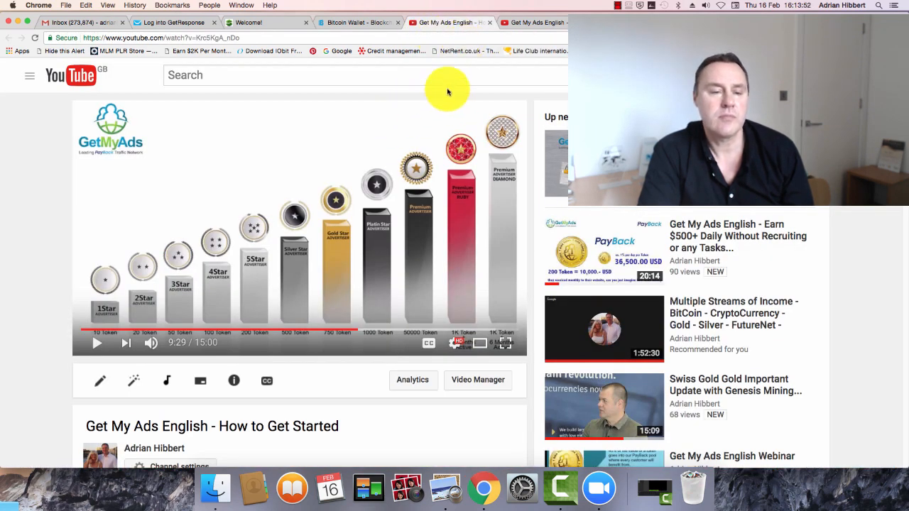
mouse_move(233, 364)
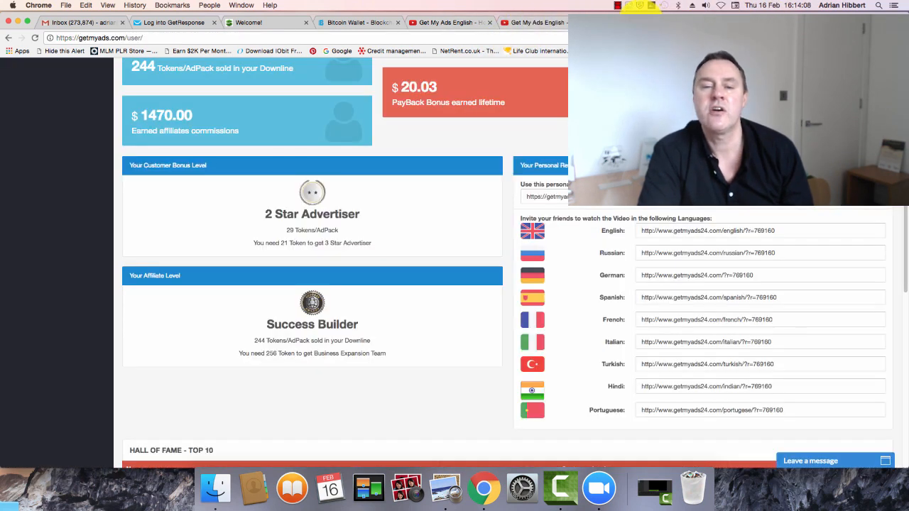
Scroll the dashboard top figures: 209 first-level members, $40.0263 available, $1,490.03 lifetime
scroll("up", 3)
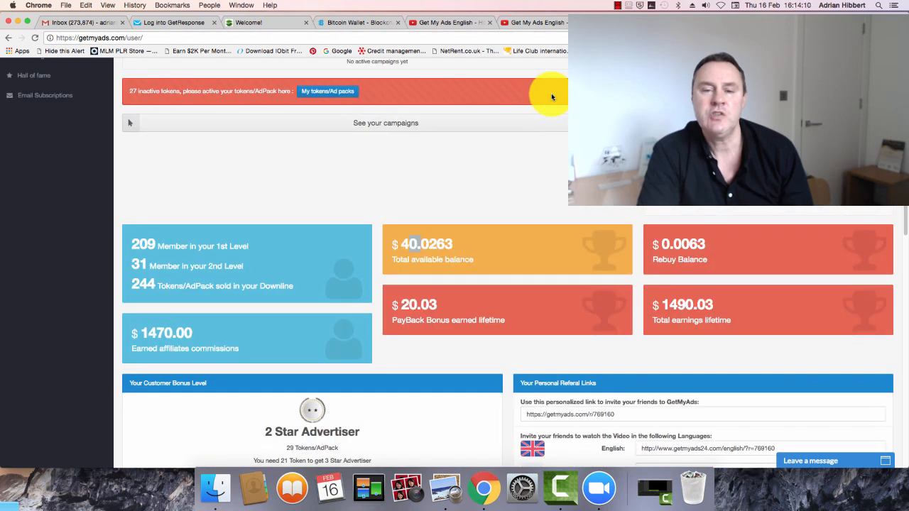
scroll("down", 3)
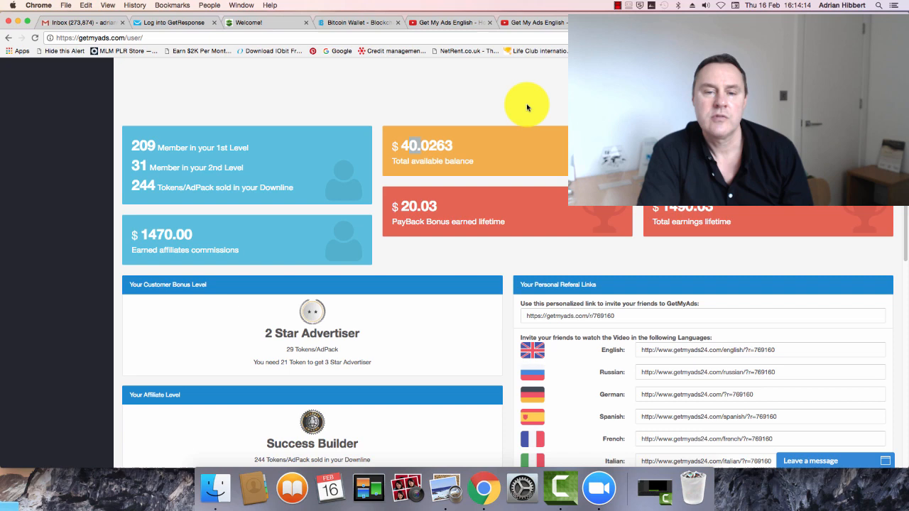
mouse_move(515, 177)
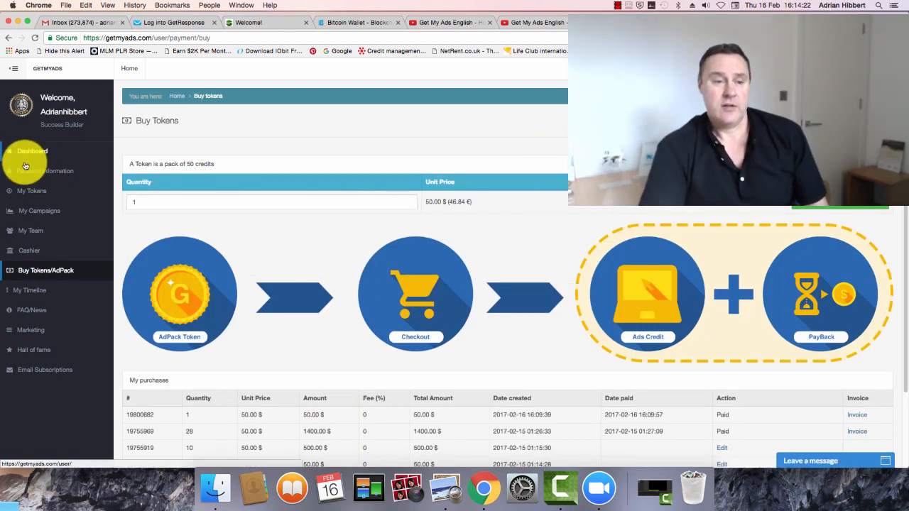
mouse_move(32, 151)
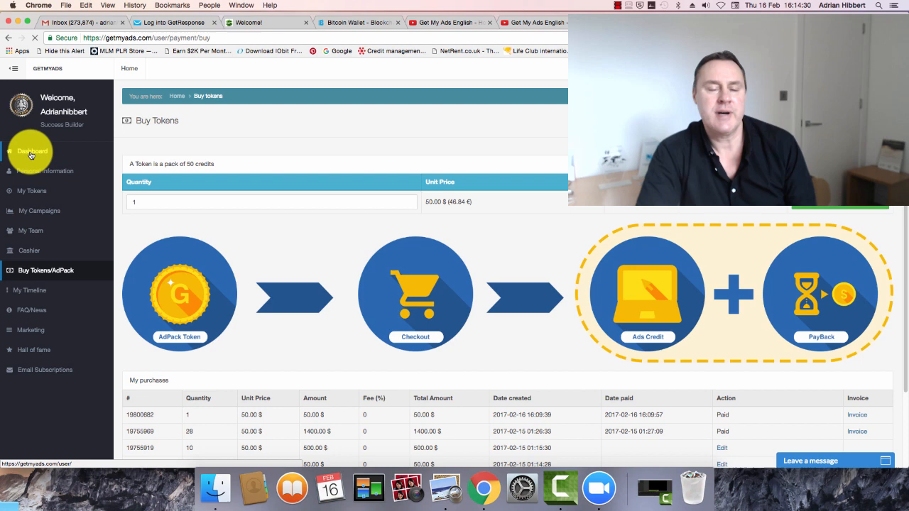
Set the token quantity to 21 and proceed to the Select Payment page
left_click(31, 152)
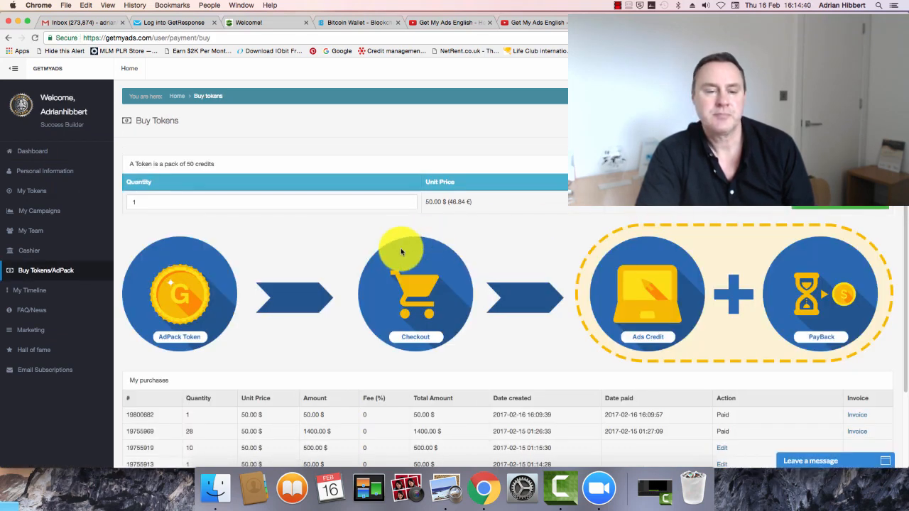
mouse_move(78, 201)
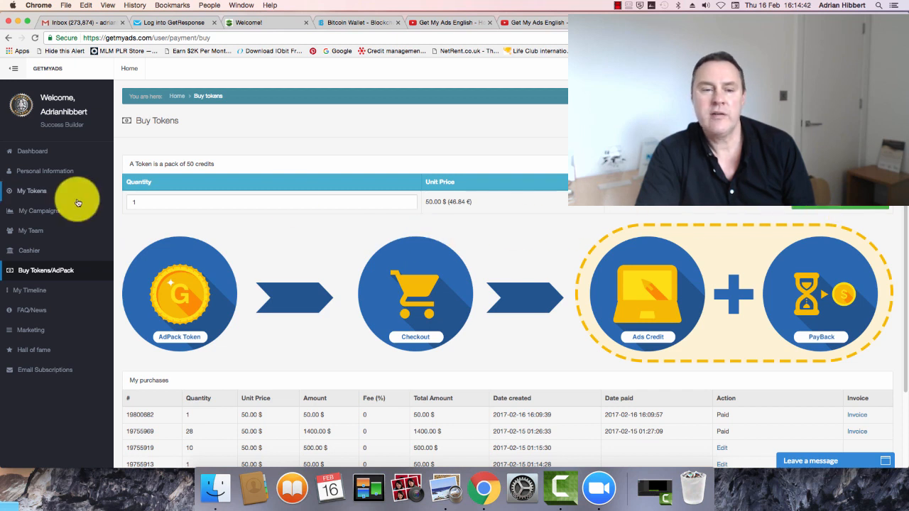
left_click(272, 202)
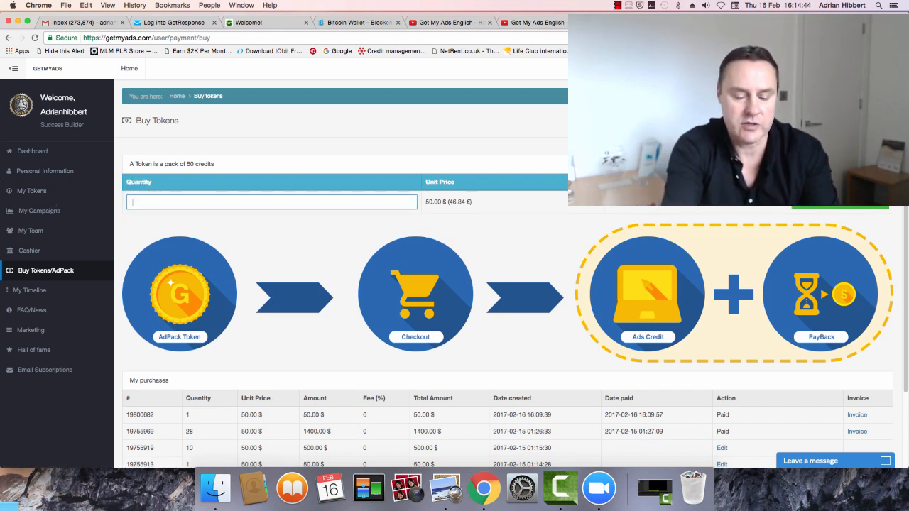
type("29")
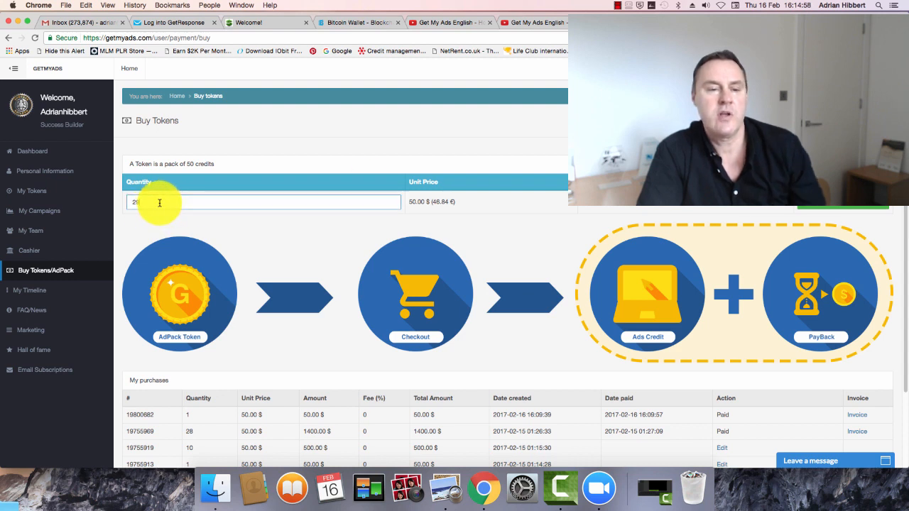
type("21")
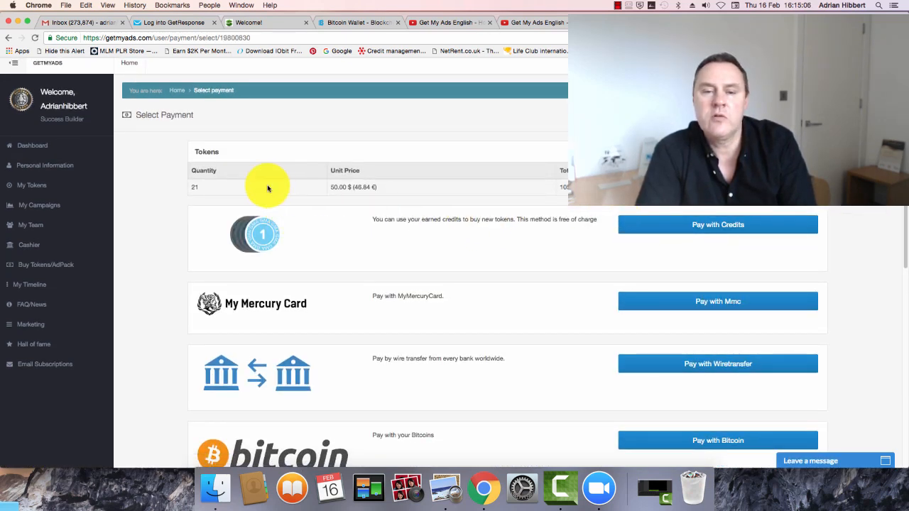
mouse_move(564, 188)
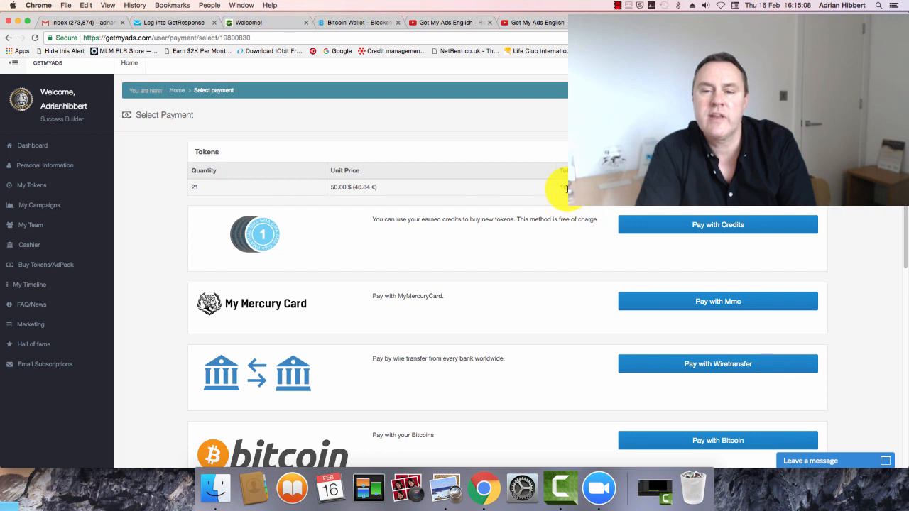
mouse_move(604, 199)
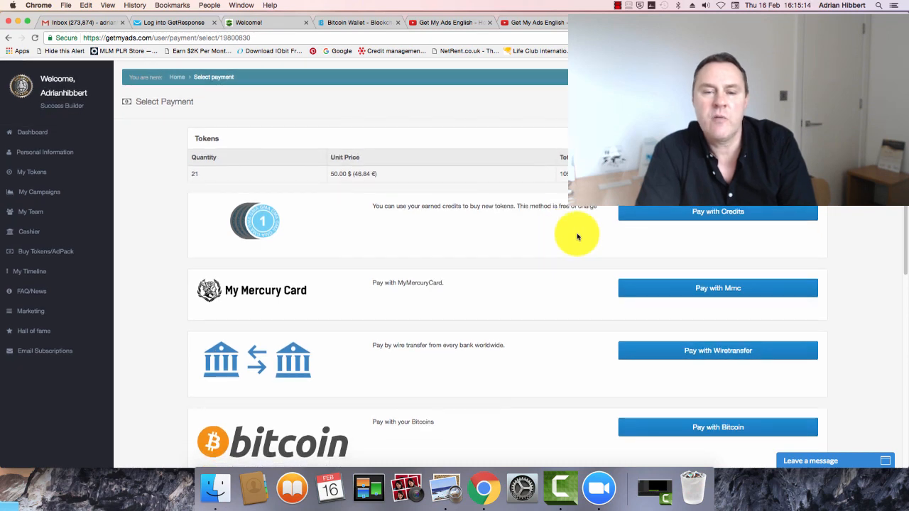
mouse_move(550, 234)
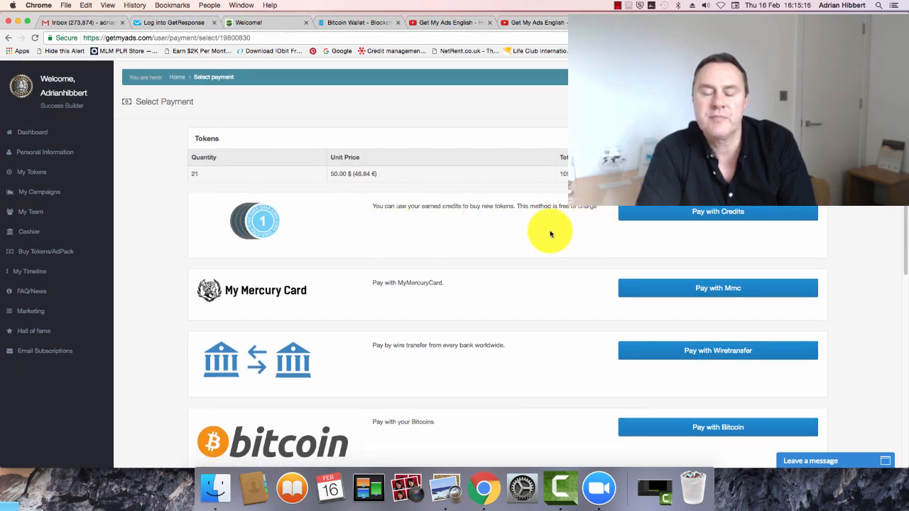
scroll("down", 3)
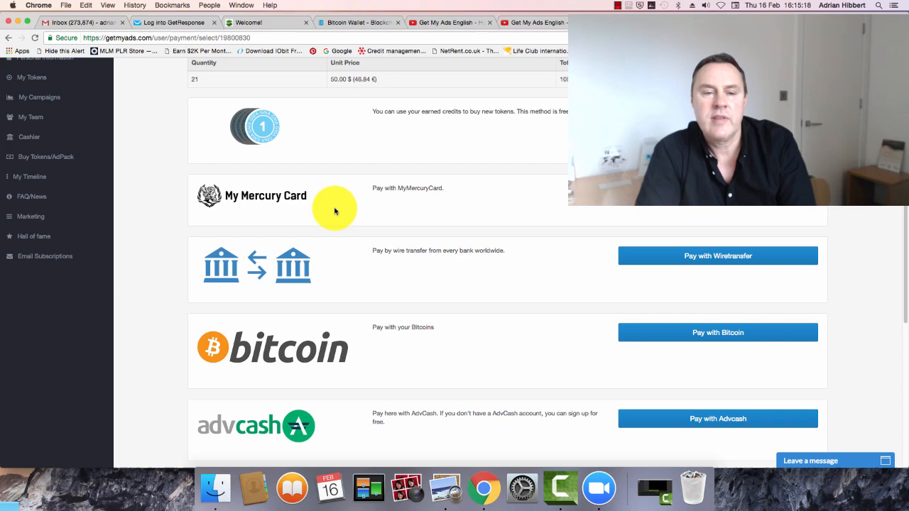
mouse_move(373, 215)
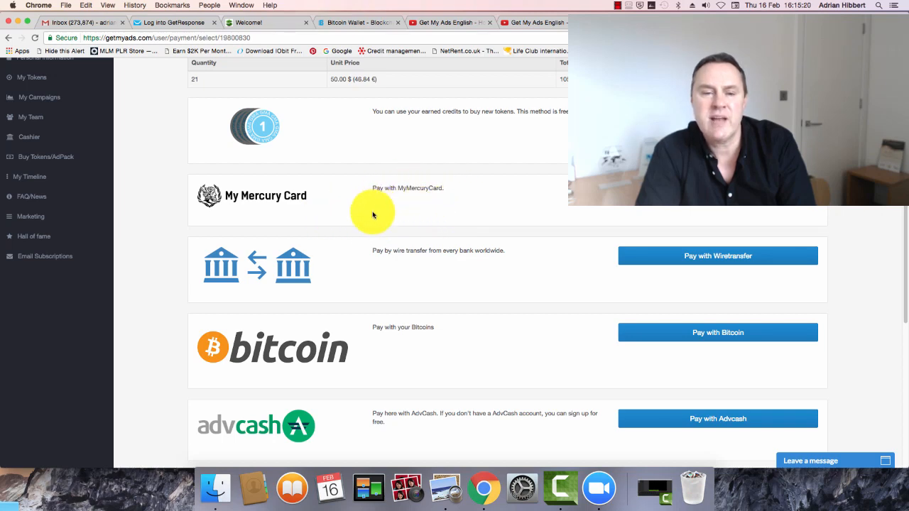
scroll("down", 3)
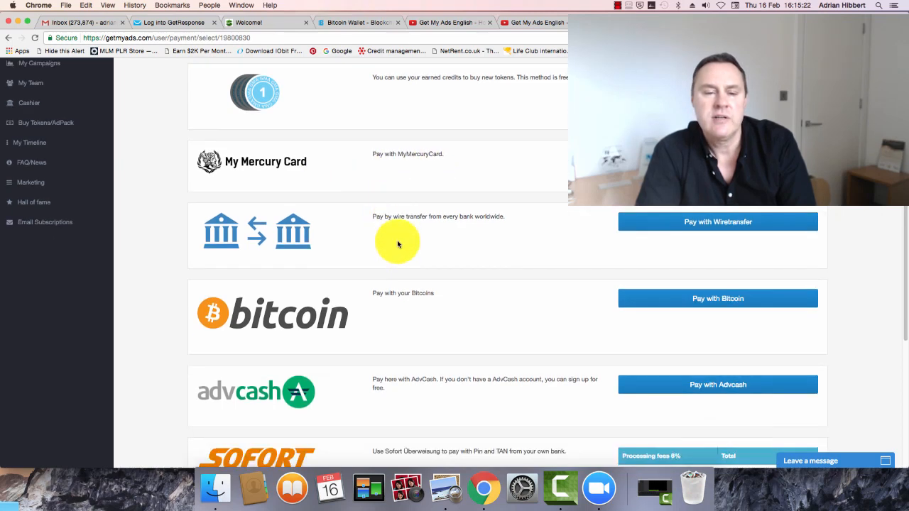
Choose Bitcoin for the 21-token order and proceed to the 1.01619131 BTC payment request
scroll("down", 3)
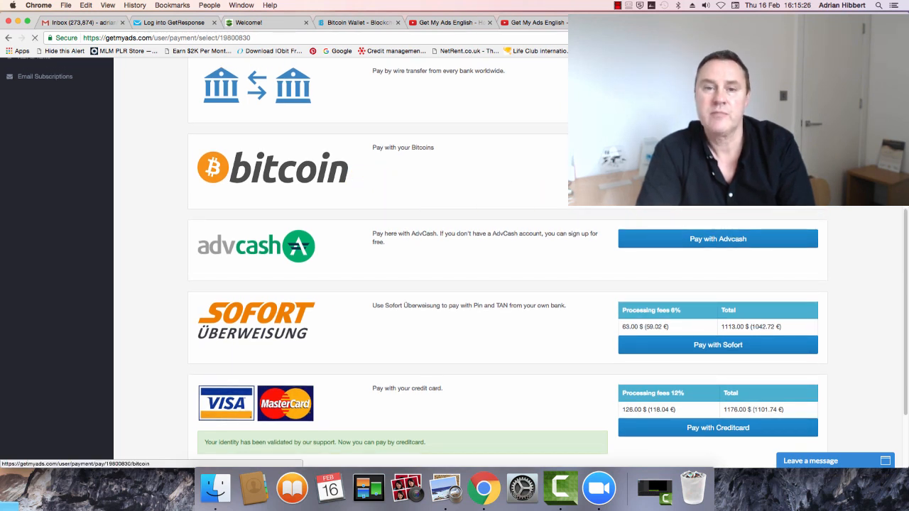
left_click(284, 168)
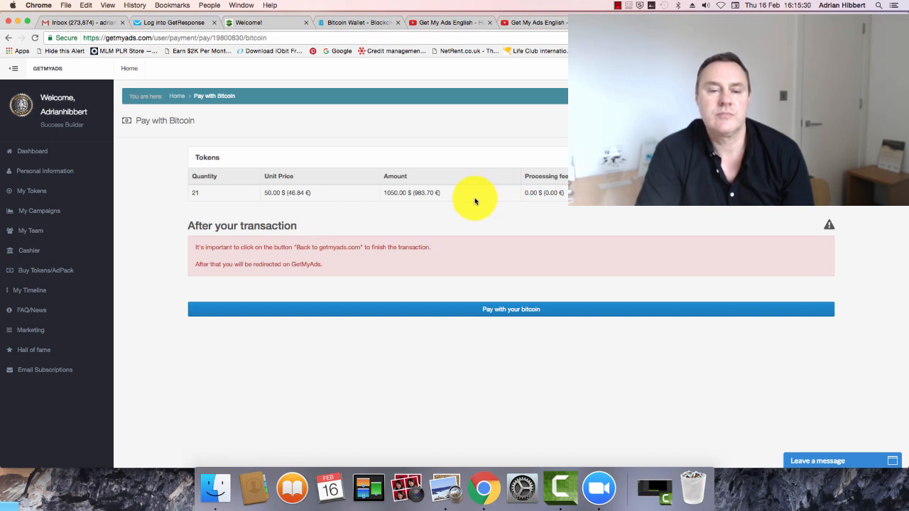
mouse_move(301, 277)
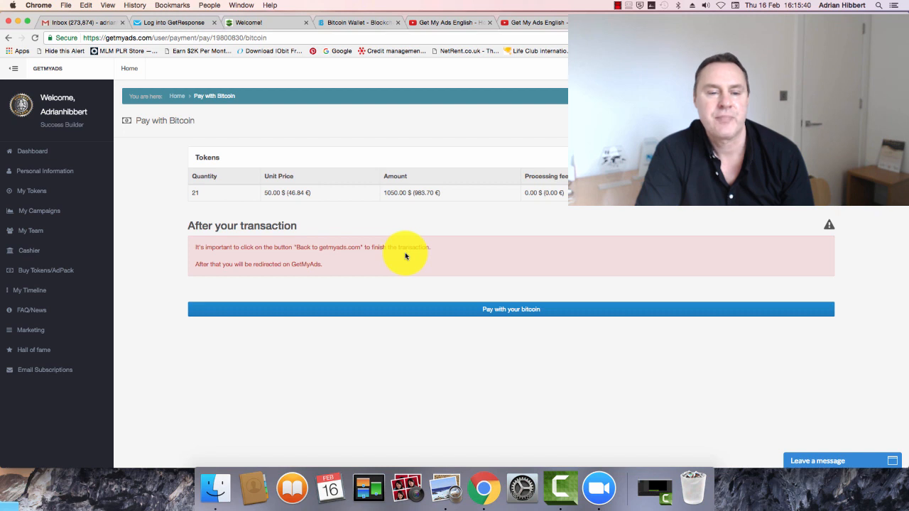
mouse_move(297, 272)
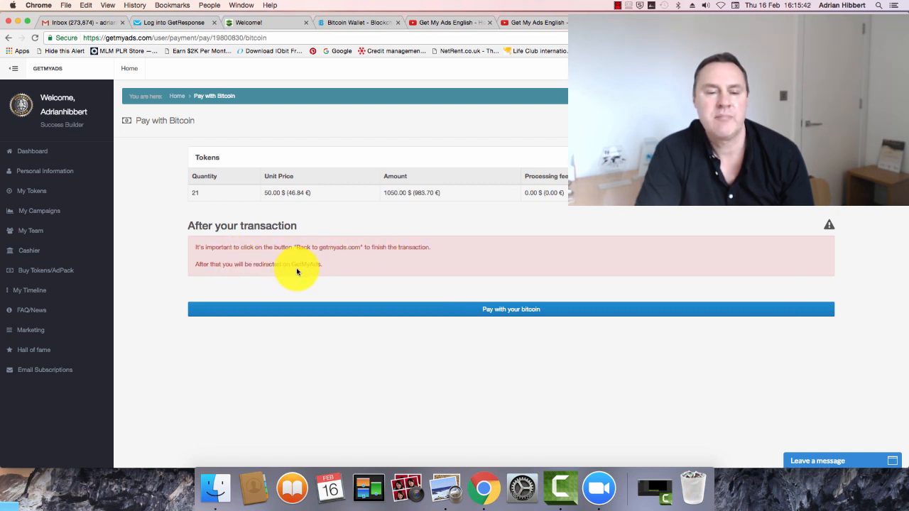
mouse_move(252, 206)
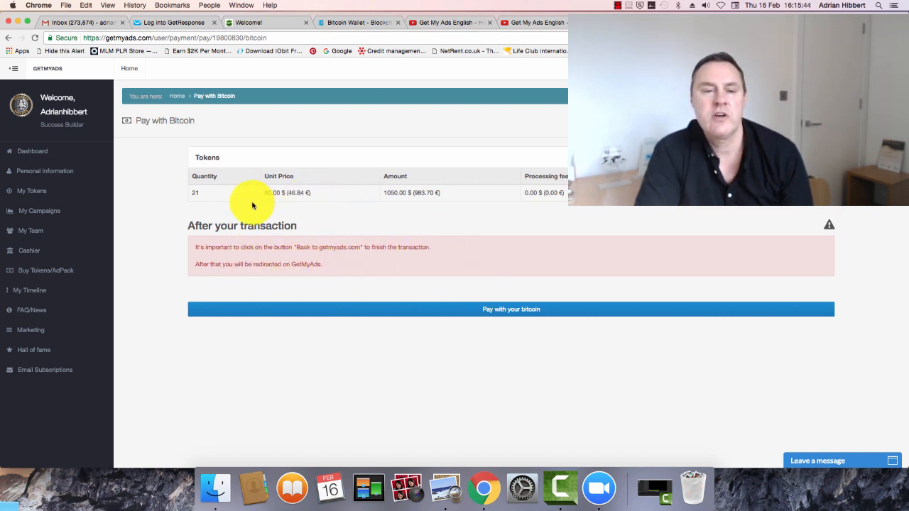
mouse_move(393, 198)
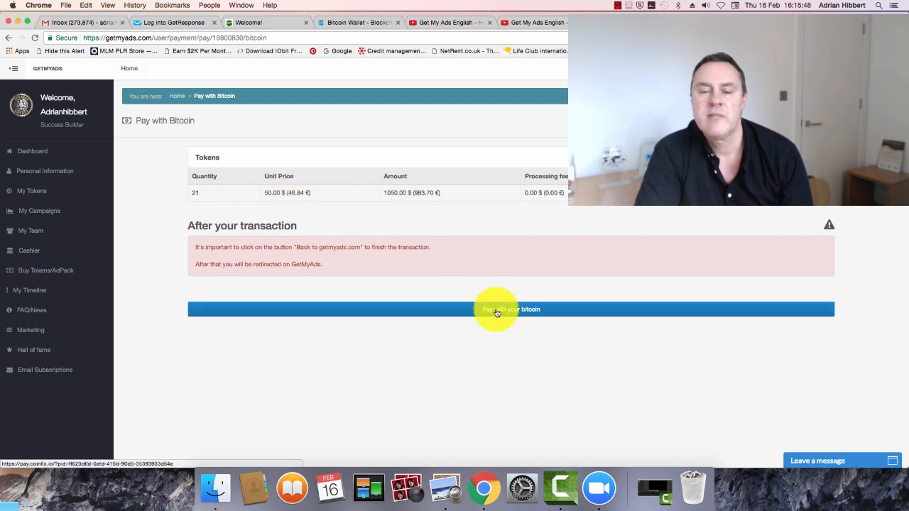
left_click(511, 309)
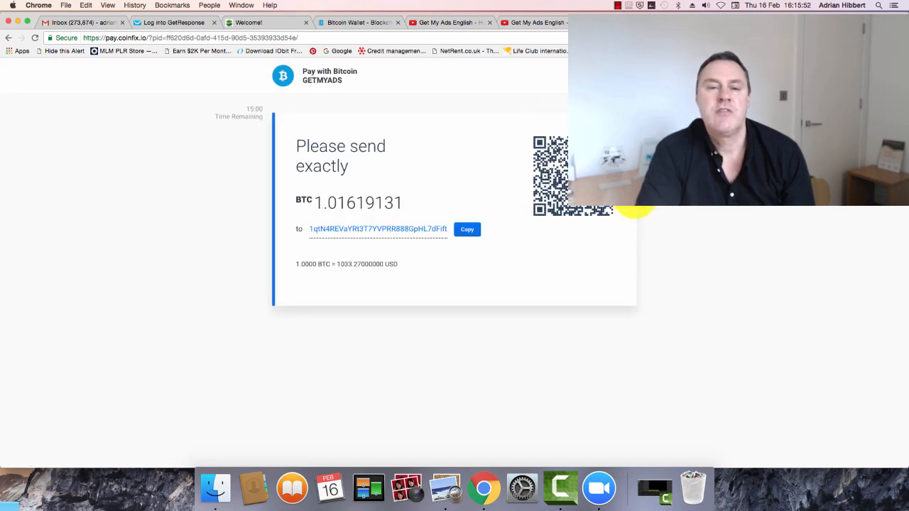
mouse_move(797, 284)
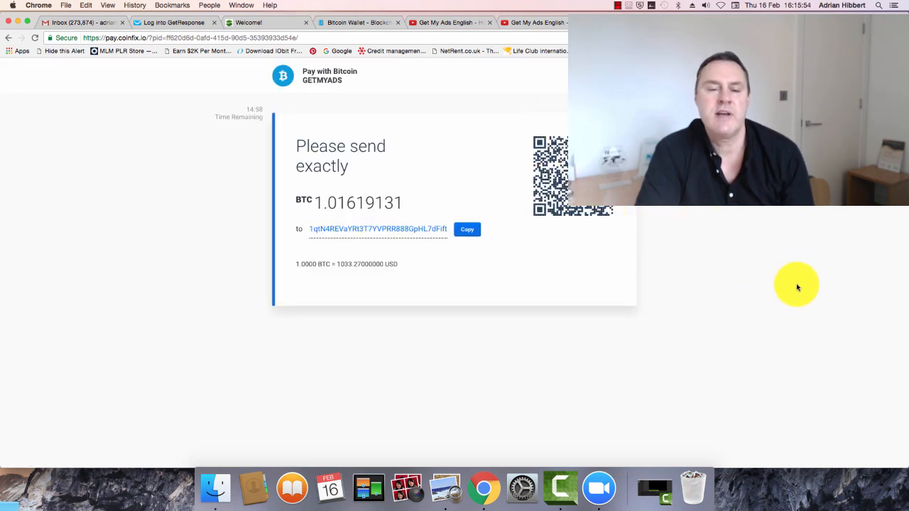
mouse_move(759, 218)
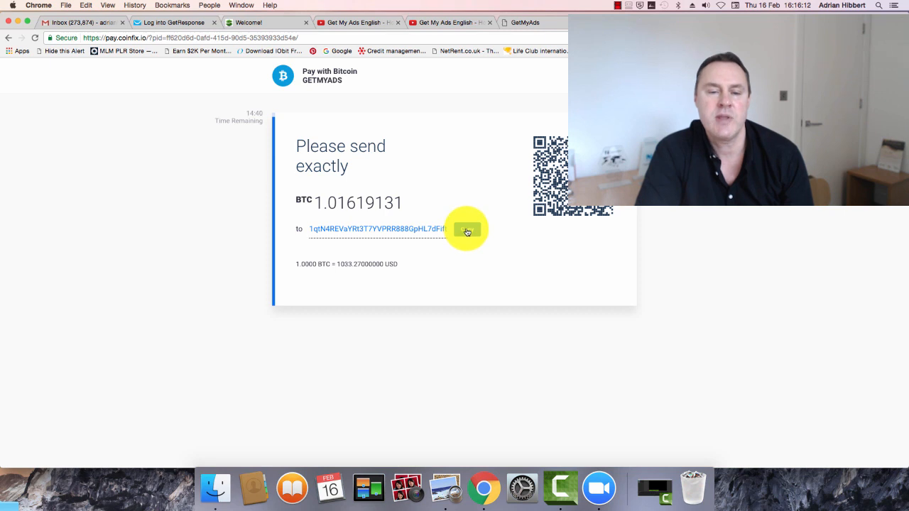
Copy the Coinfix payment address for the 1.01619131 BTC request to the clipboard
left_click(467, 230)
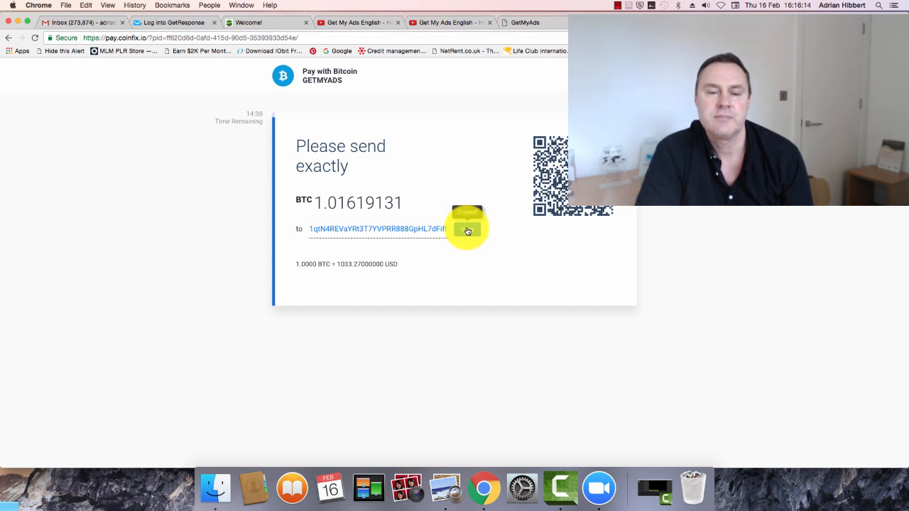
left_click(467, 228)
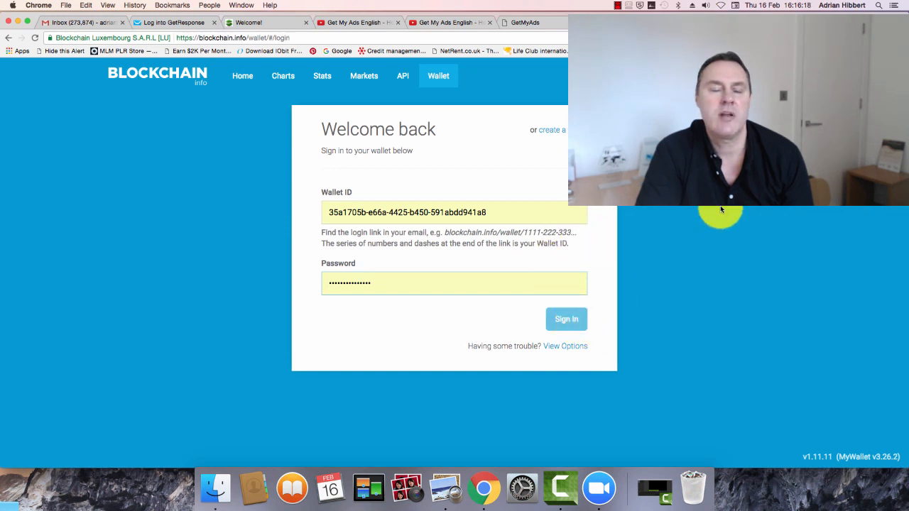
Sign in to the Blockchain.info wallet with the saved credentials and start a new Send payment
left_click(567, 319)
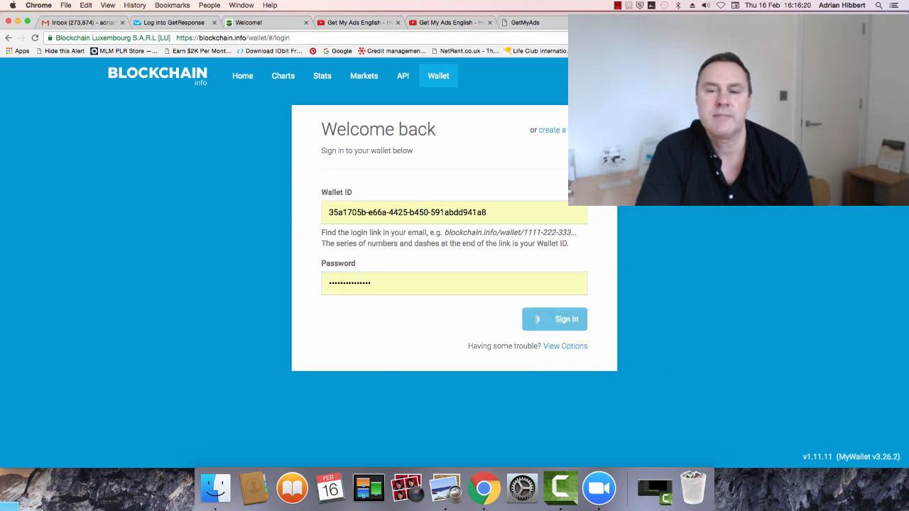
left_click(555, 319)
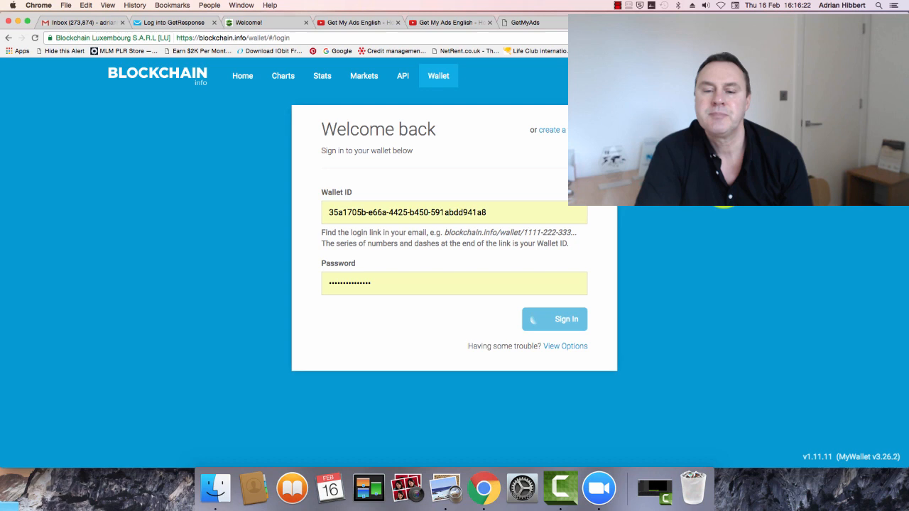
left_click(555, 319)
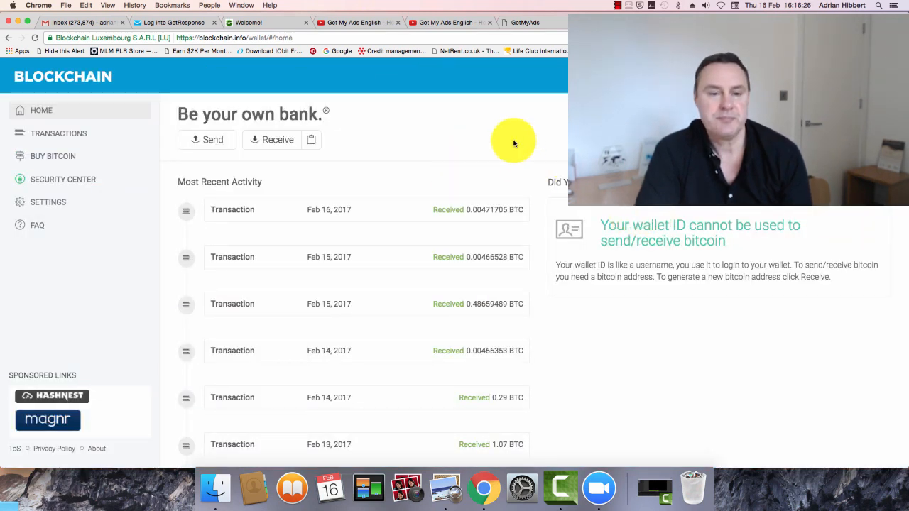
mouse_move(513, 140)
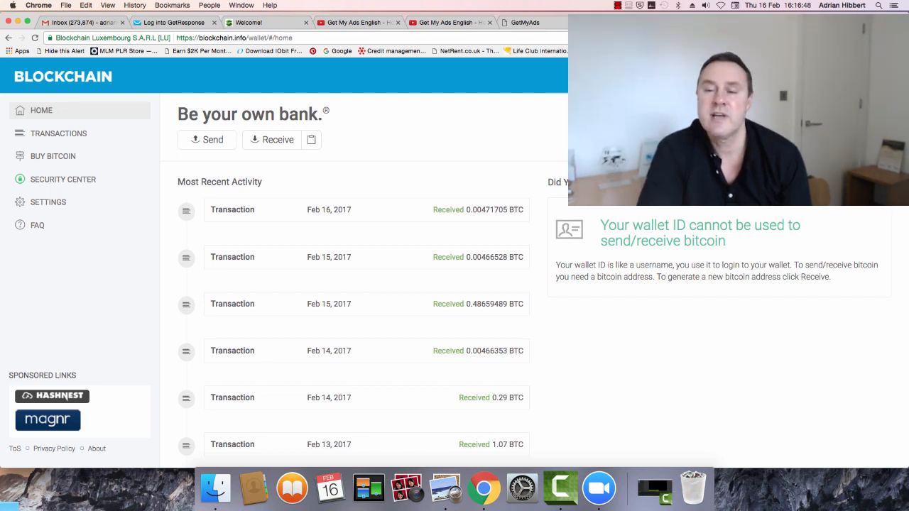
mouse_move(301, 147)
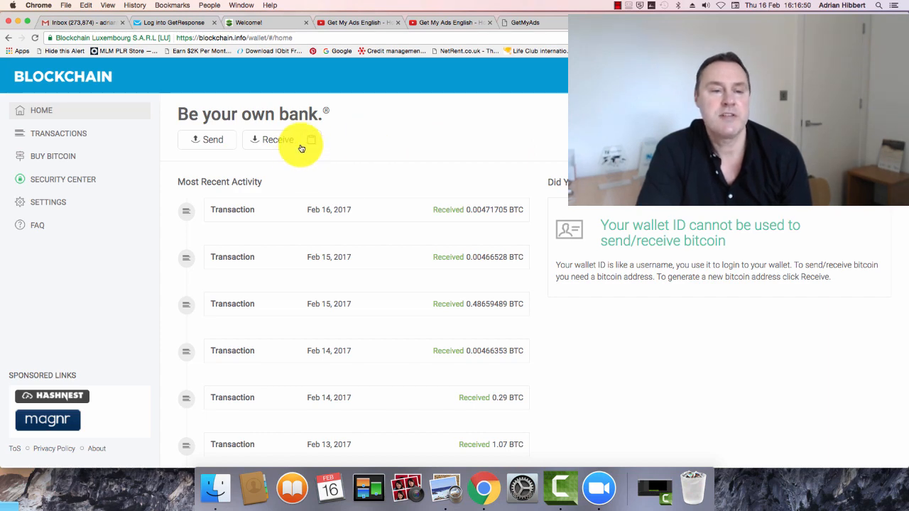
mouse_move(207, 140)
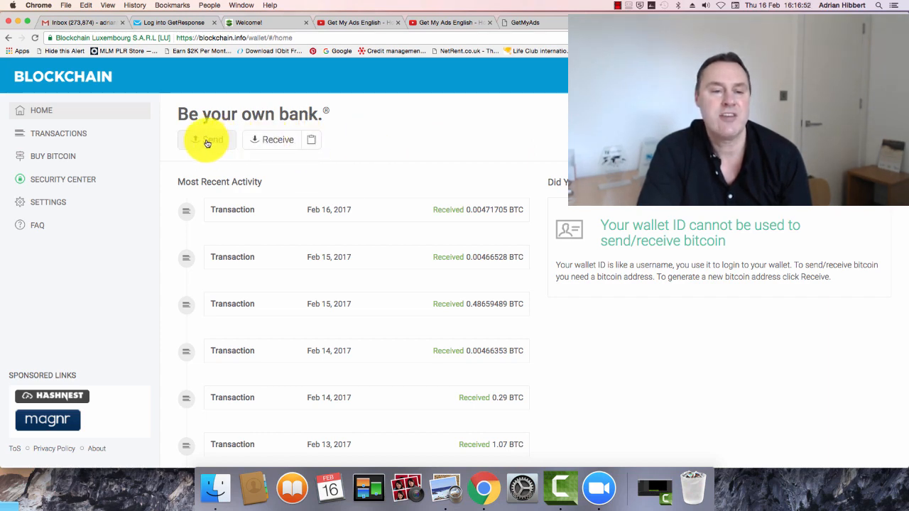
left_click(206, 139)
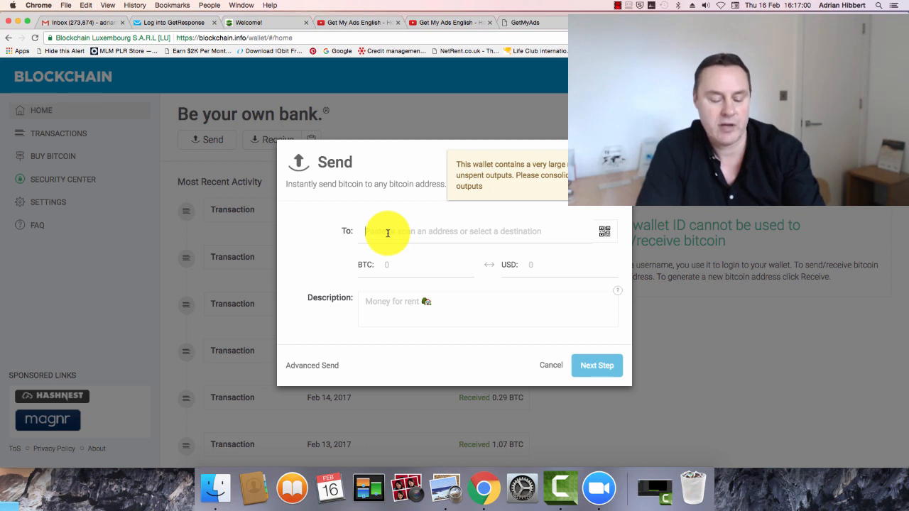
Paste the copied recipient address and enter the amount 1.01619131 BTC
type("1qtN4REVaYRt3T7YVPRR888GpHL7dFift")
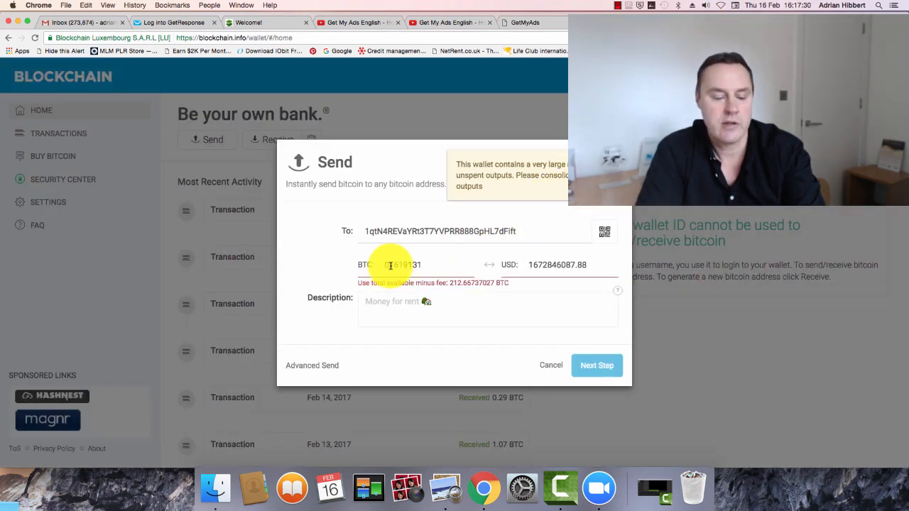
type("21000000")
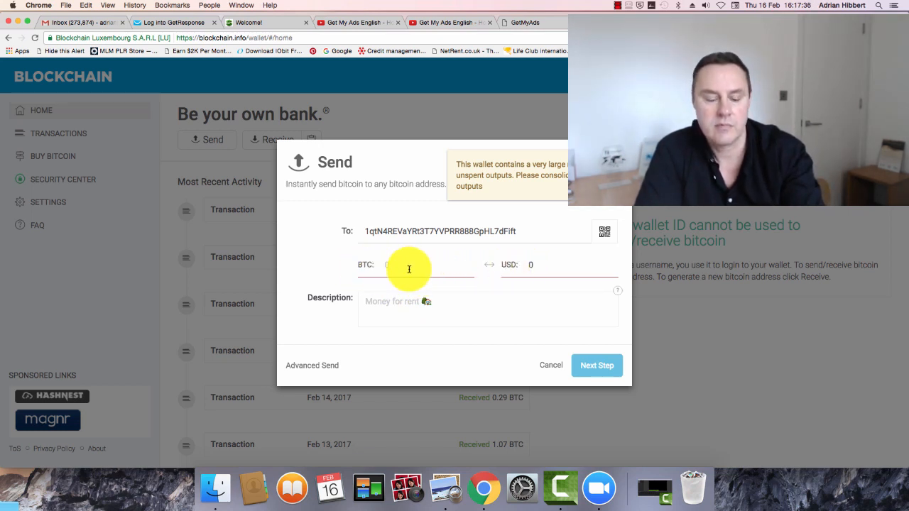
type("1619131")
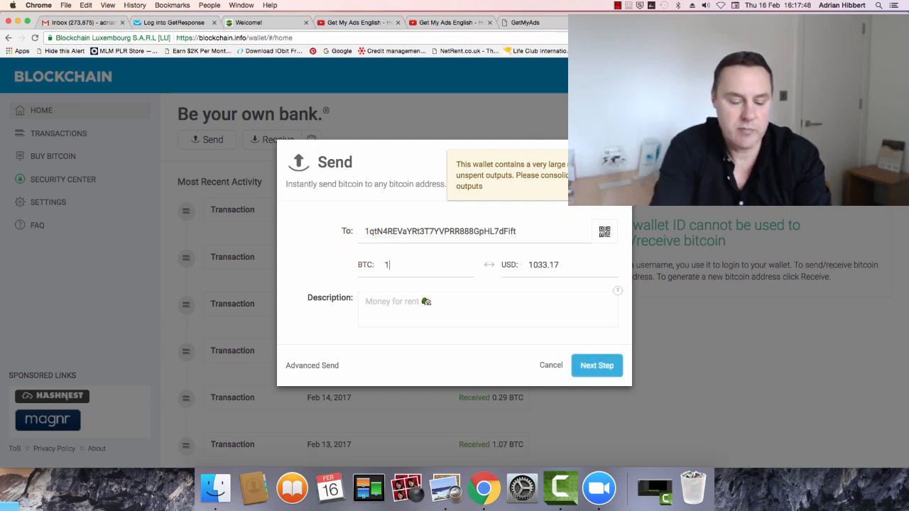
type(".0161")
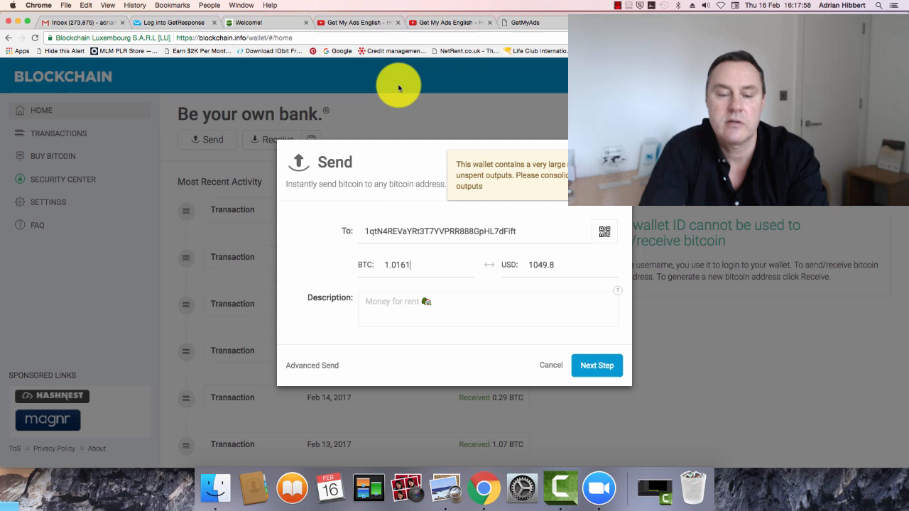
type("9131")
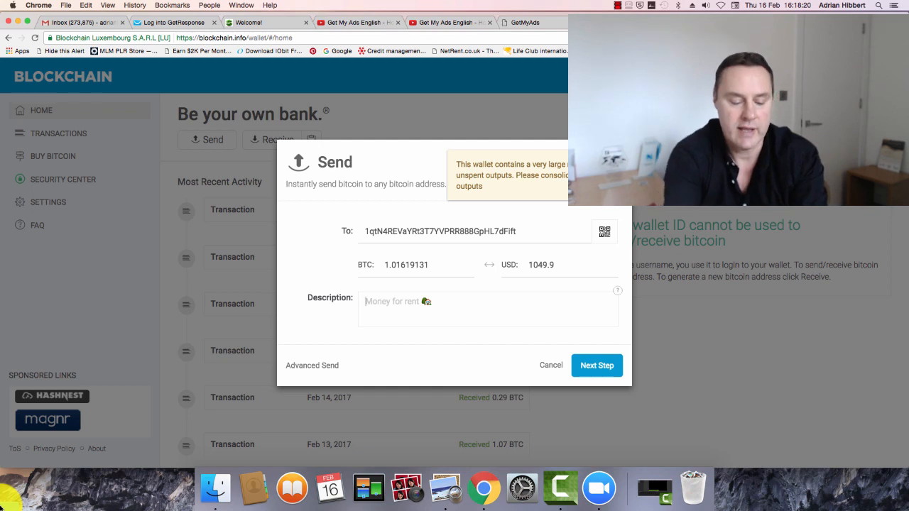
Describe the payment as 'GetMyAds 21 Tokens' and move on to the confirmation with its 0.0001469 BTC fee
type("GetMy")
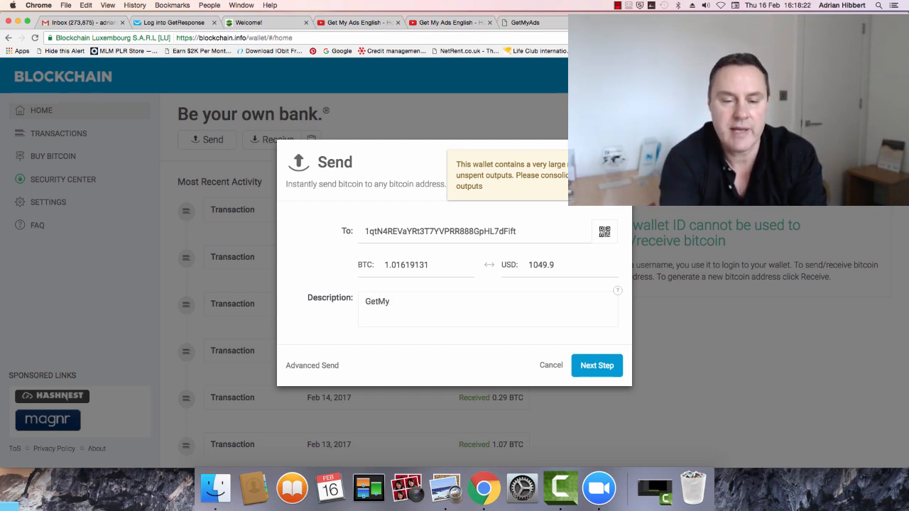
type("Ads")
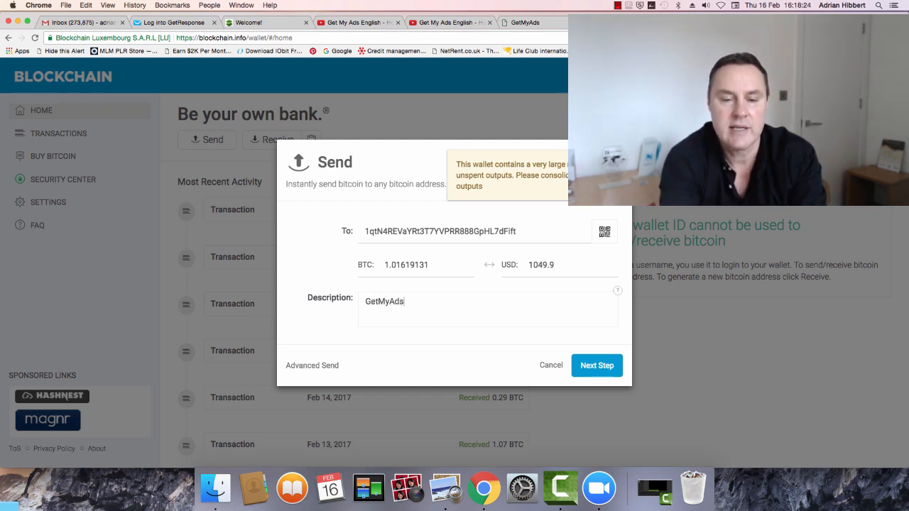
type("21 Token")
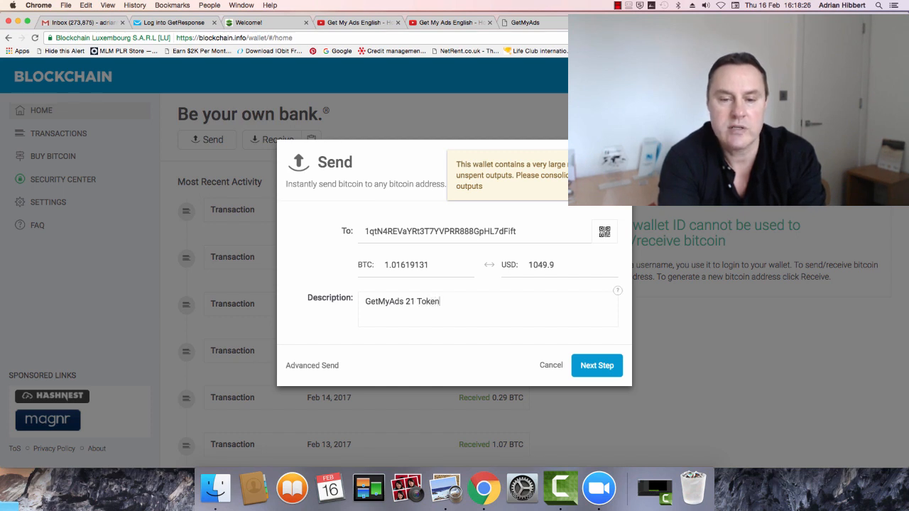
type("s")
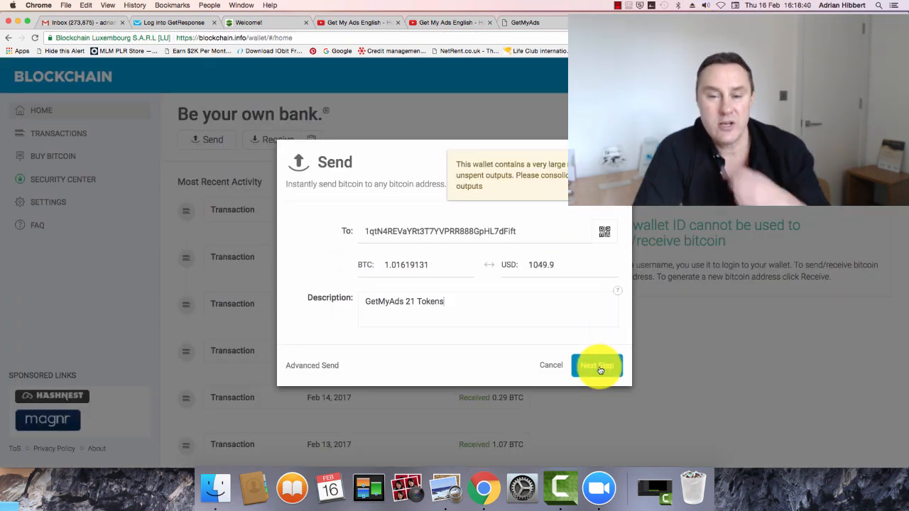
left_click(598, 366)
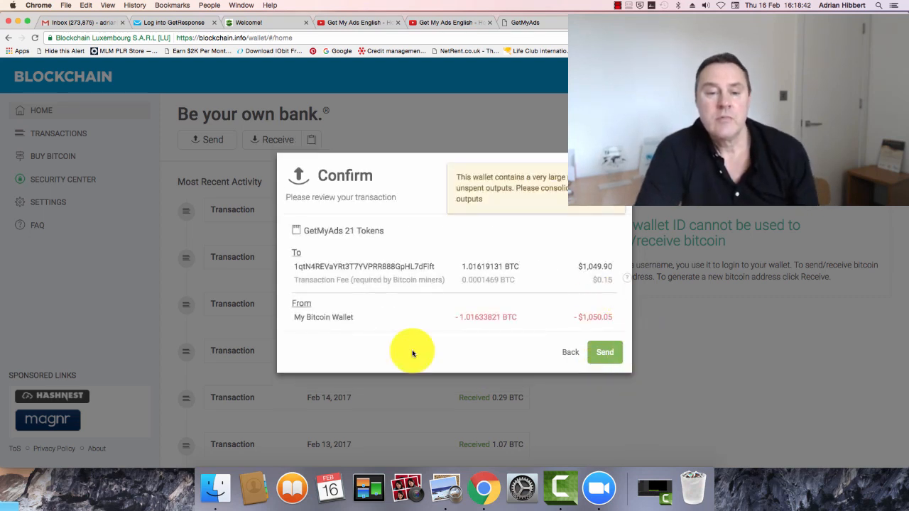
mouse_move(593, 325)
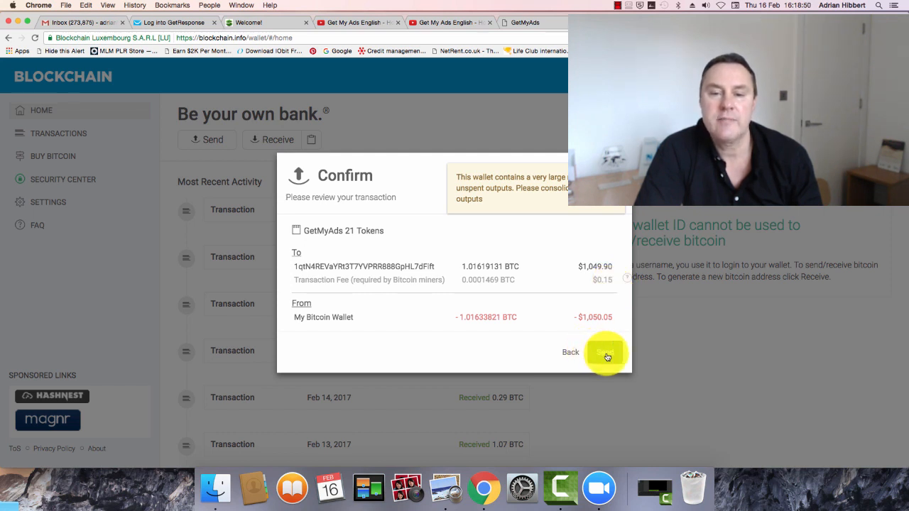
left_click(605, 352)
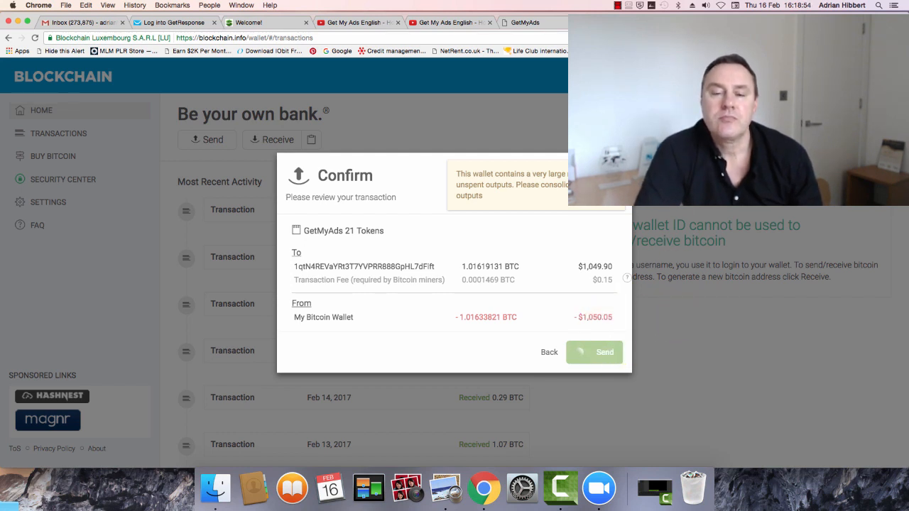
mouse_move(649, 307)
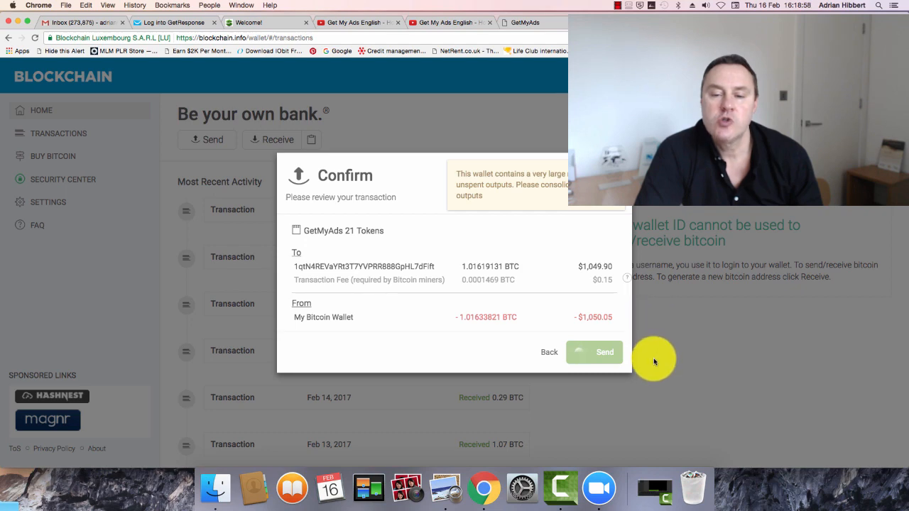
left_click(594, 352)
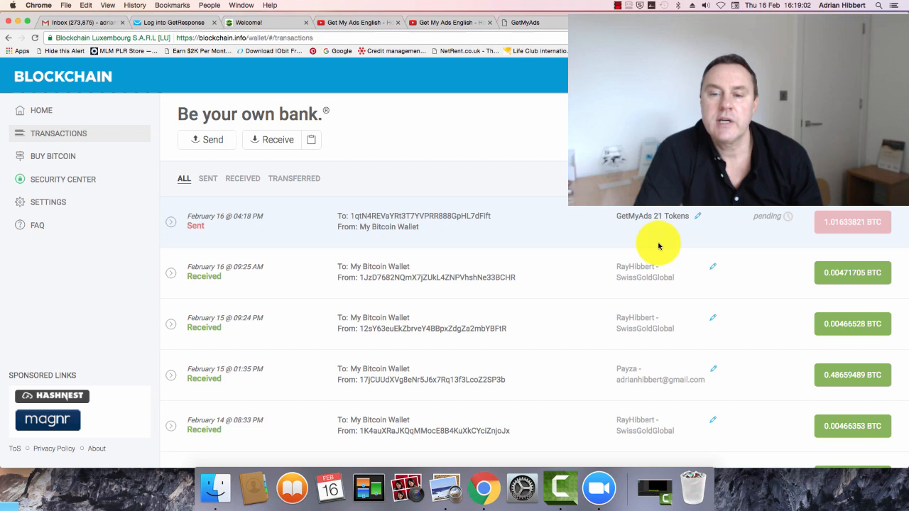
mouse_move(768, 221)
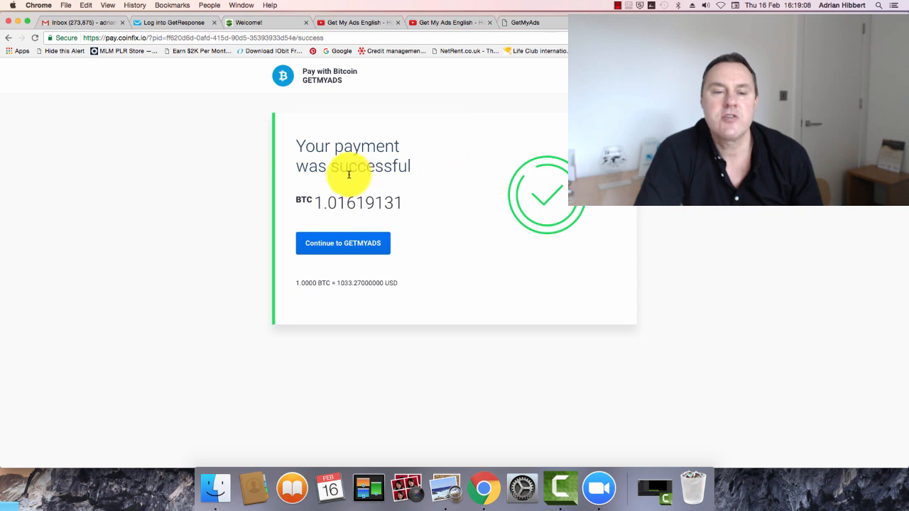
mouse_move(489, 231)
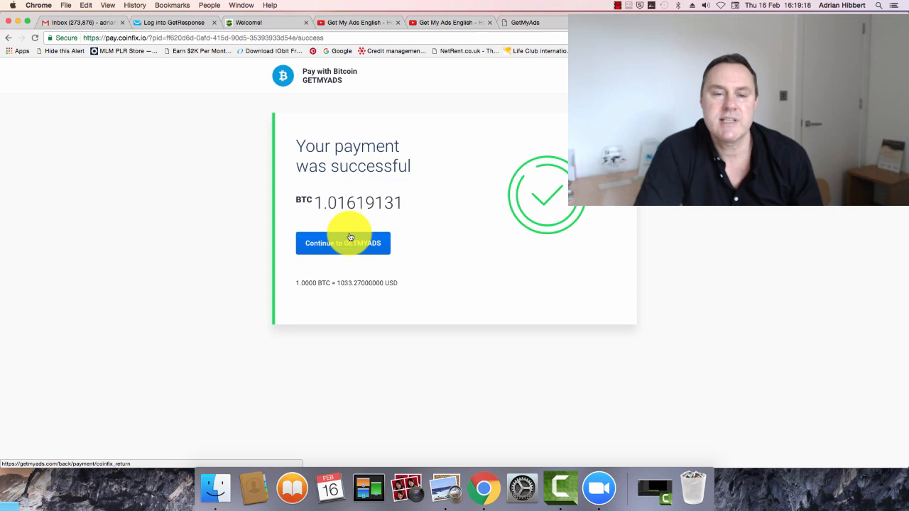
mouse_move(391, 255)
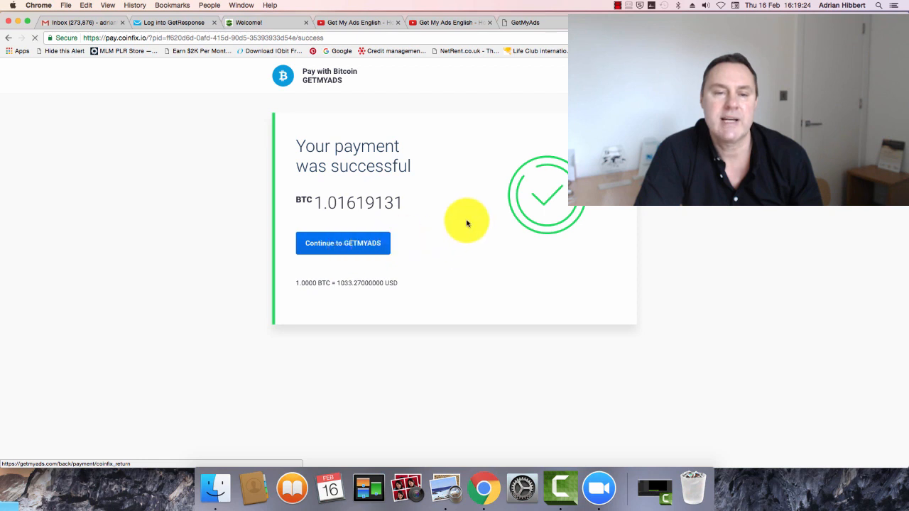
Continue from the Coinfix success page back to the GetMyAds dashboard
left_click(343, 243)
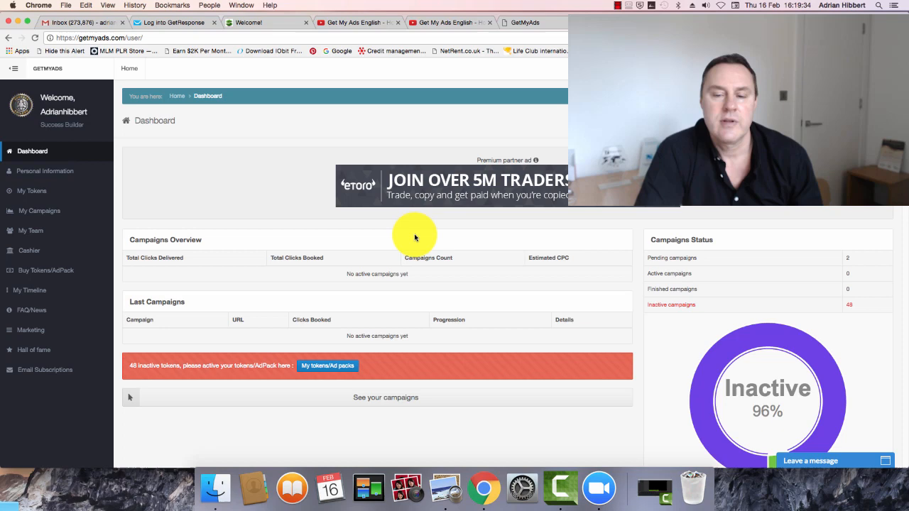
Scroll through the dashboard stats showing 48 inactive tokens, 3 Star level and referral links
scroll("down", 3)
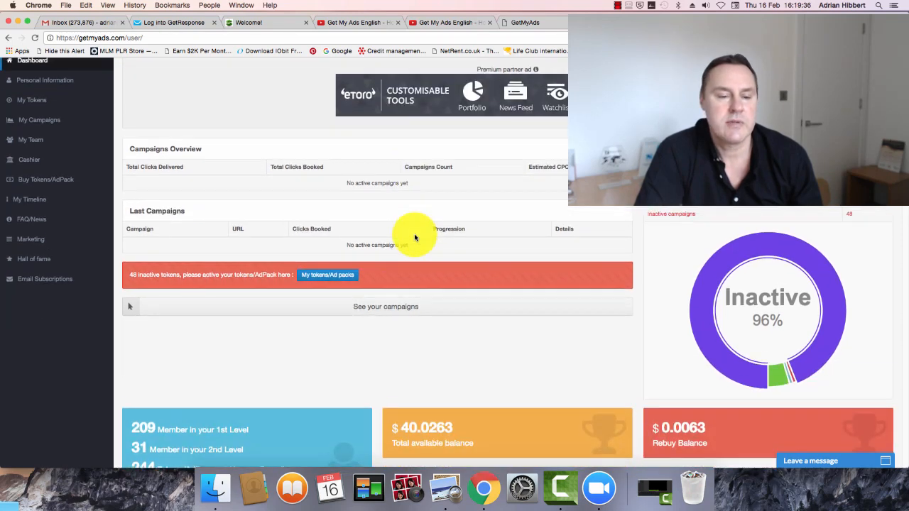
scroll("down", 3)
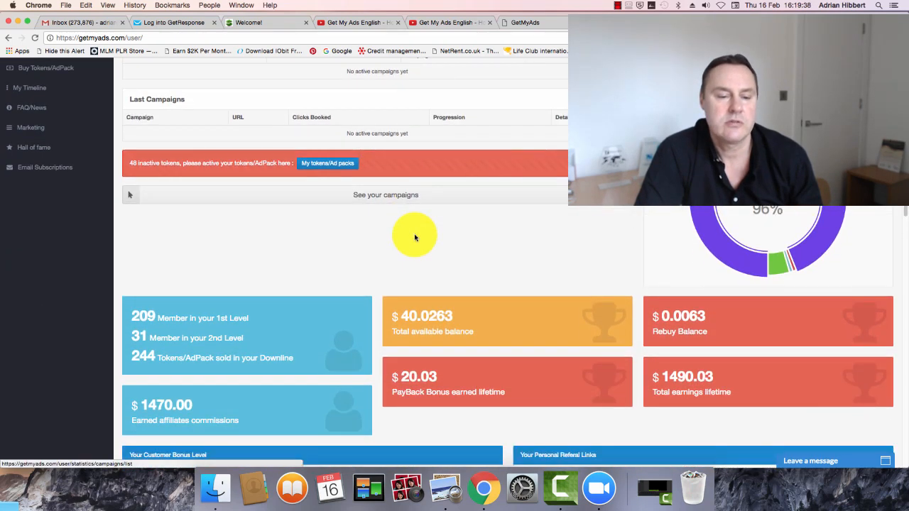
scroll("down", 3)
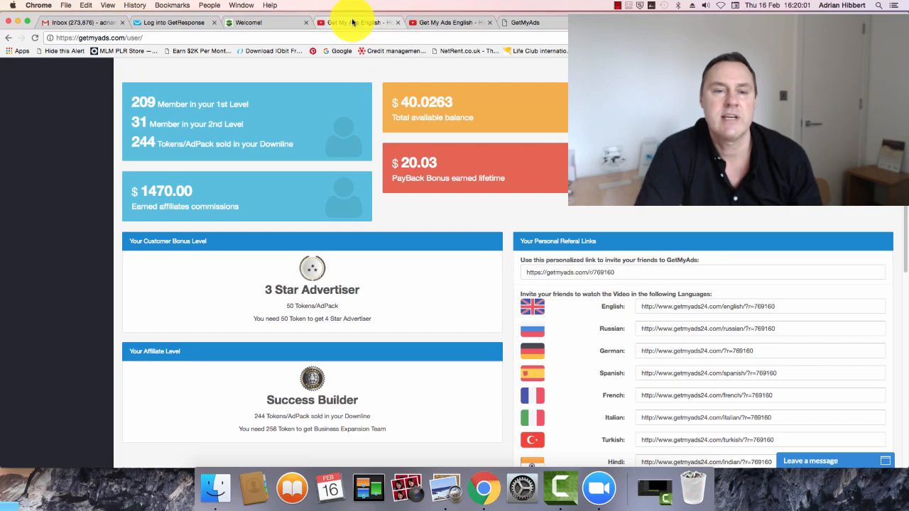
left_click(348, 22)
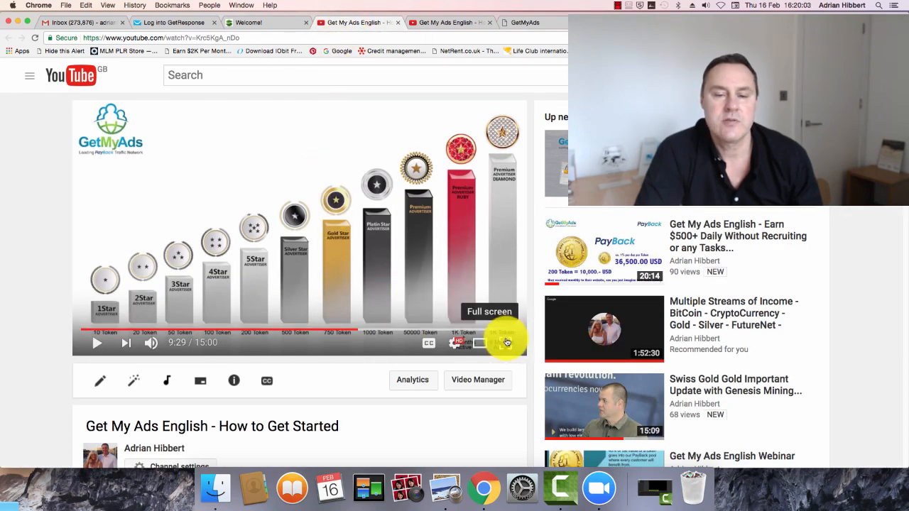
left_click(506, 343)
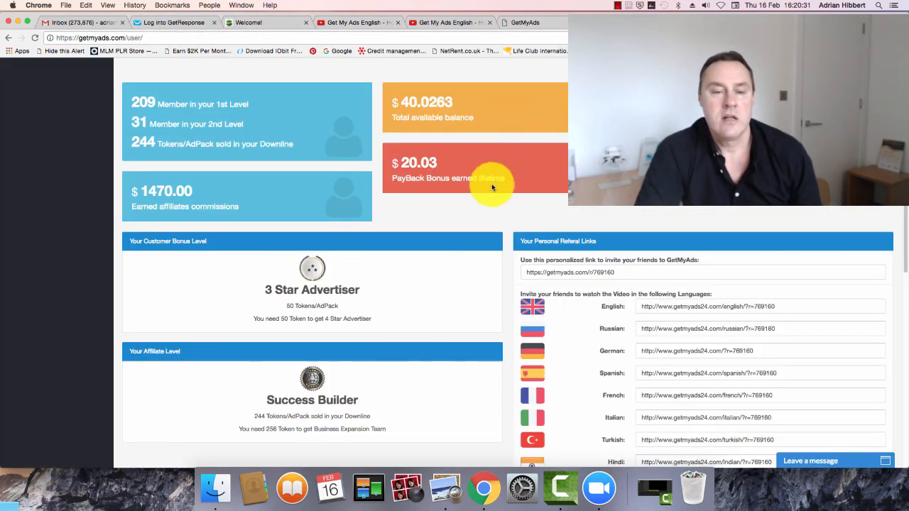
scroll("up", 3)
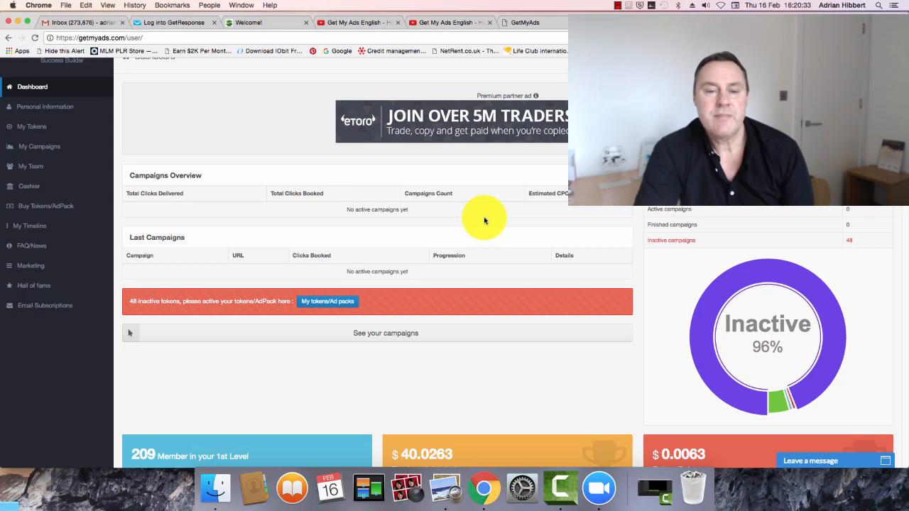
scroll("up", 3)
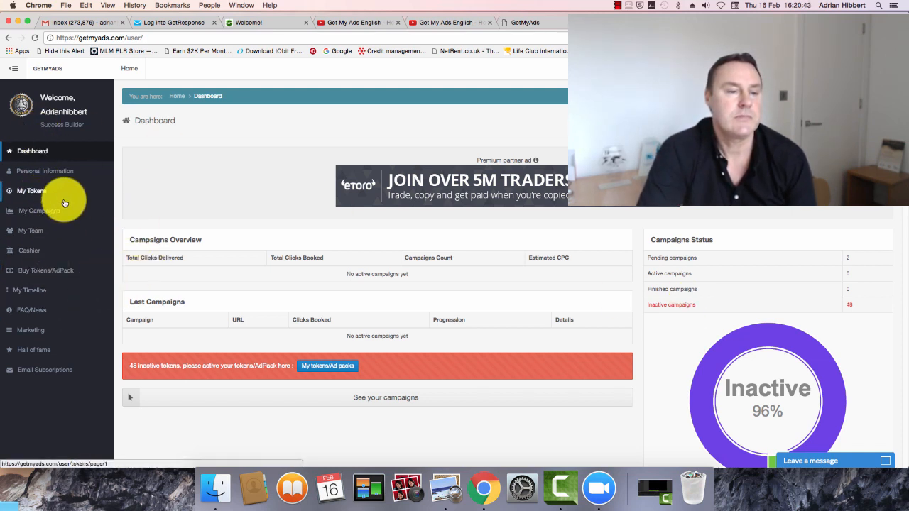
left_click(40, 211)
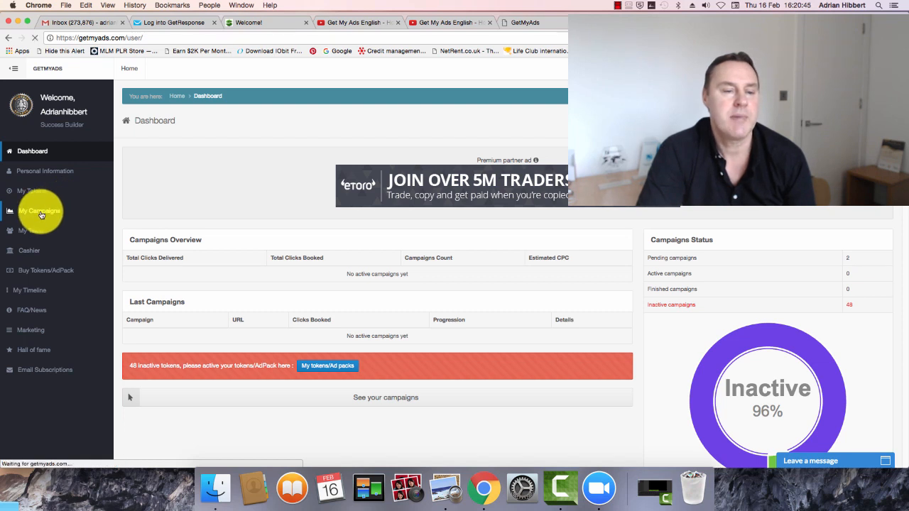
Show the My Campaigns list with its two 200-click campaigns
left_click(41, 211)
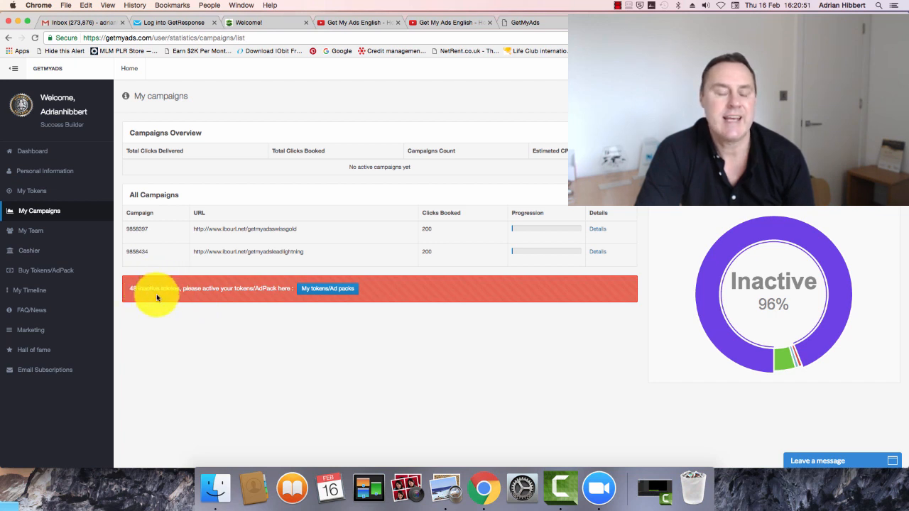
mouse_move(213, 295)
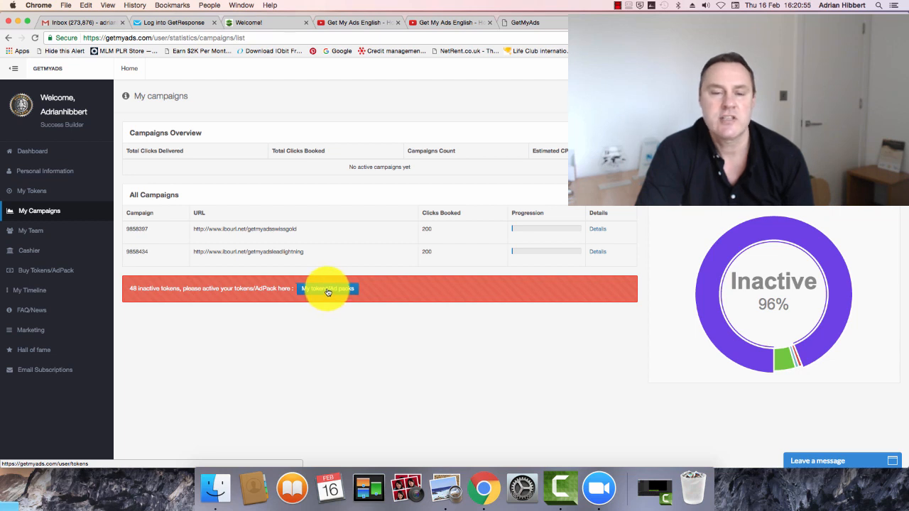
mouse_move(451, 247)
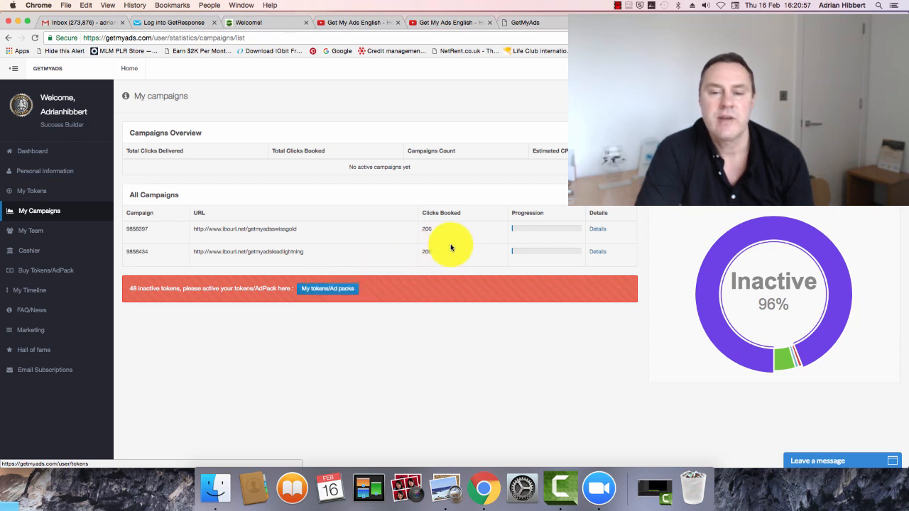
mouse_move(316, 265)
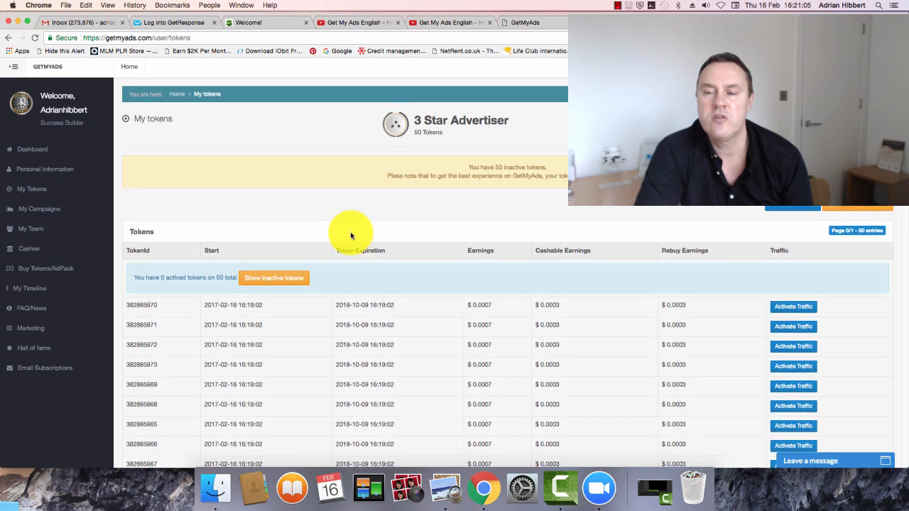
Scroll through the My tokens list showing 50 tokens, none activated yet
scroll("down", 3)
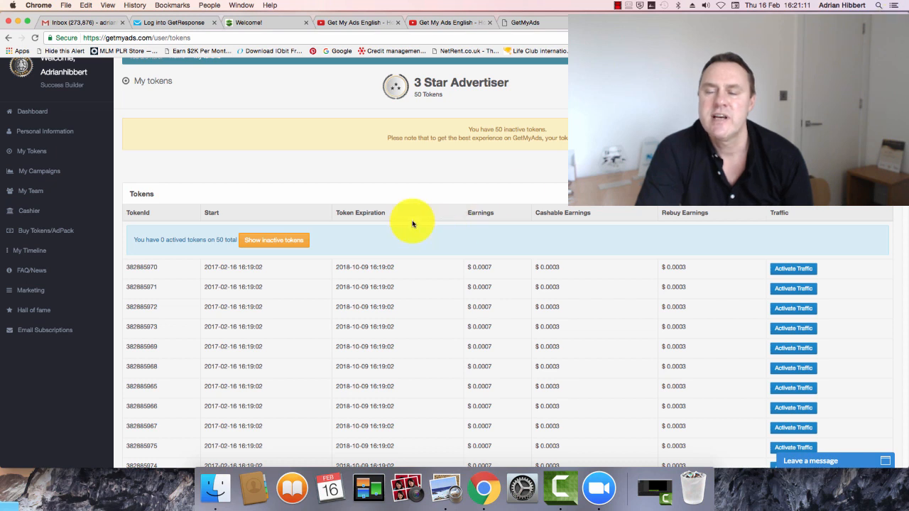
mouse_move(382, 245)
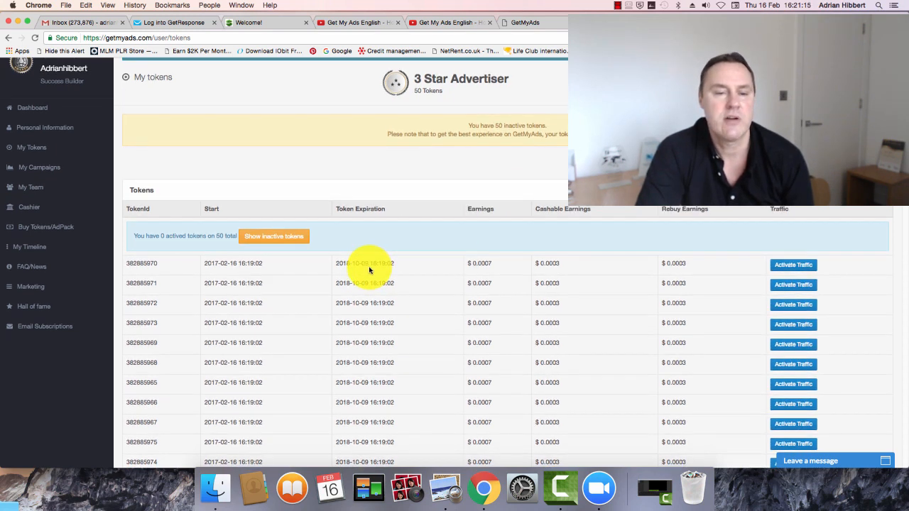
scroll("down", 3)
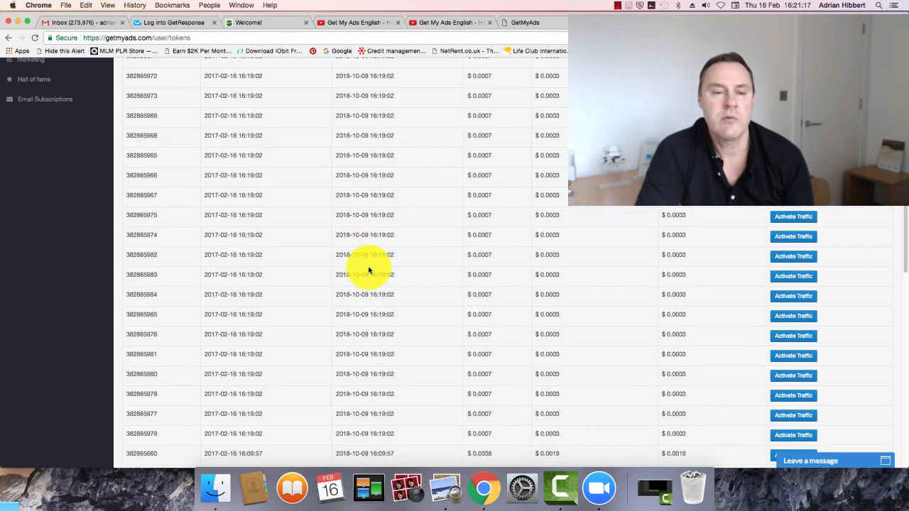
scroll("down", 3)
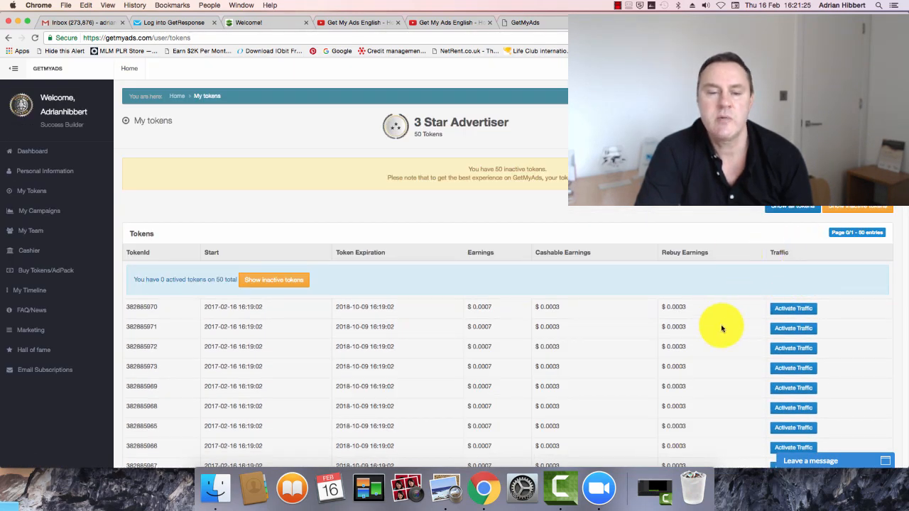
left_click(793, 308)
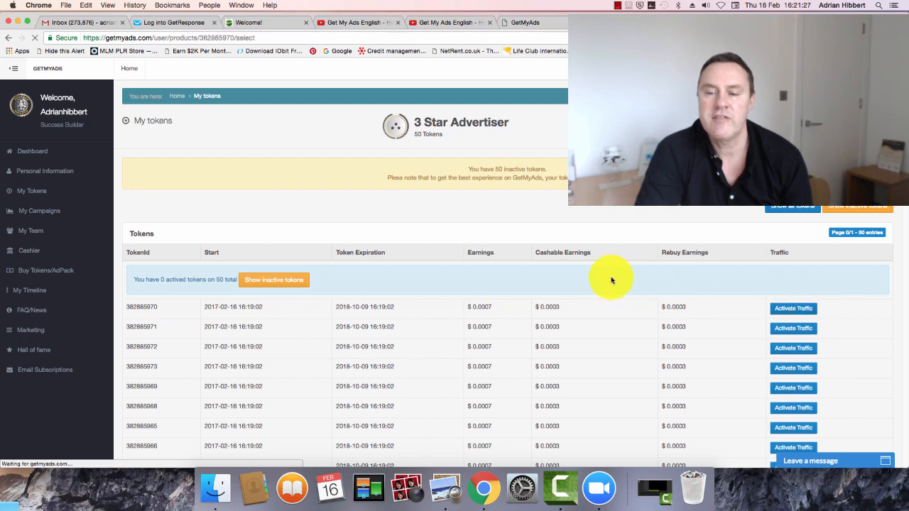
left_click(793, 308)
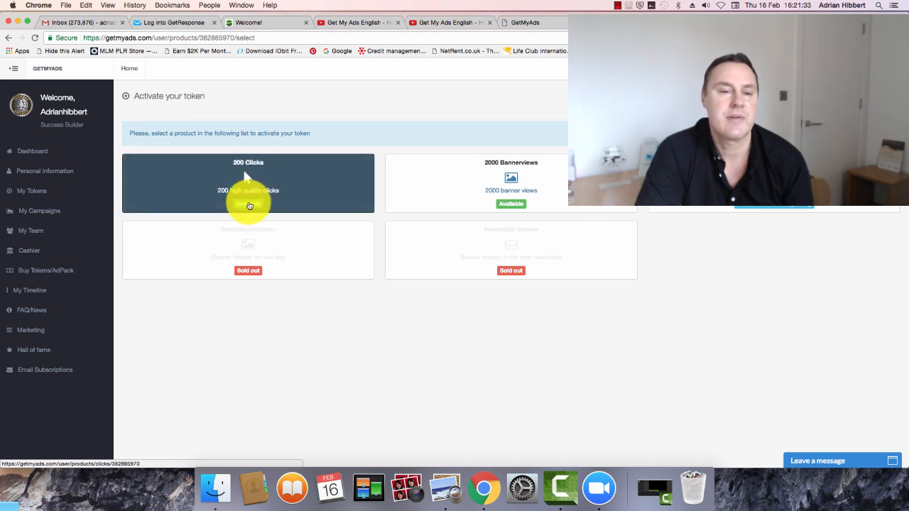
left_click(248, 183)
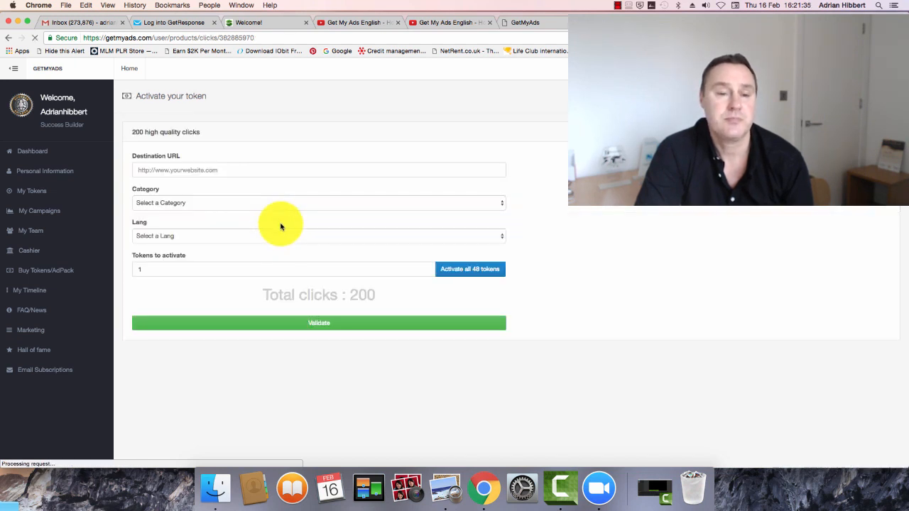
left_click(319, 170)
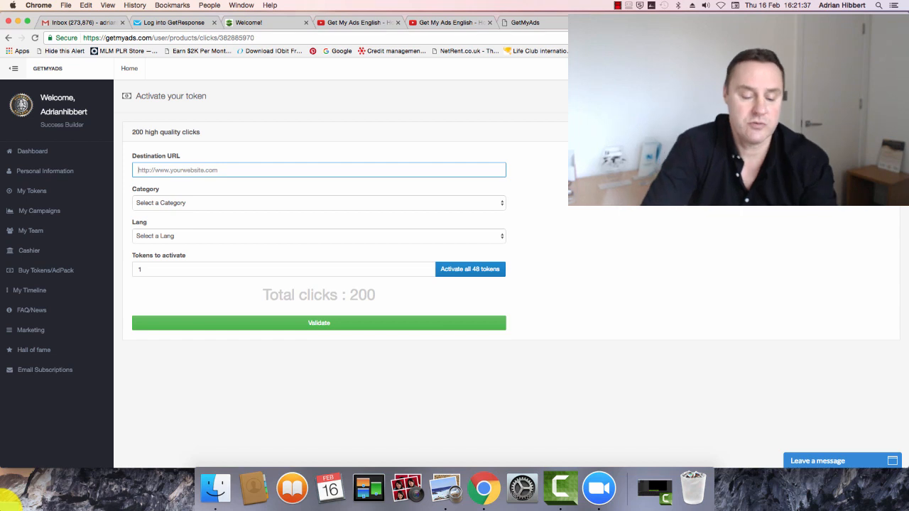
type("http://")
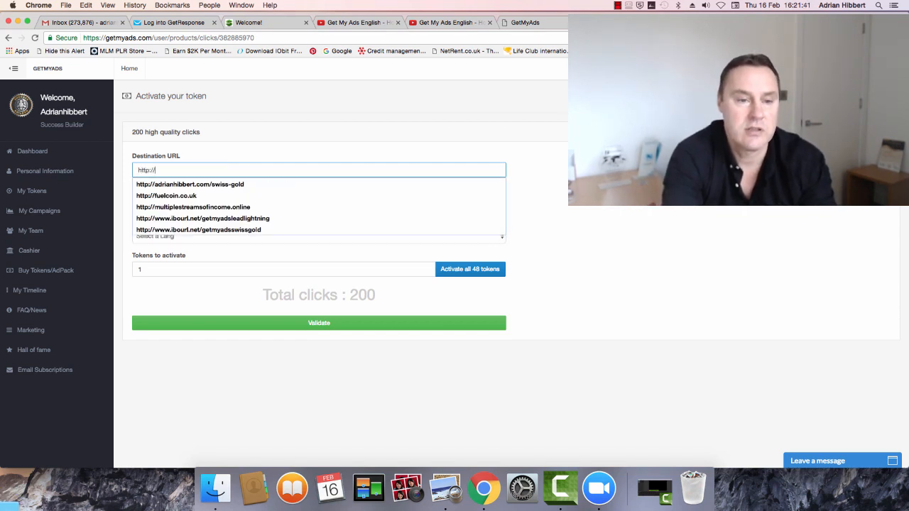
left_click(190, 184)
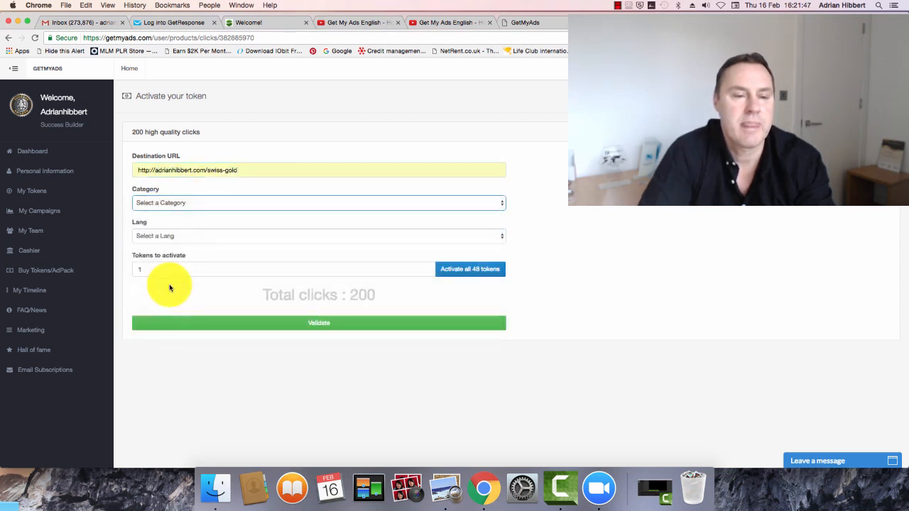
Set category Make Money & MLM, language English, and validate the campaign activation
left_click(318, 236)
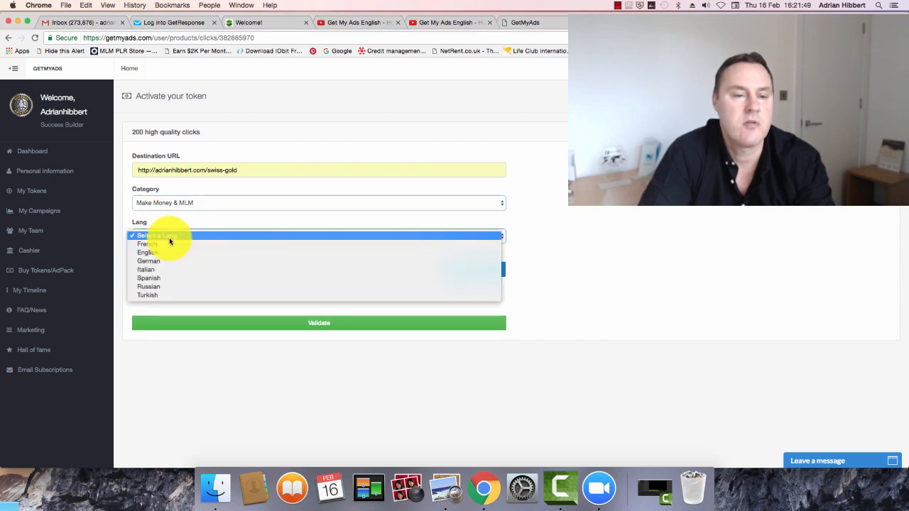
left_click(146, 252)
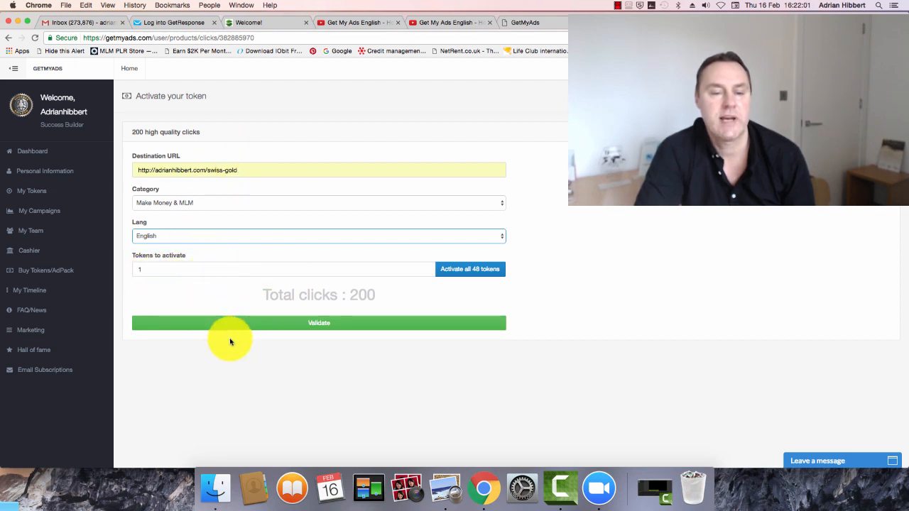
left_click(319, 323)
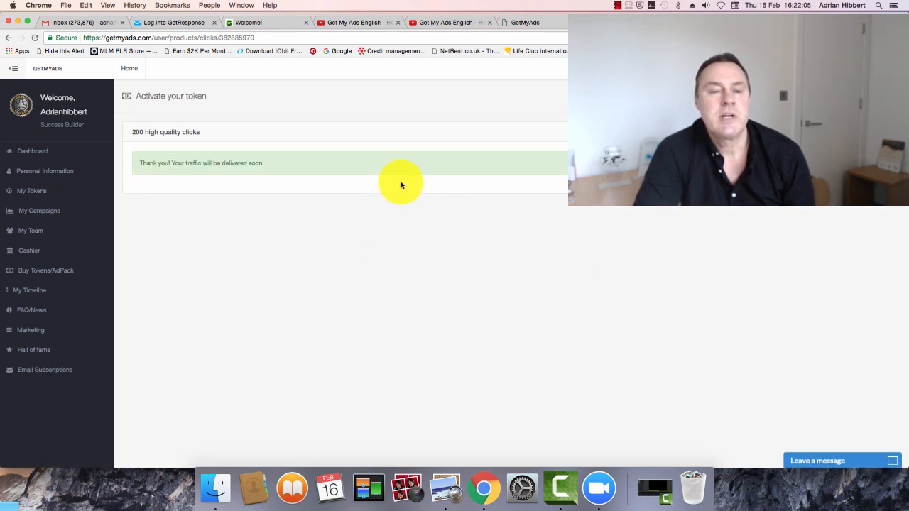
mouse_move(192, 155)
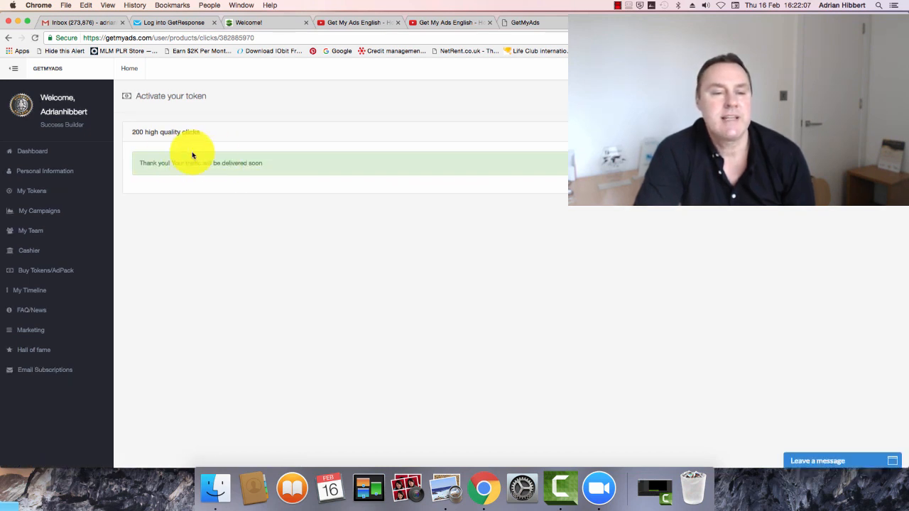
mouse_move(39, 211)
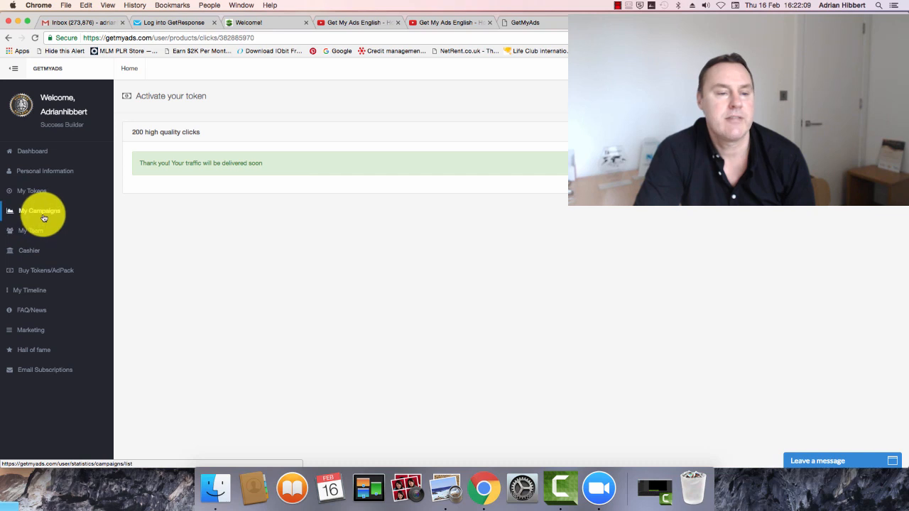
left_click(40, 211)
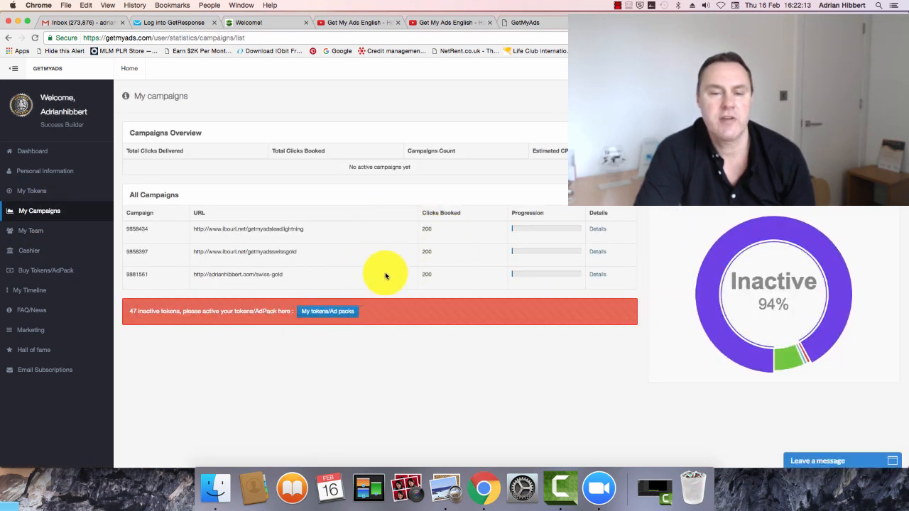
mouse_move(306, 229)
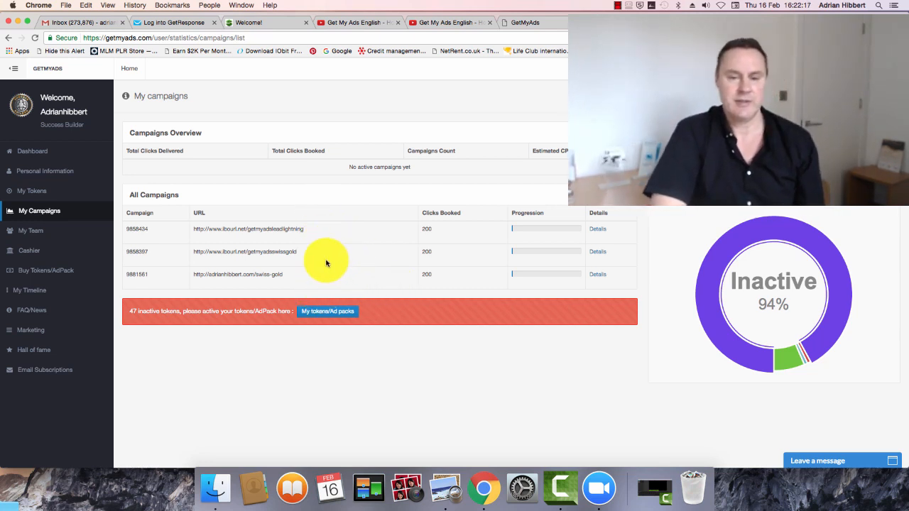
mouse_move(369, 275)
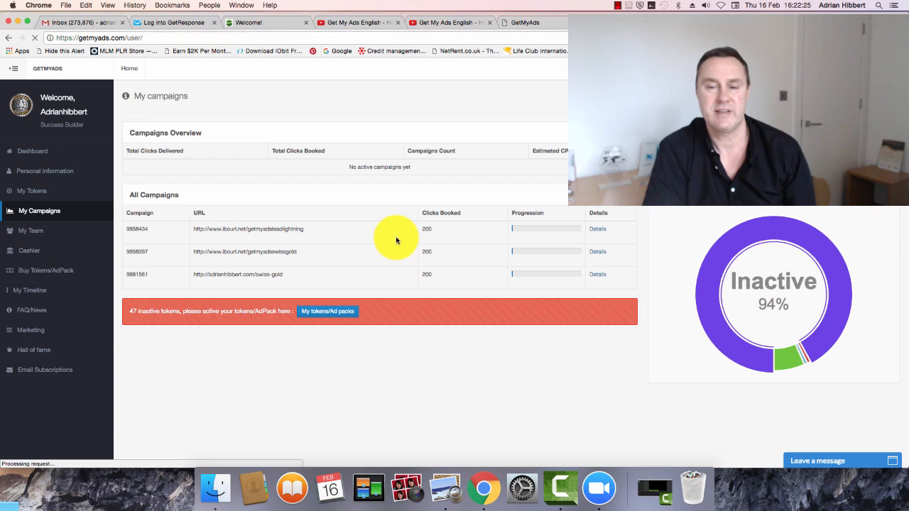
Return to the account dashboard via the left sidebar
left_click(32, 139)
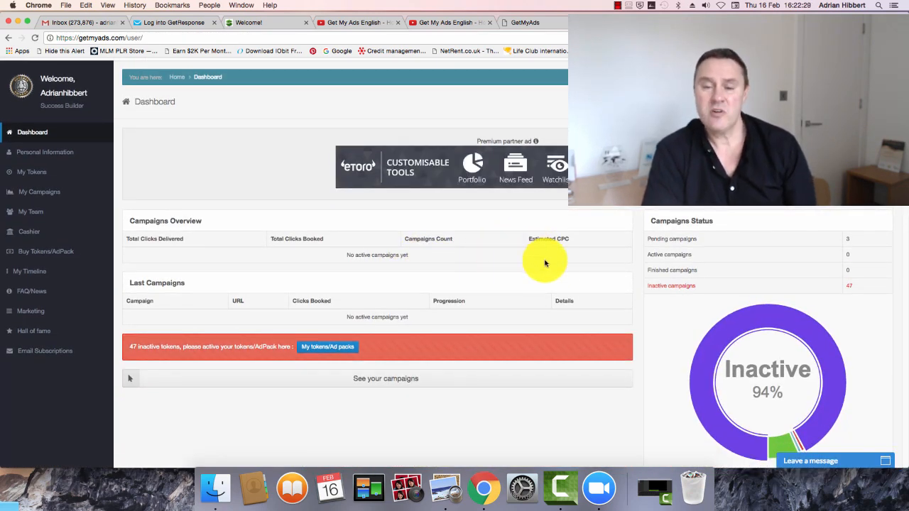
mouse_move(539, 274)
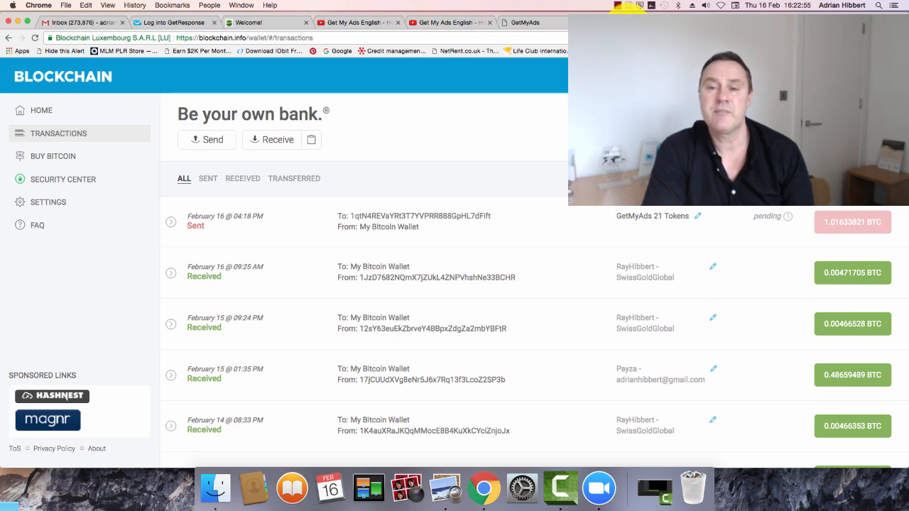
Switch back to the GetMyAds browser tab to show the dashboard again
left_click(524, 22)
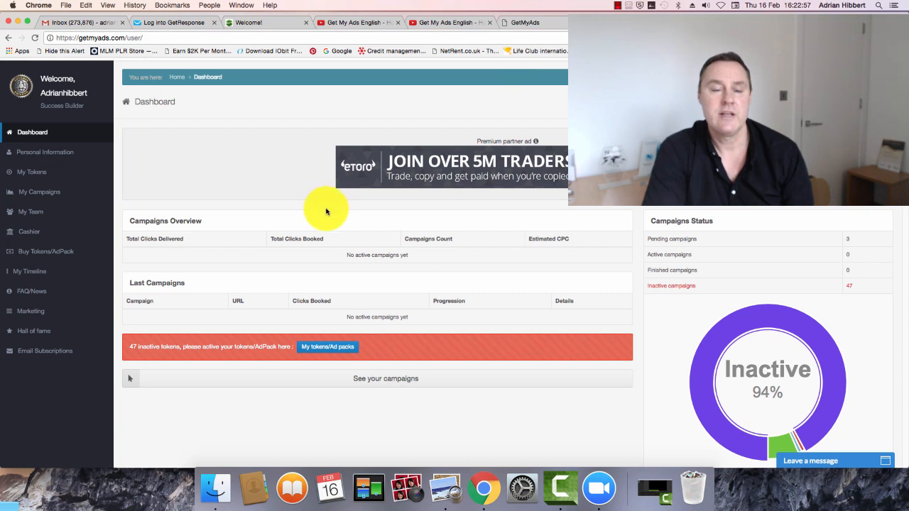
mouse_move(276, 227)
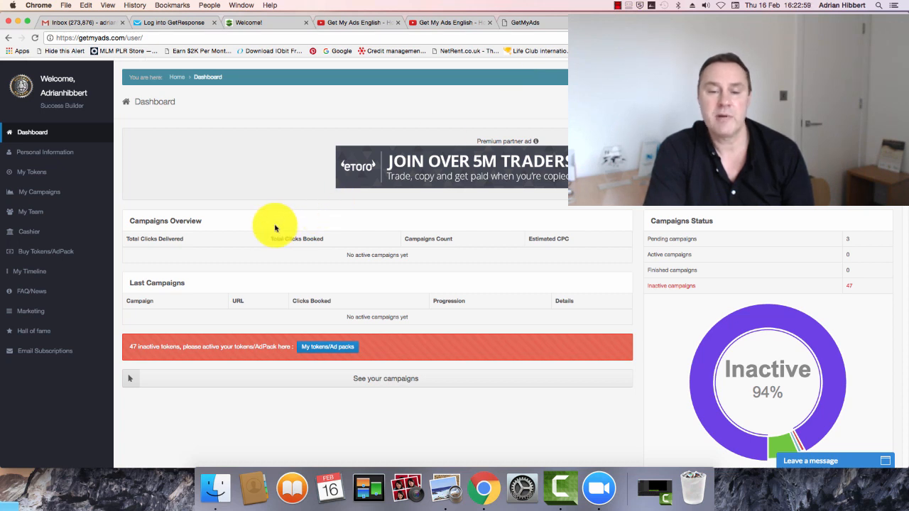
mouse_move(261, 205)
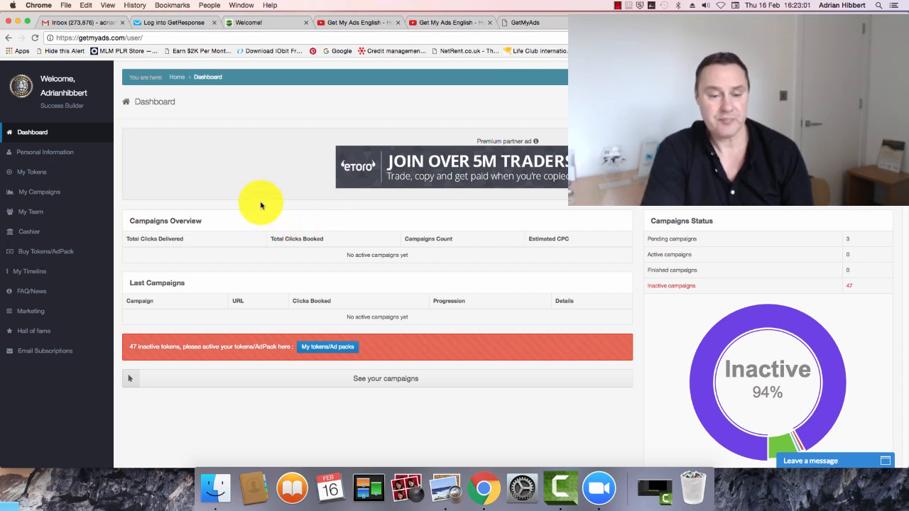
mouse_move(261, 188)
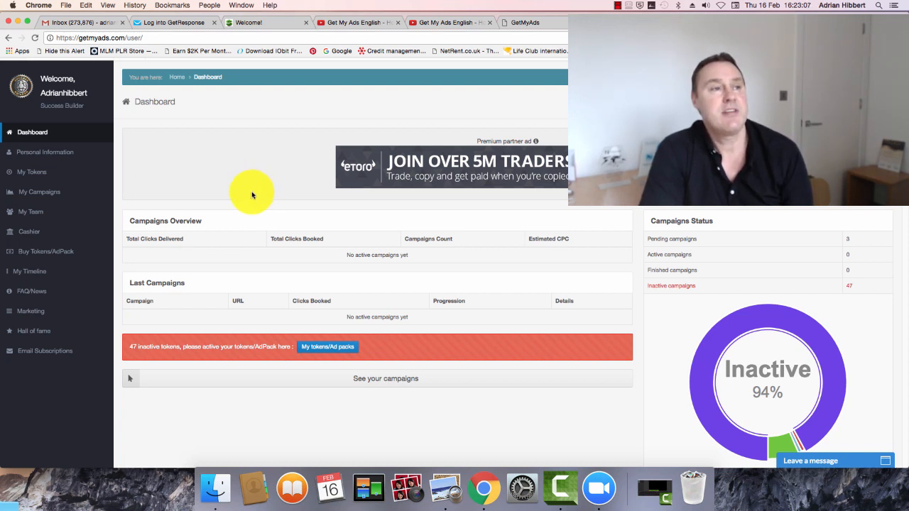
mouse_move(250, 213)
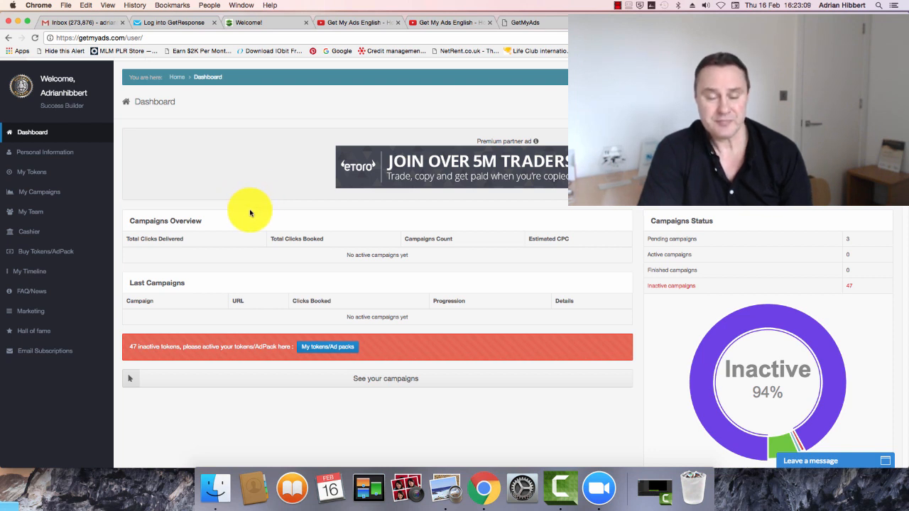
mouse_move(273, 207)
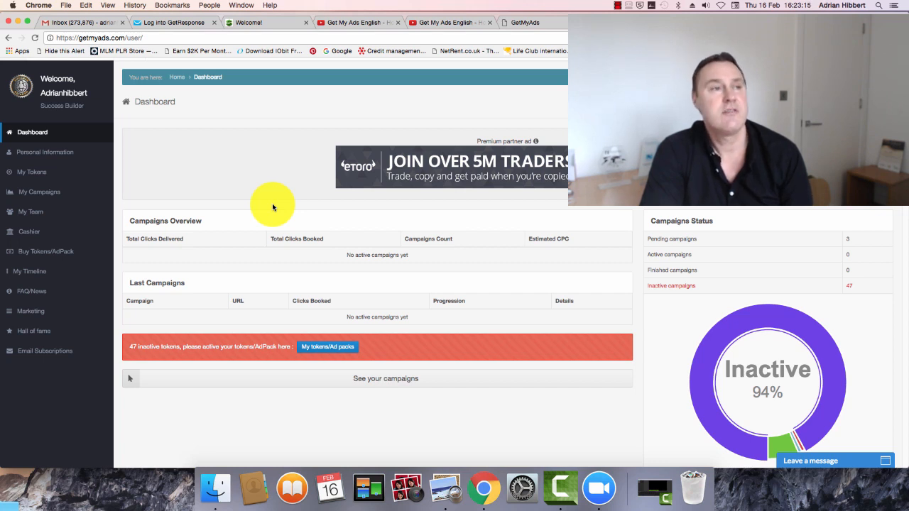
mouse_move(267, 214)
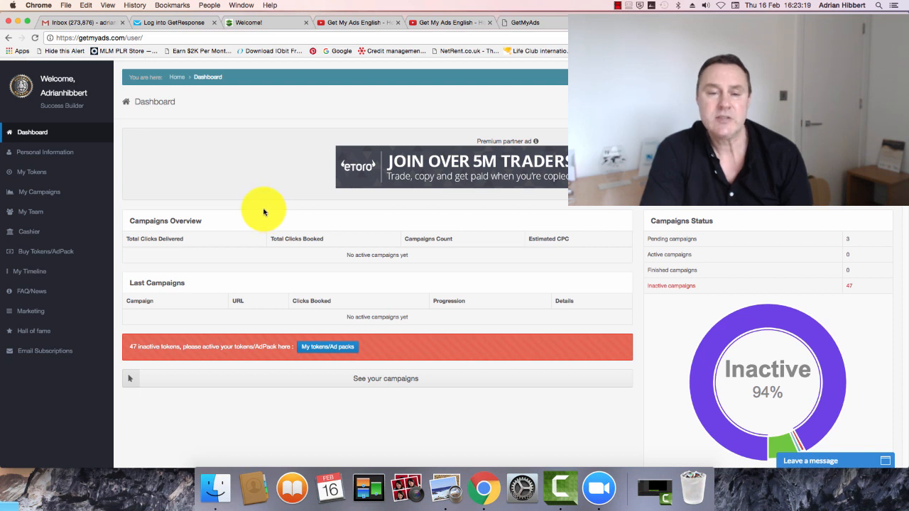
mouse_move(296, 237)
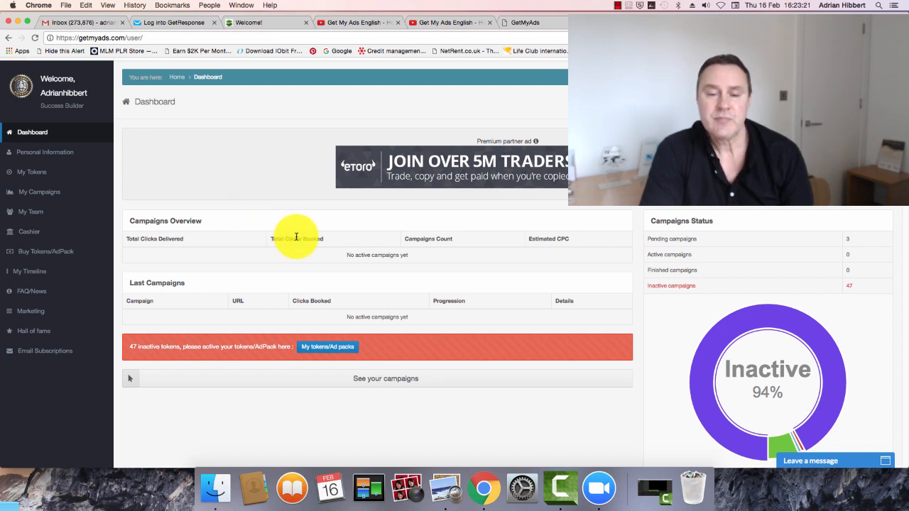
mouse_move(254, 196)
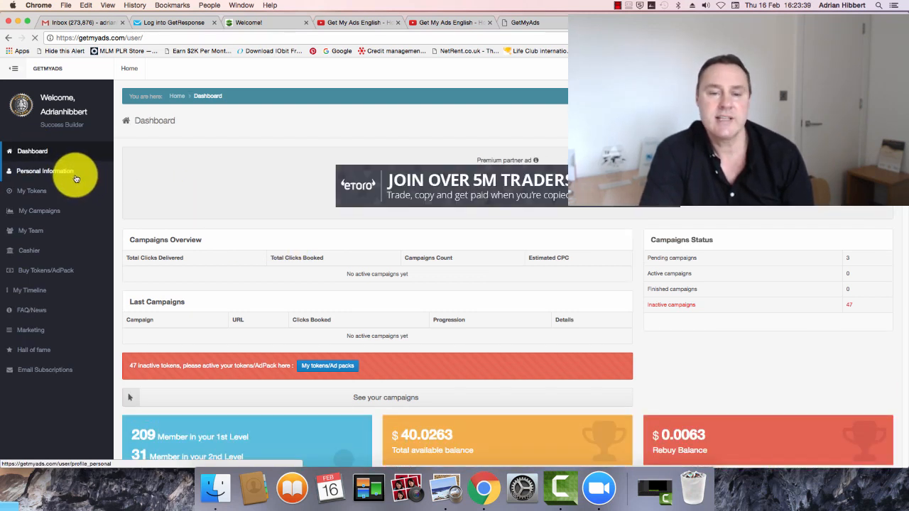
scroll("down", 3)
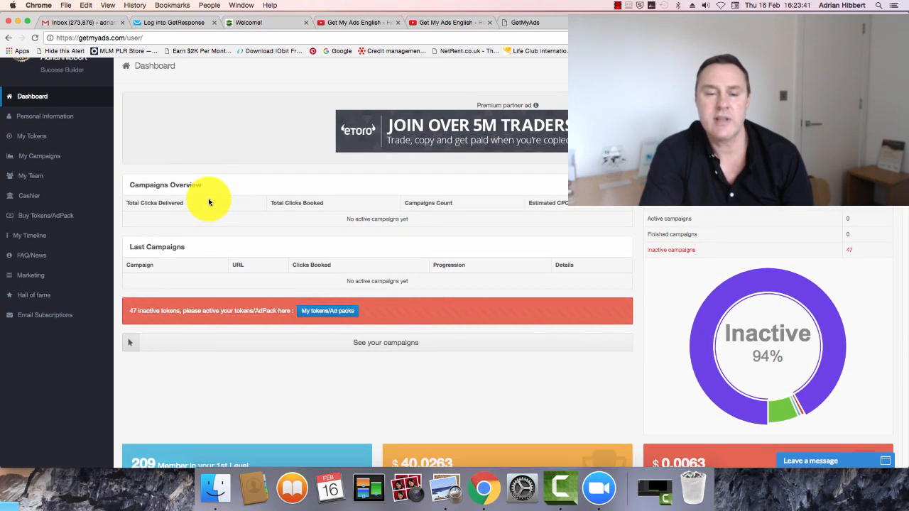
scroll("down", 3)
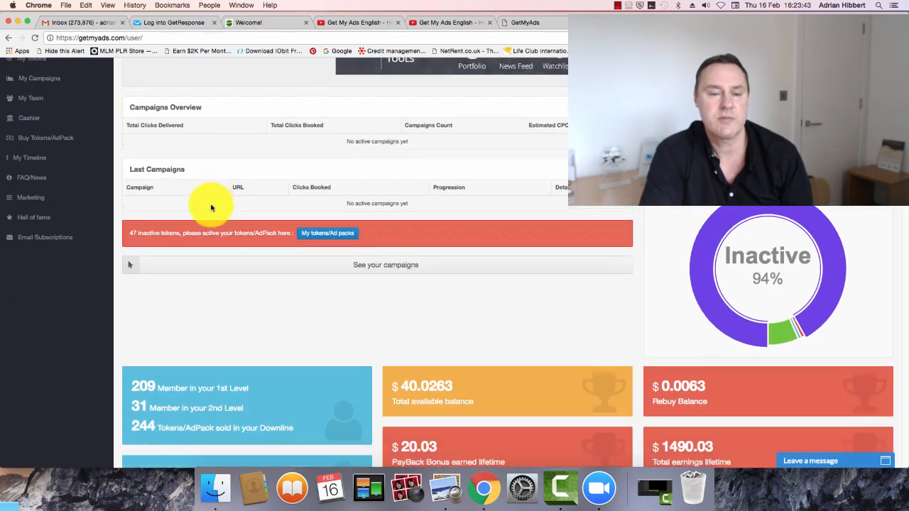
scroll("down", 3)
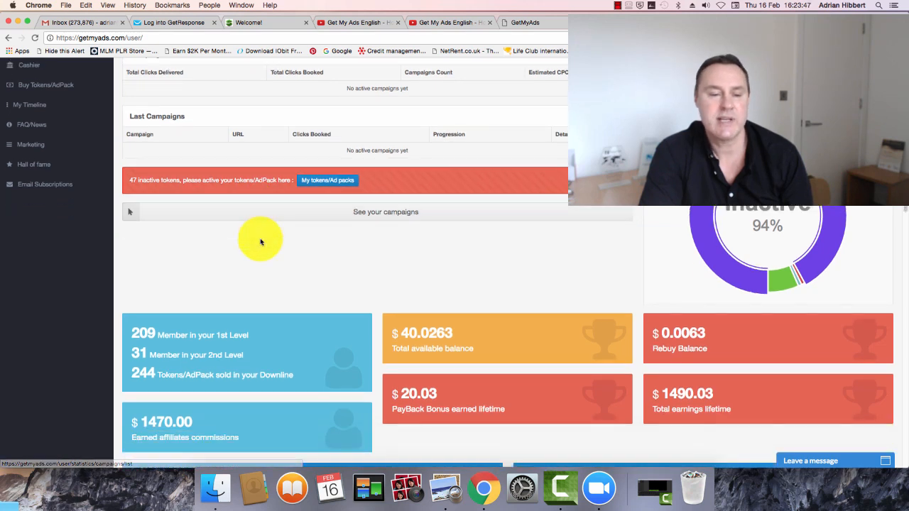
scroll("down", 3)
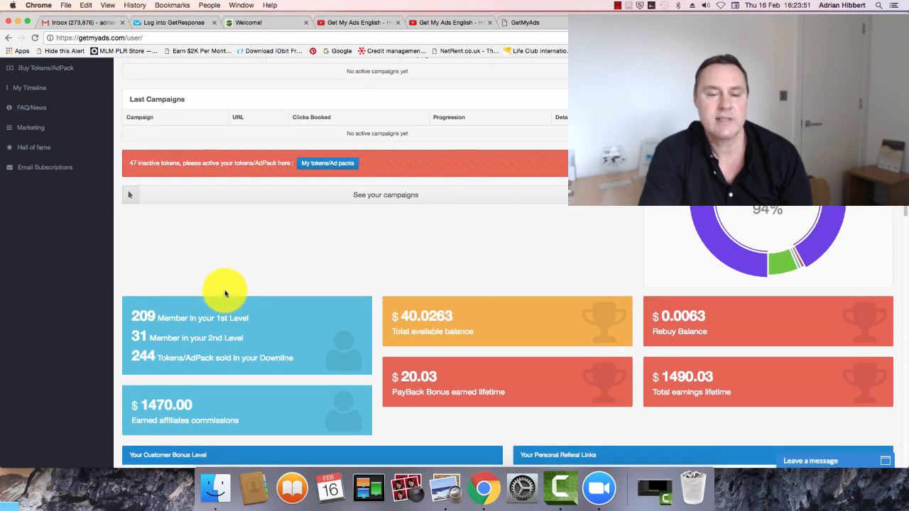
scroll("down", 3)
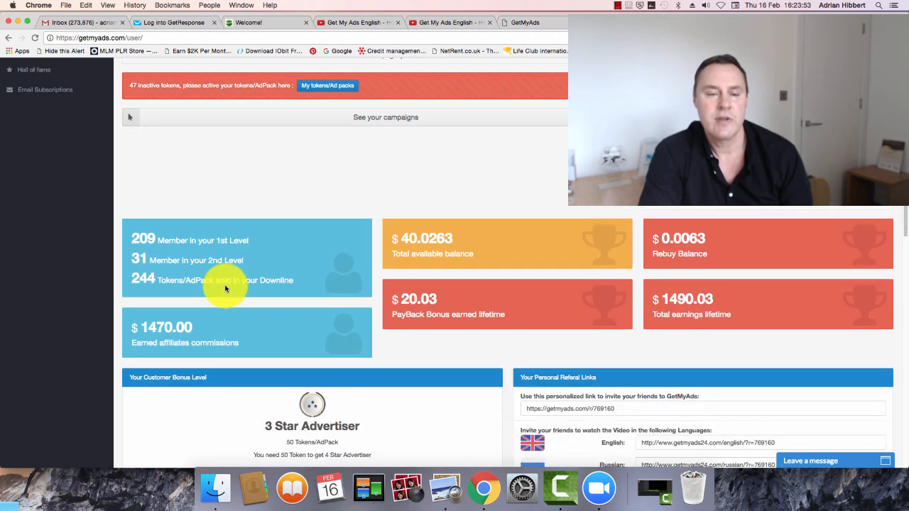
mouse_move(471, 252)
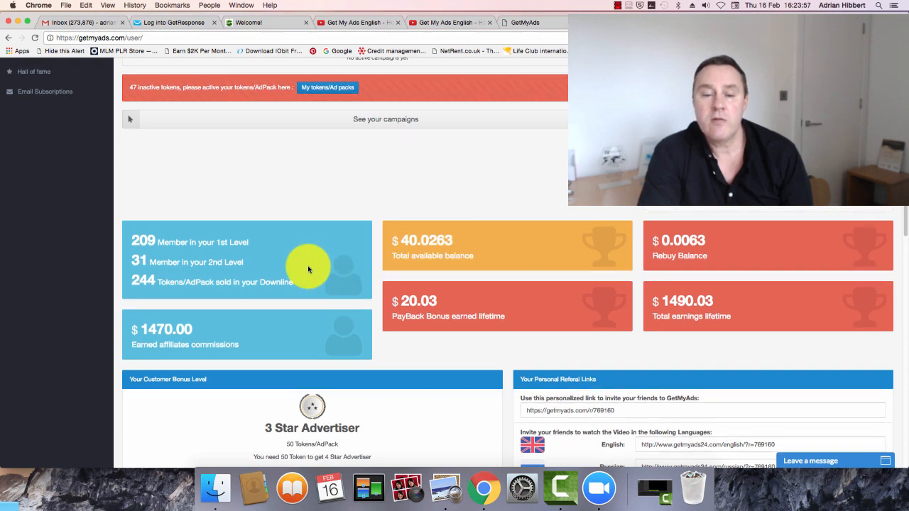
scroll("down", 3)
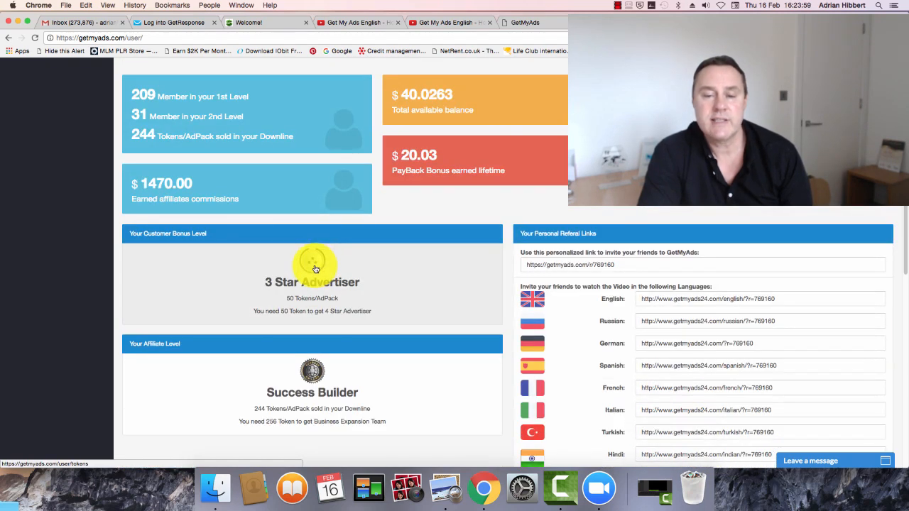
mouse_move(460, 250)
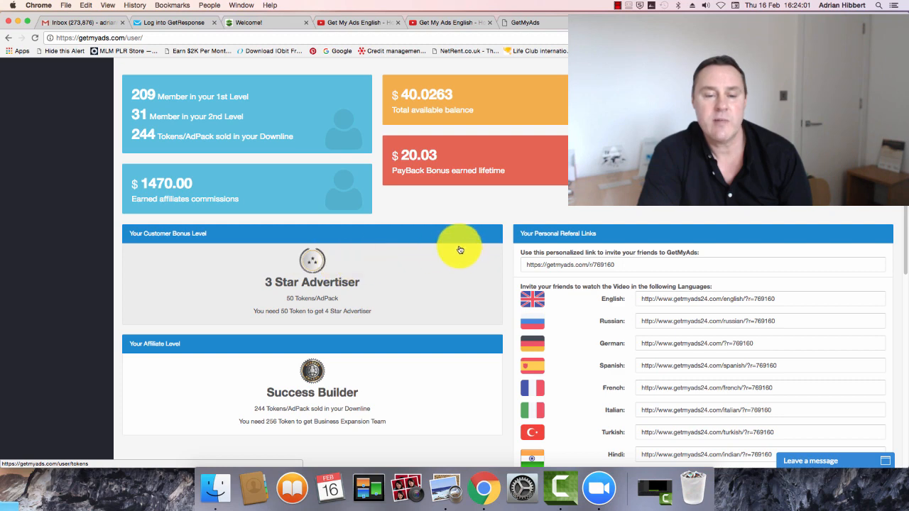
mouse_move(472, 255)
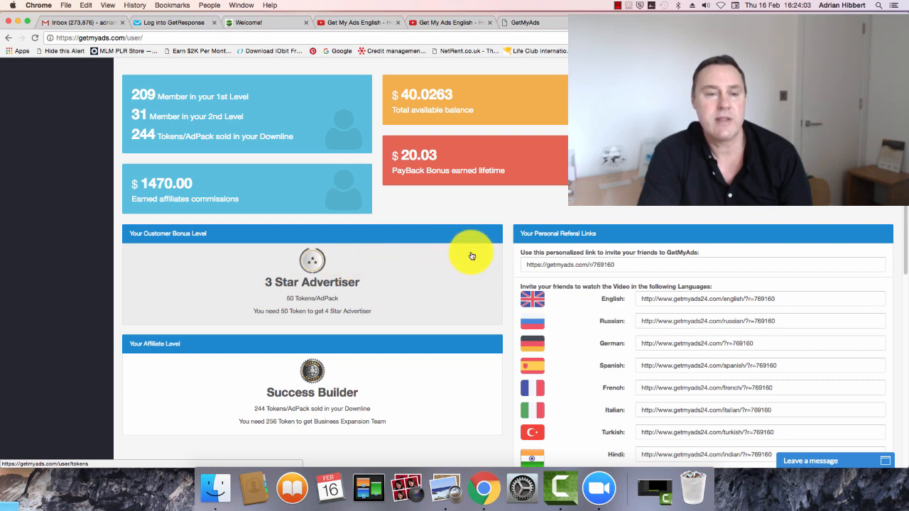
scroll("up", 3)
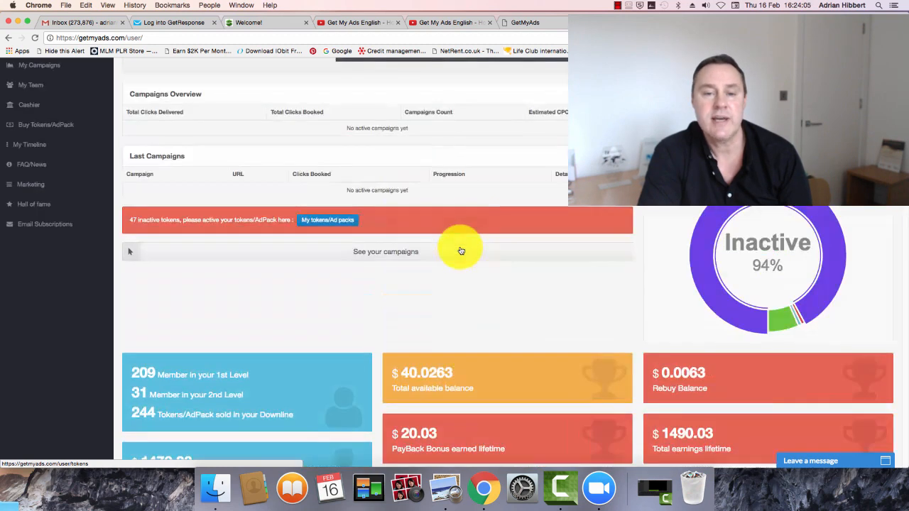
scroll("up", 3)
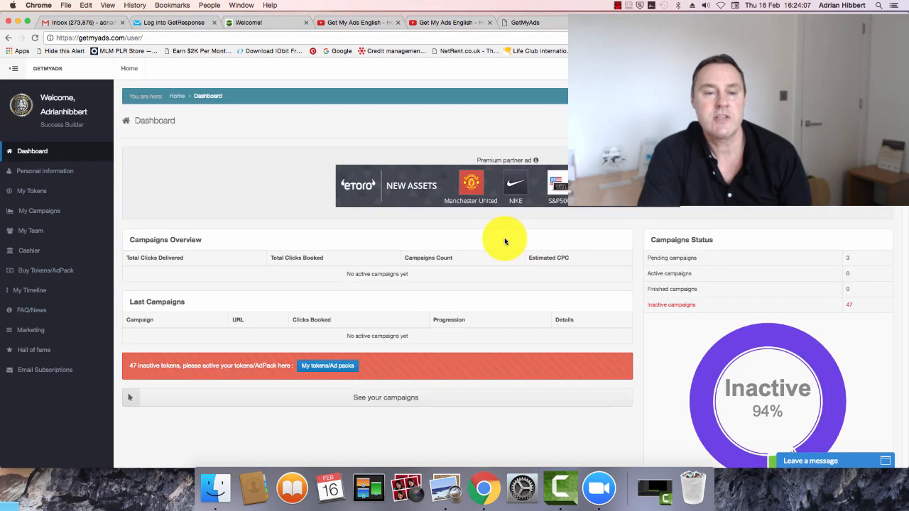
mouse_move(586, 289)
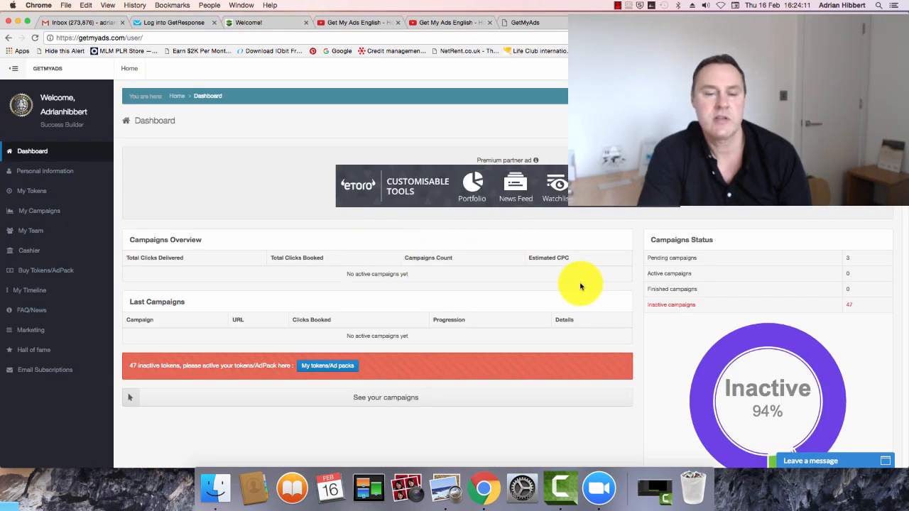
mouse_move(590, 282)
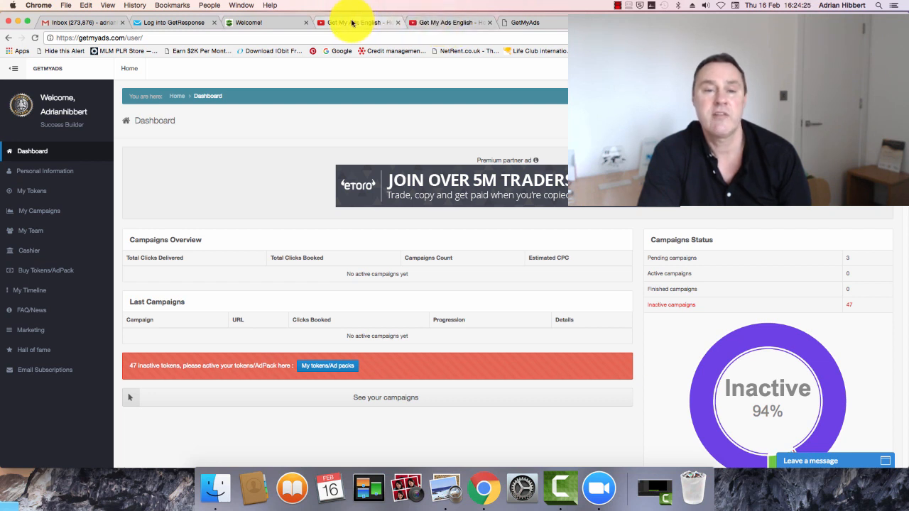
mouse_move(355, 142)
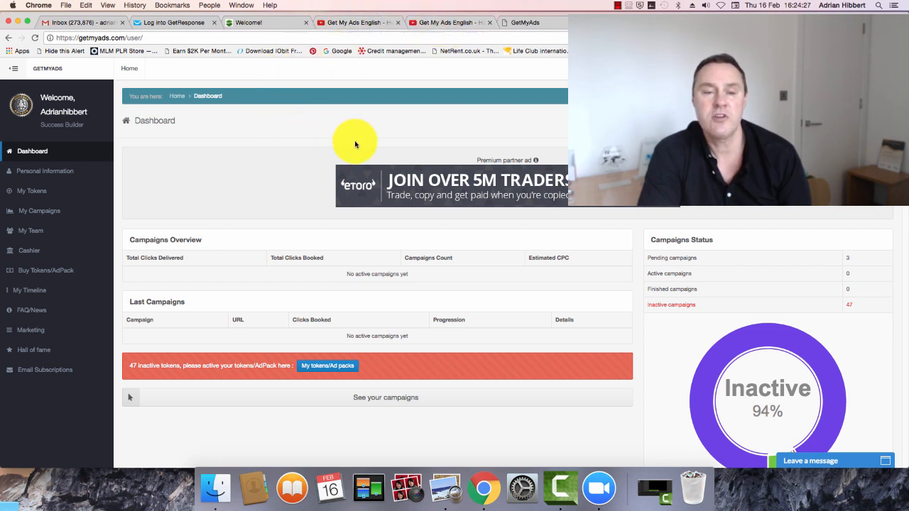
mouse_move(348, 146)
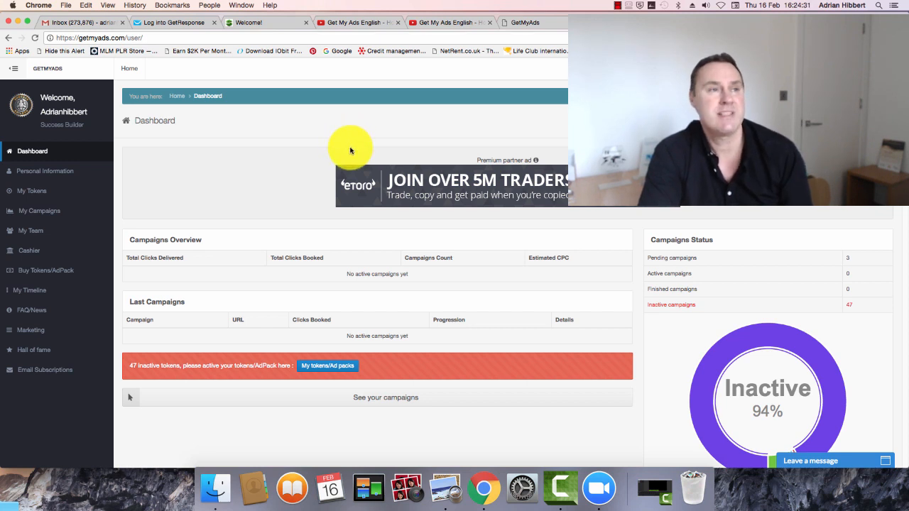
mouse_move(340, 175)
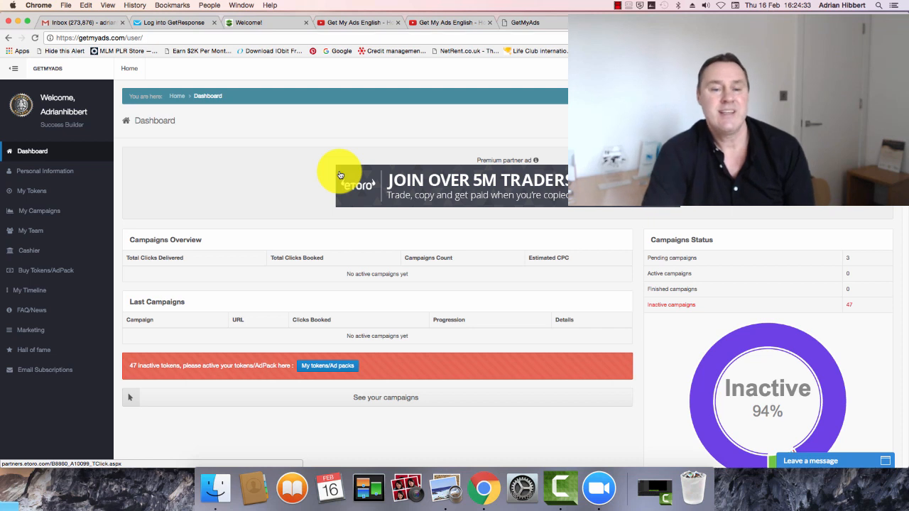
mouse_move(348, 181)
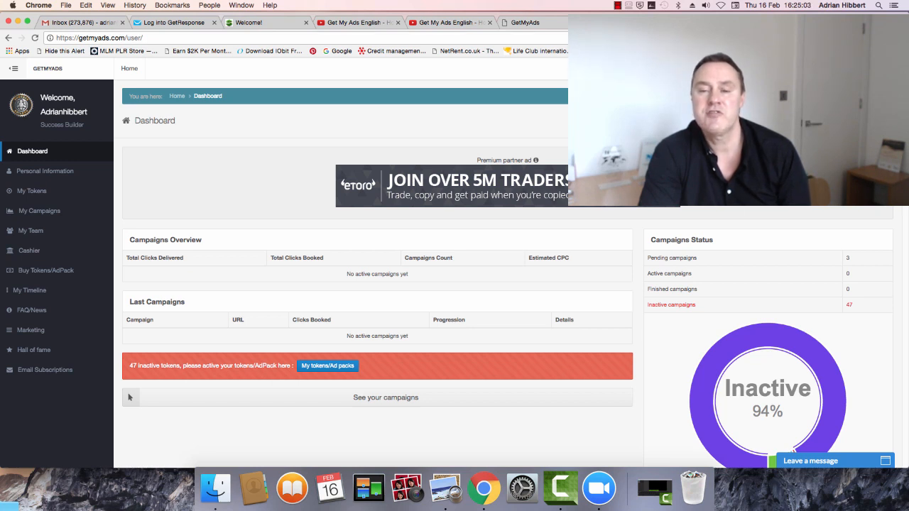
mouse_move(303, 46)
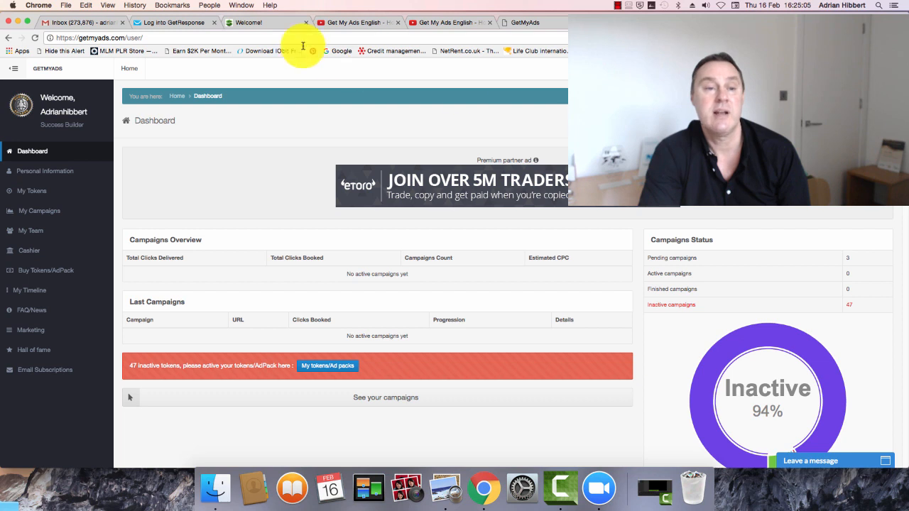